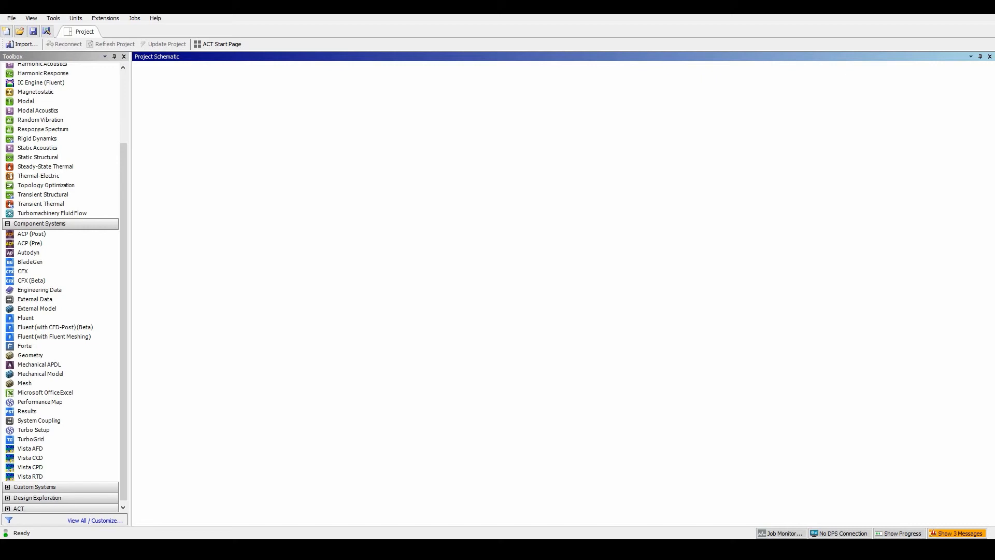
mouse_move(25, 382)
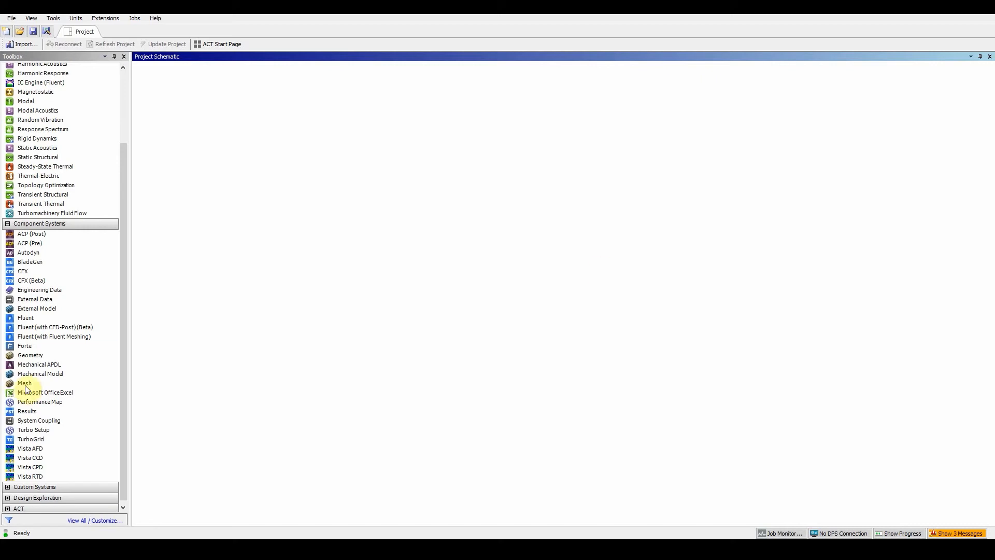
Step: Add a standalone Mesh component system from the Toolbox to the project schematic
left_click(25, 382)
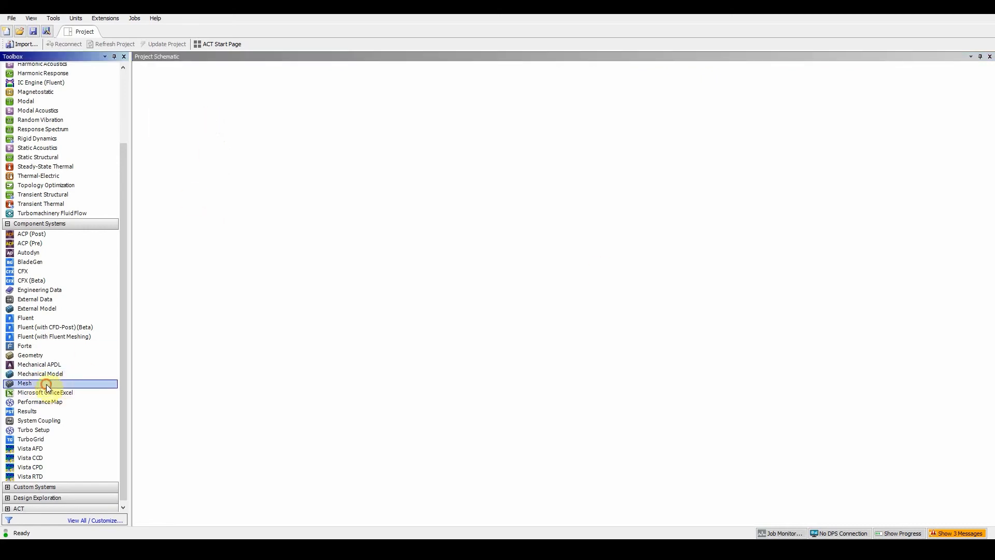
left_click_drag(24, 382, 191, 114)
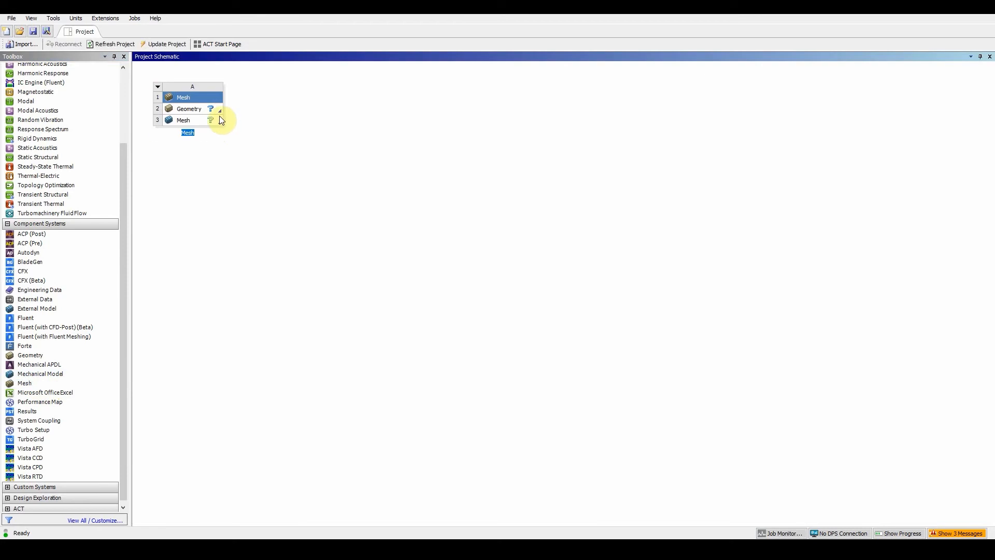
mouse_move(389, 180)
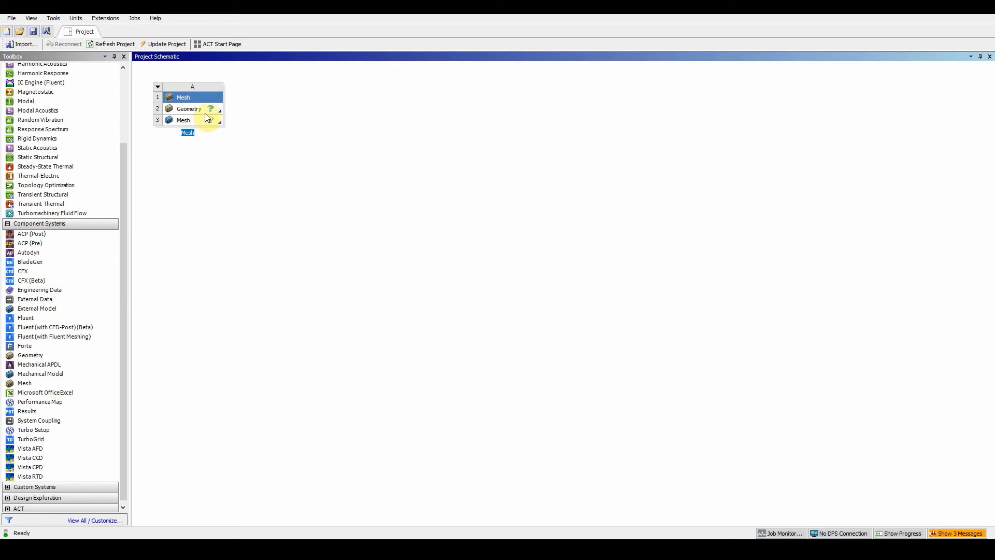
Step: Import the conical-surf.igs part file into the Mesh system's Geometry cell
right_click(188, 109)
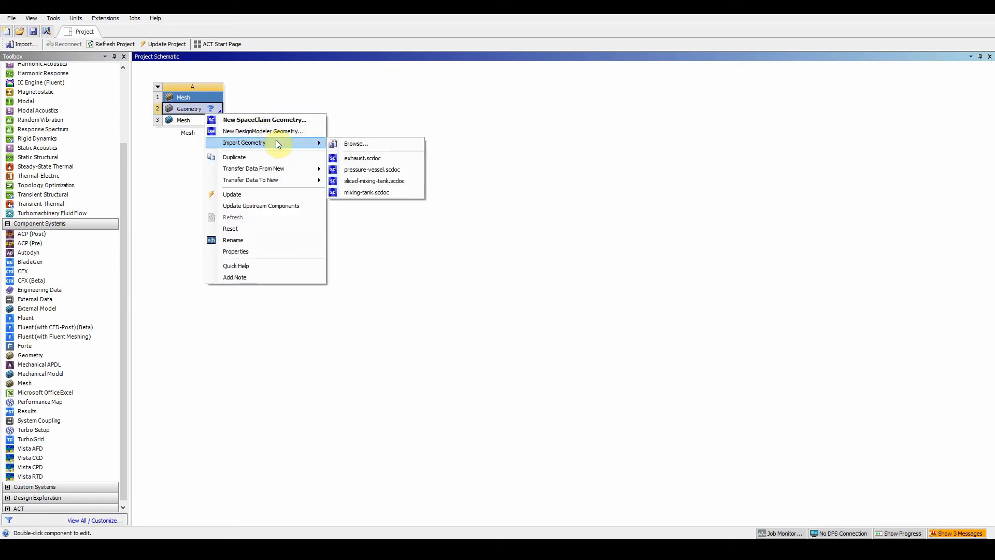
left_click(355, 143)
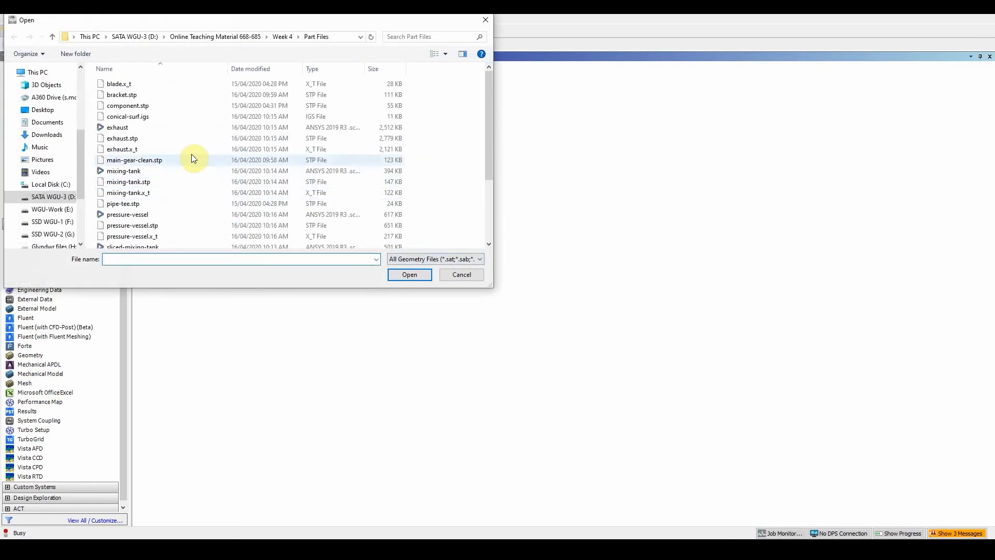
left_click(128, 116)
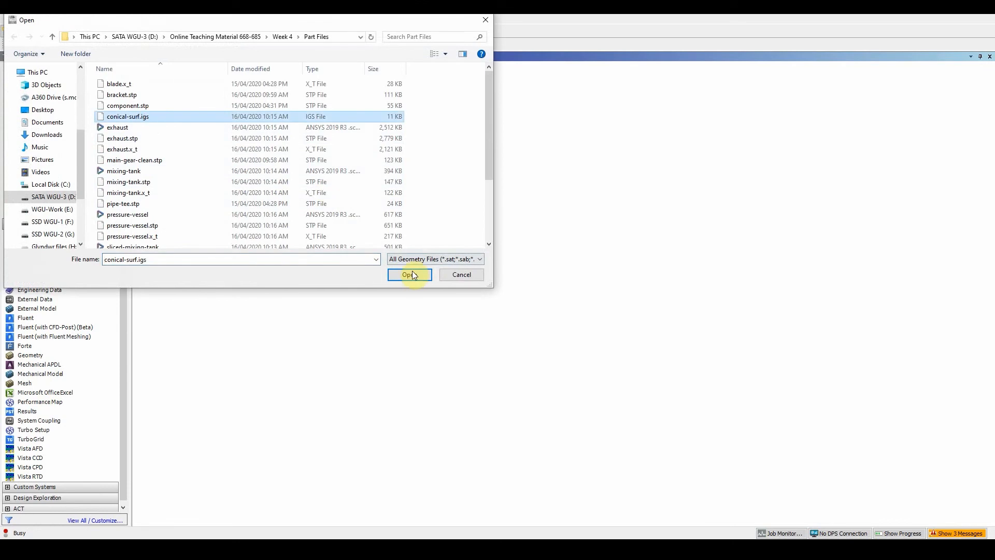
left_click(409, 273)
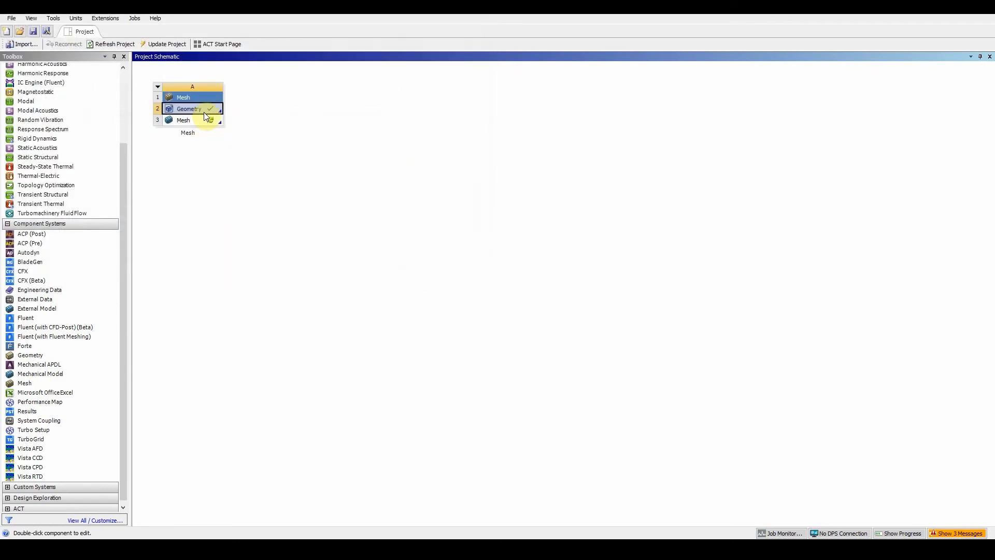
Step: Generate the imported conical surface in DesignModeler as one part, one body, then close DesignModeler
right_click(189, 109)
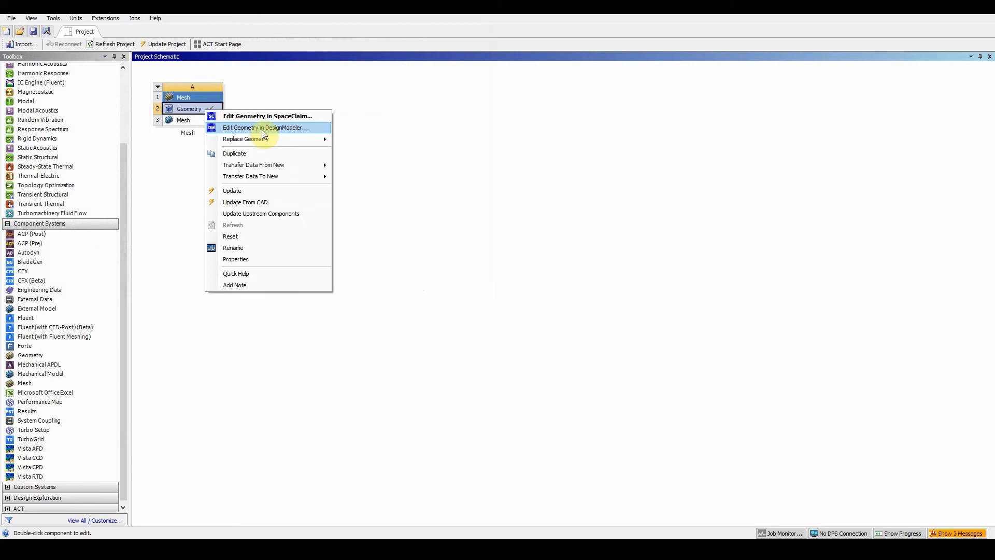
left_click(264, 128)
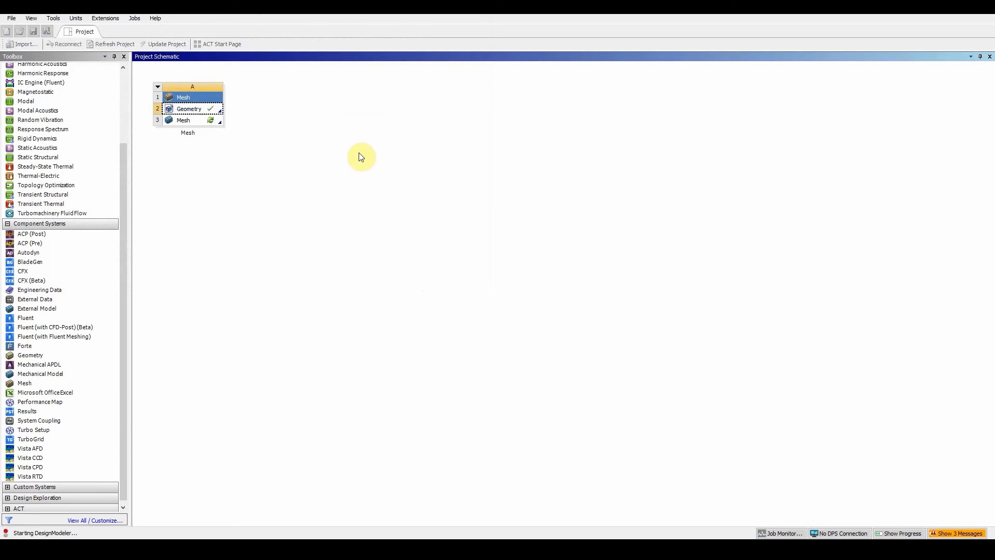
mouse_move(235, 122)
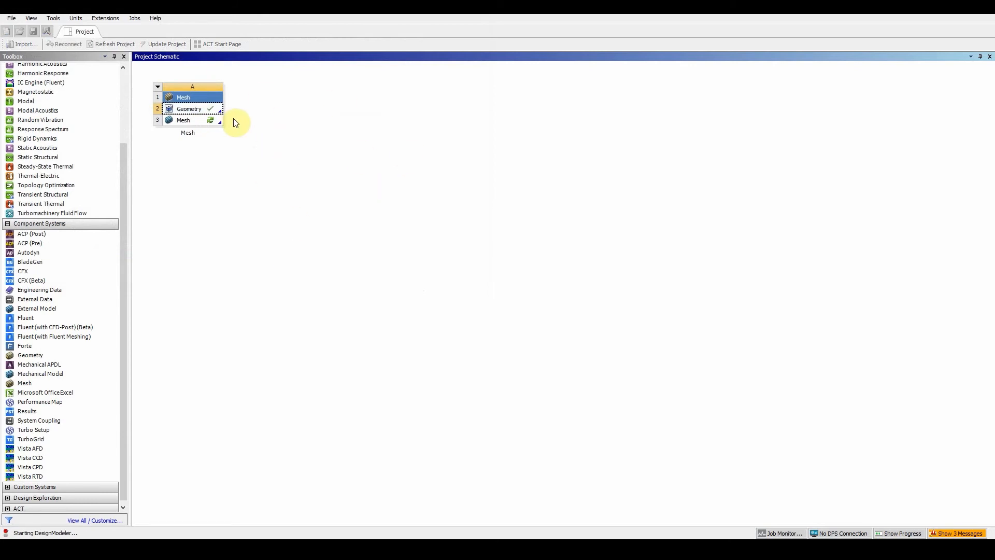
double_click(189, 109)
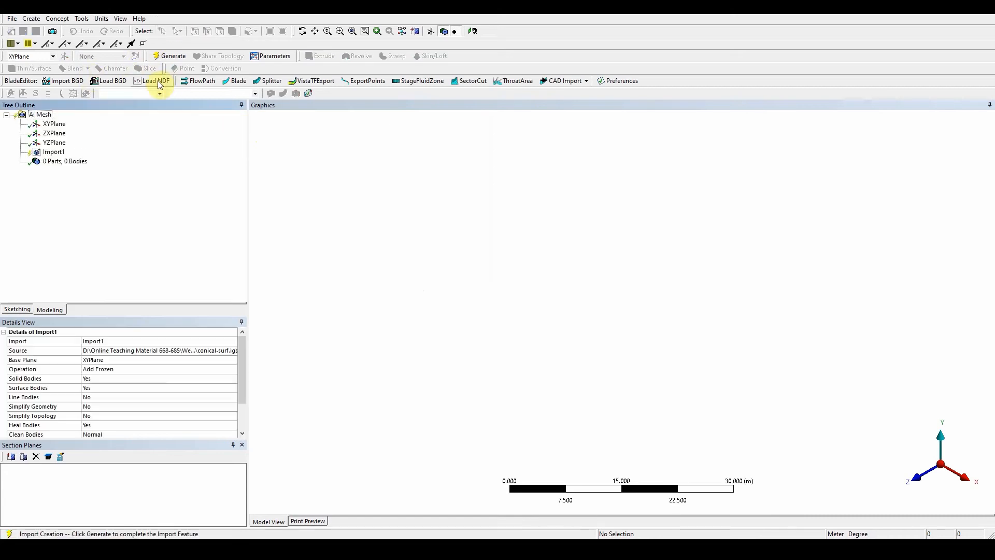
left_click(169, 56)
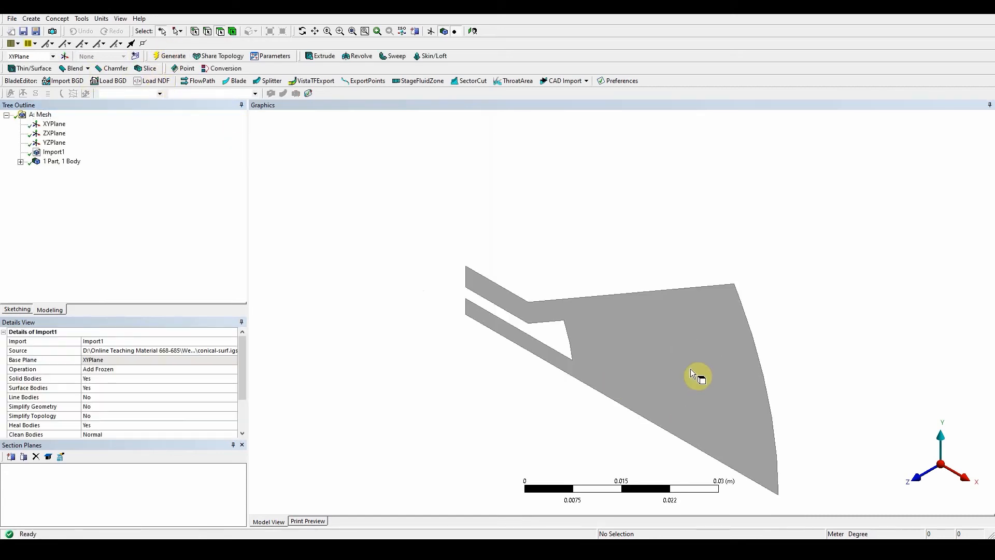
left_click(10, 18)
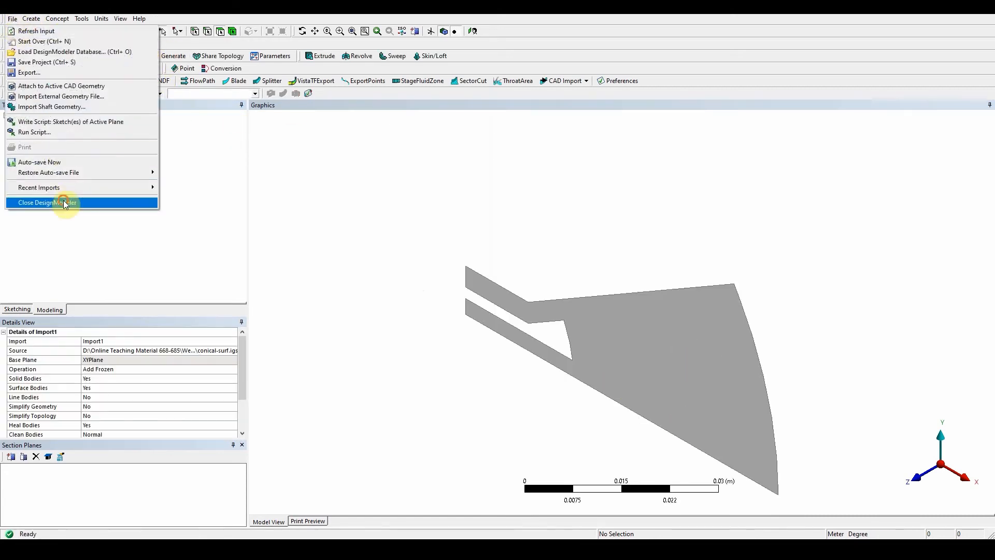
left_click(46, 202)
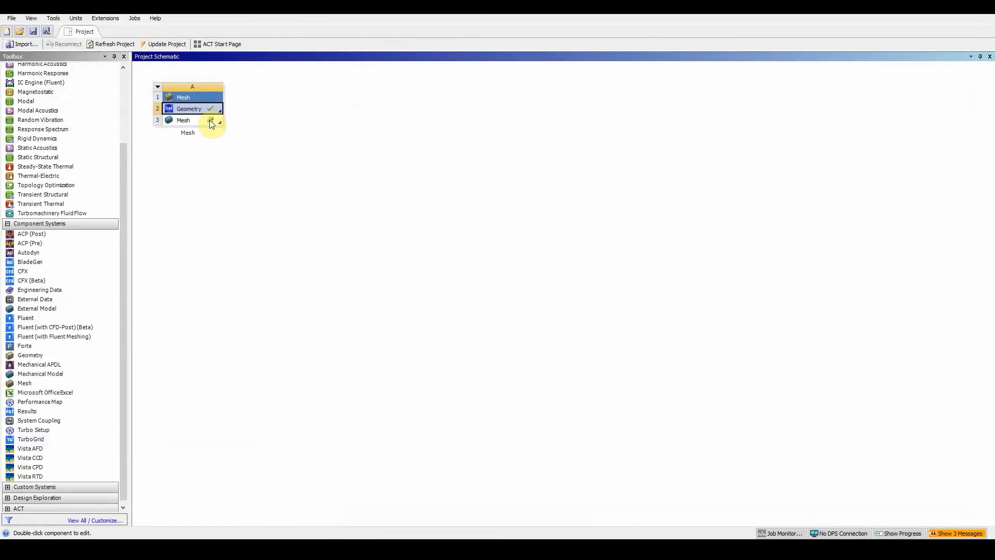
Step: Load the surface body in Meshing and check the unit system is Metric (mm)
double_click(182, 120)
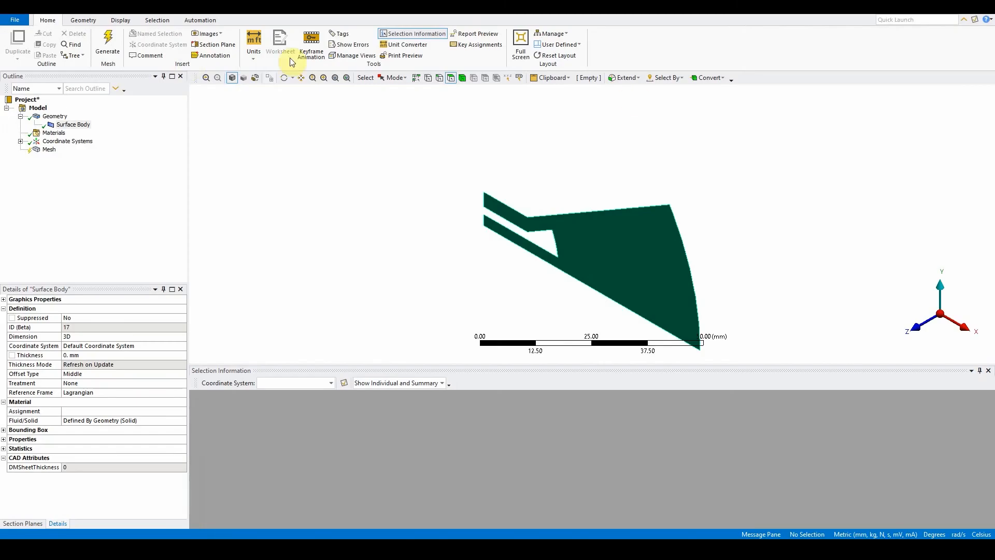
left_click(253, 40)
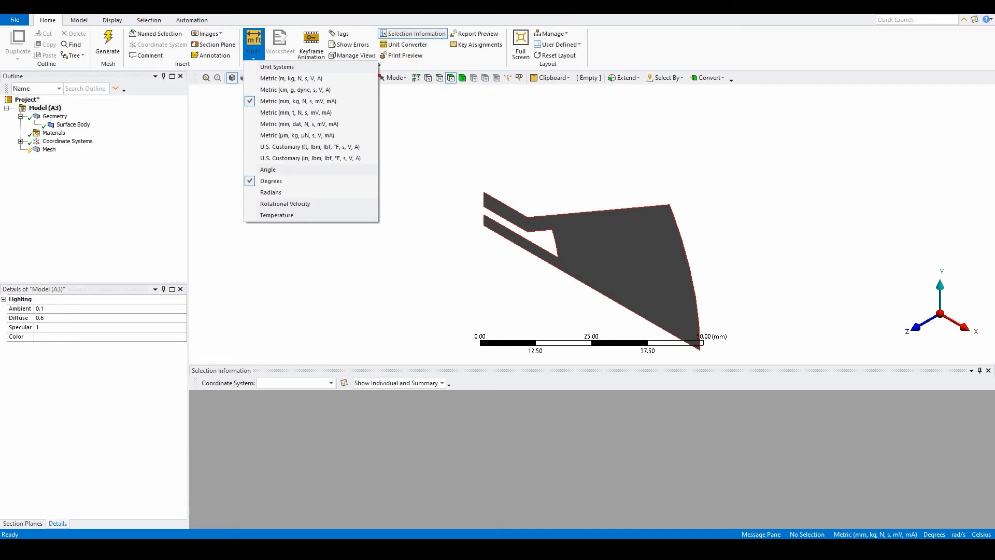
mouse_move(116, 242)
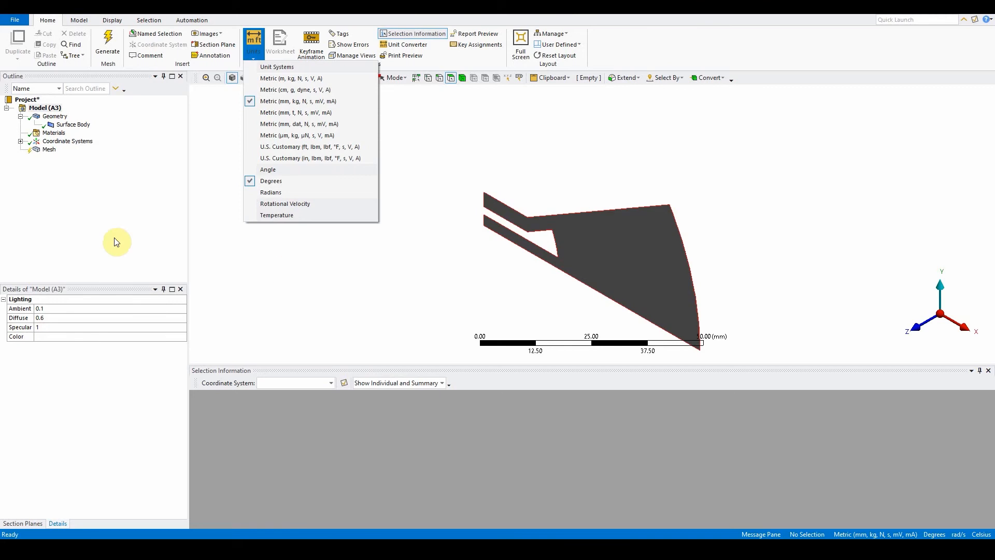
Step: Set the mesh defaults to CFD physics with Fluent and a 1.1 mm global element size
left_click(48, 149)
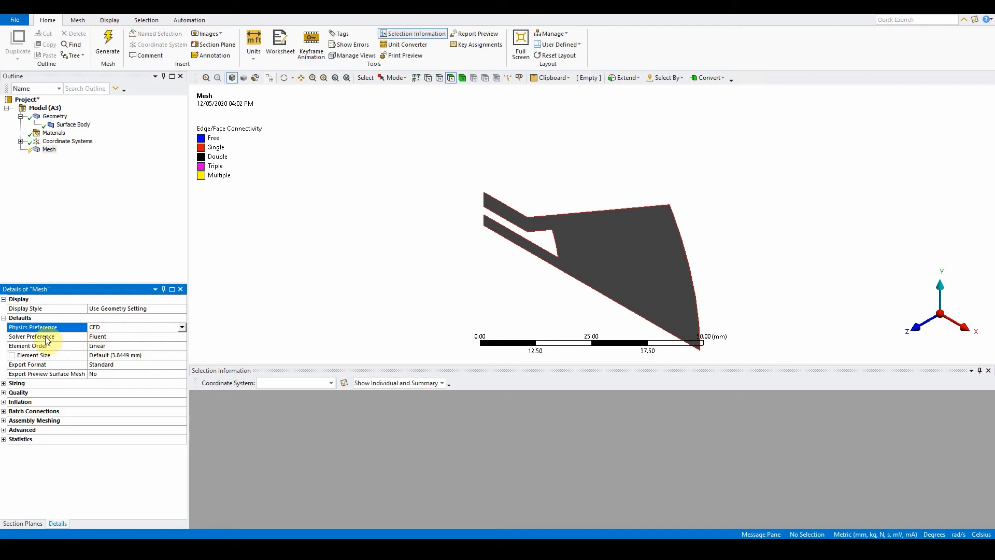
mouse_move(119, 343)
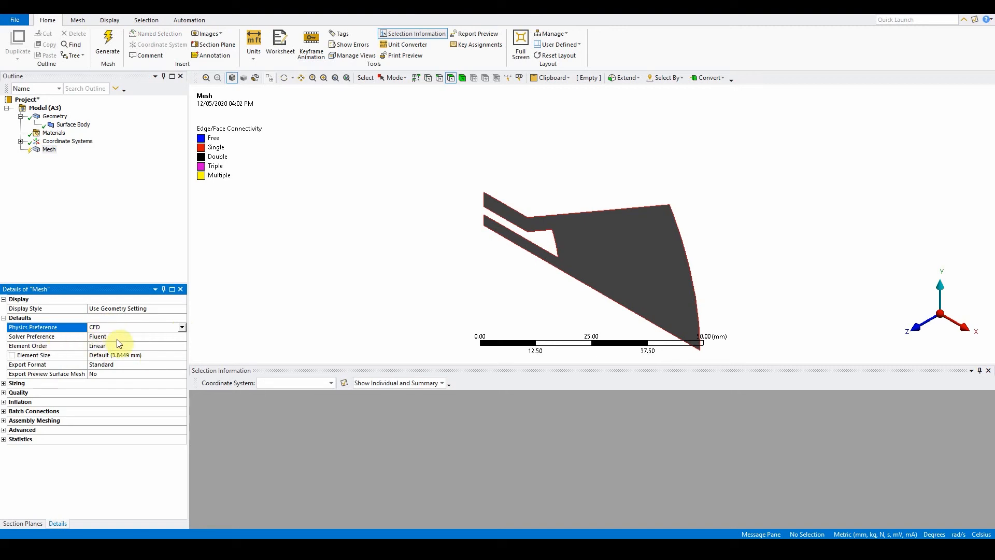
left_click(18, 382)
type("1.1")
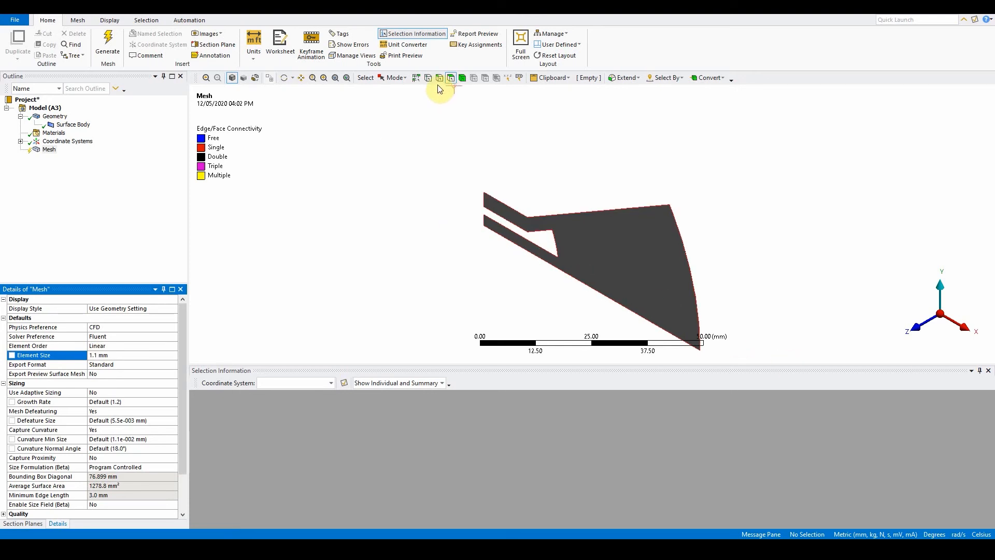
Step: Save the 3 mm end edge of the upper arm as a named selection for the inlet
left_click(495, 233)
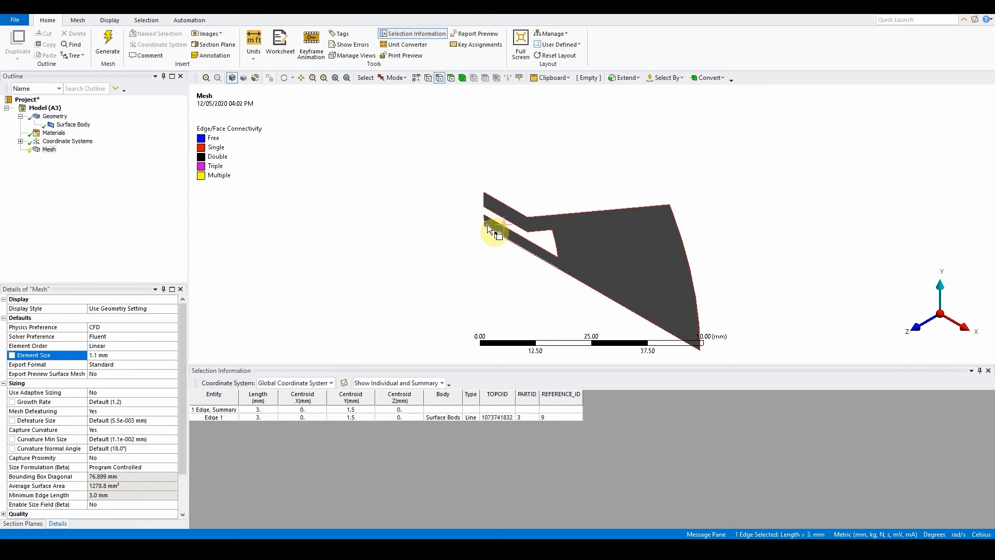
type("inle")
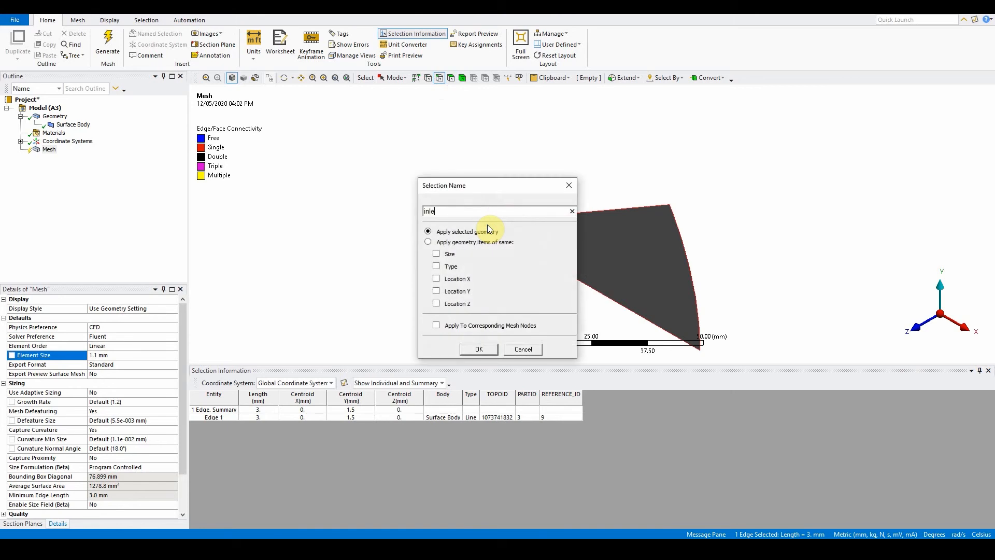
left_click(479, 349)
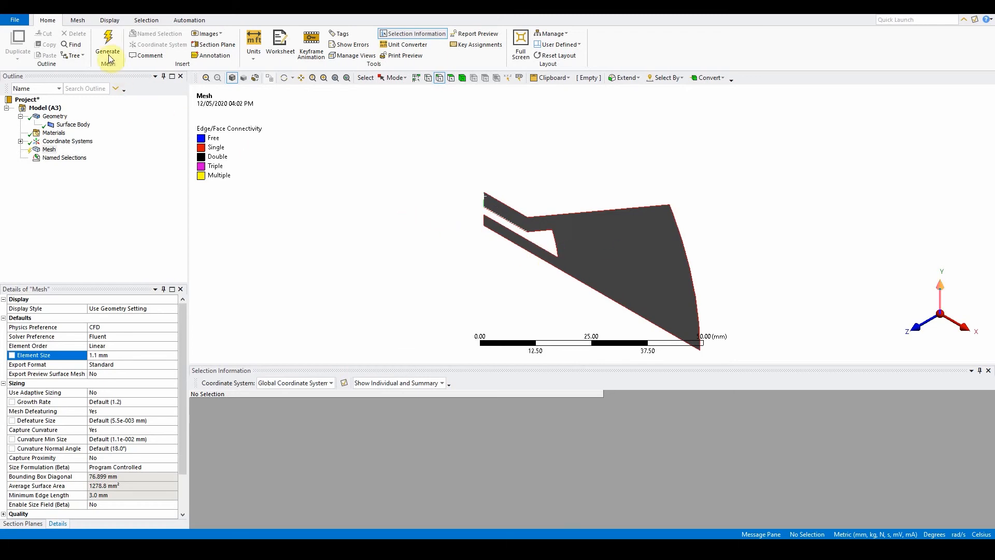
Step: Generate the 1.1 mm quadrilateral surface mesh and fit it in view
left_click(107, 45)
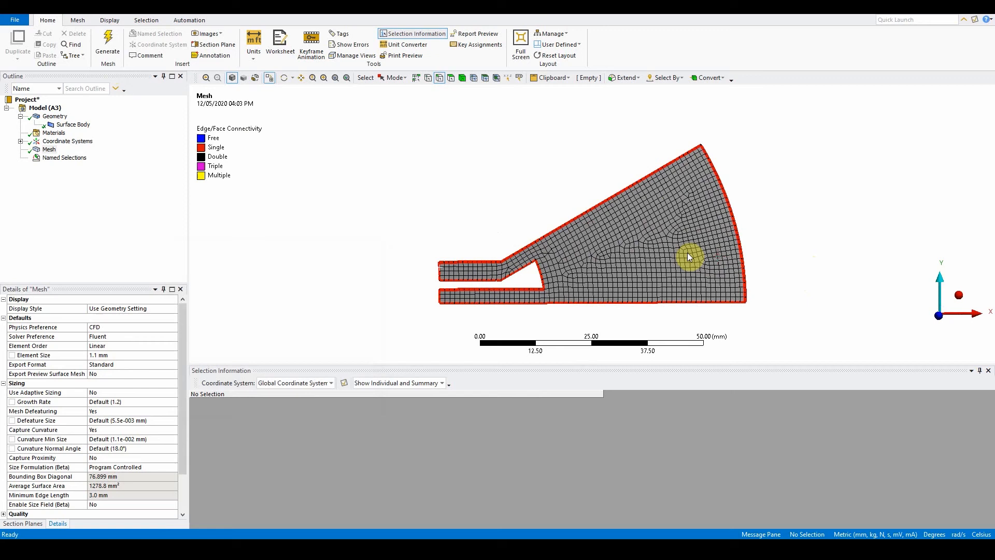
mouse_move(577, 269)
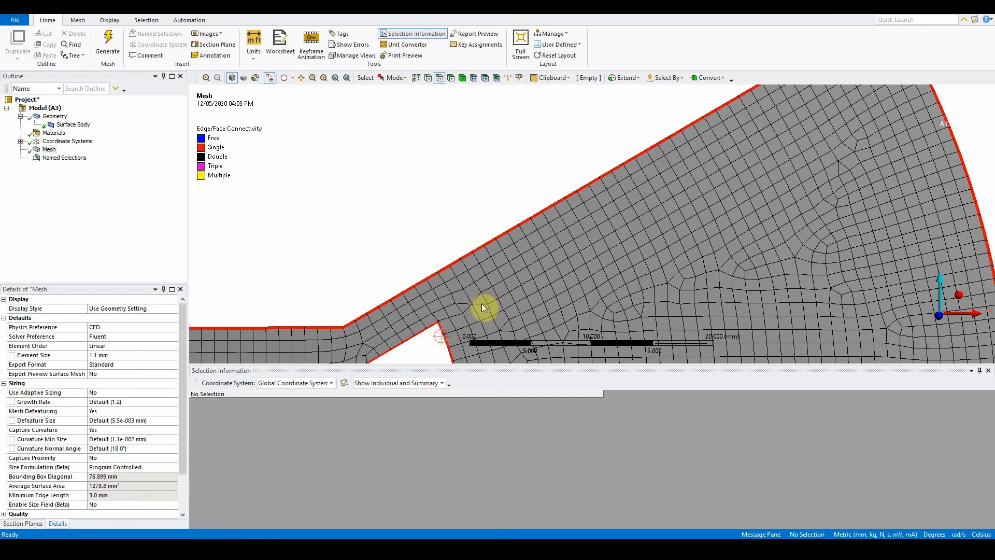
left_click(312, 78)
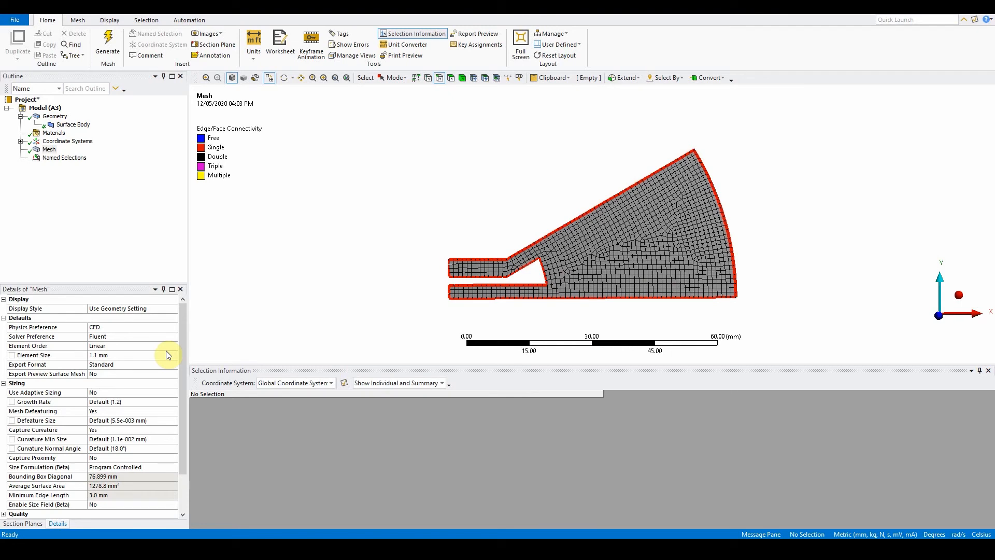
mouse_move(188, 326)
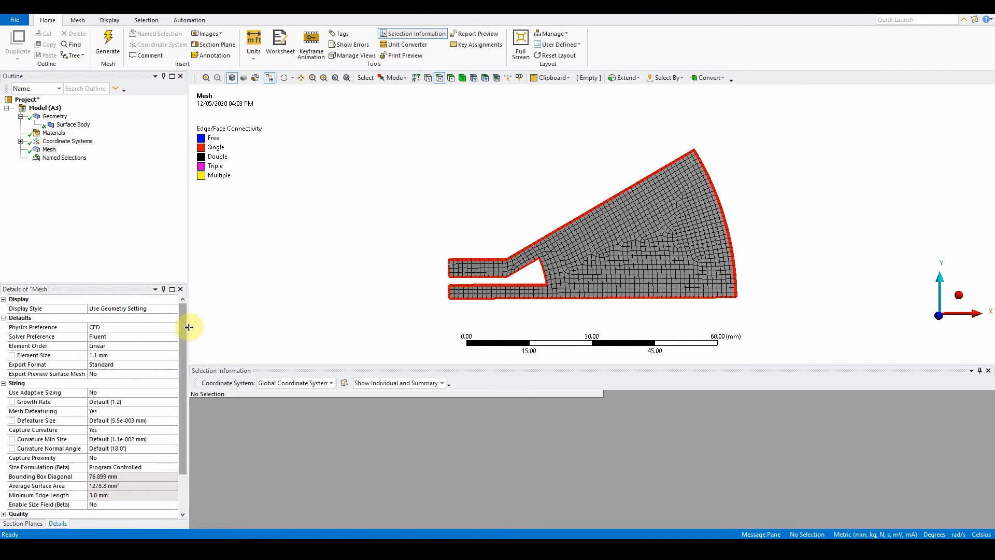
Step: Insert an Inflation control under the mesh scoped to the single surface face
right_click(49, 148)
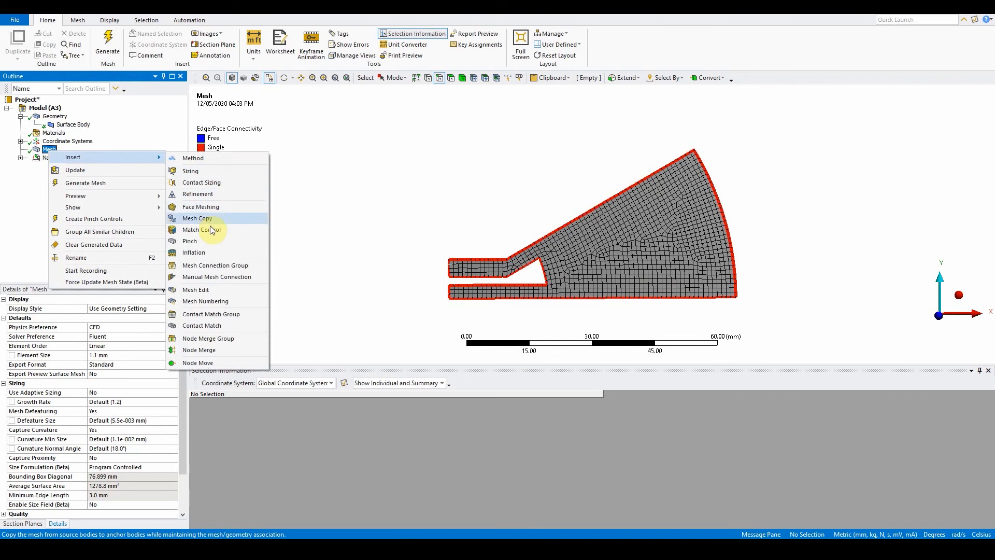
left_click(194, 252)
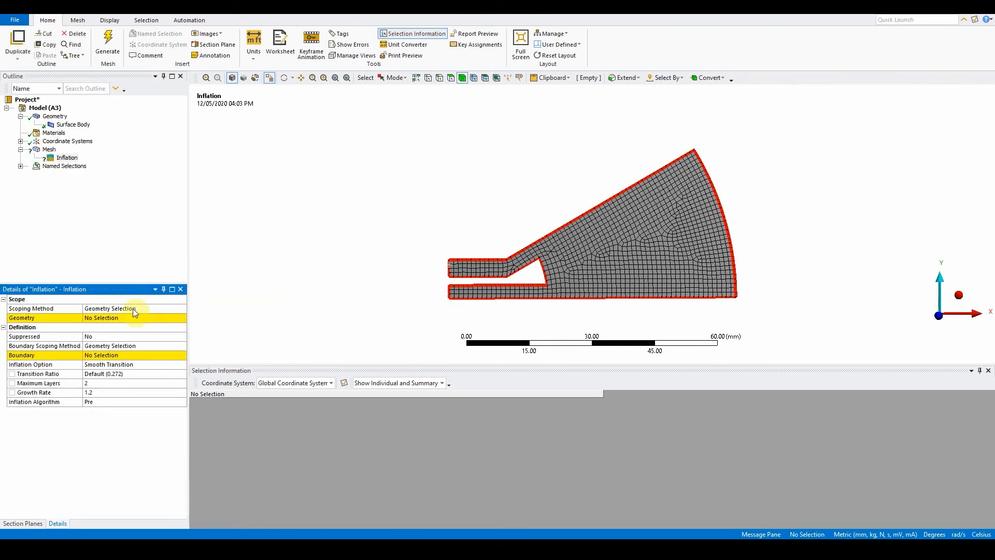
left_click(652, 267)
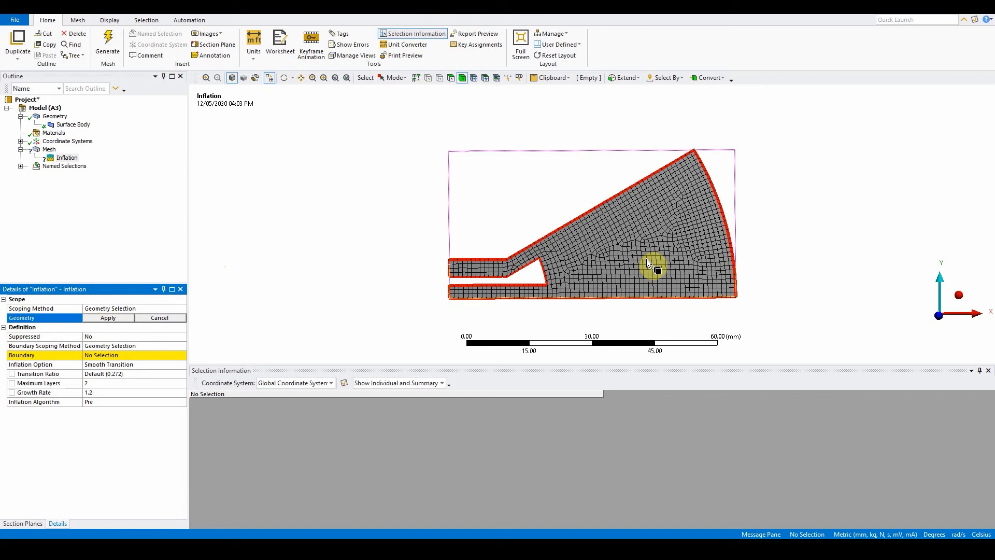
left_click(647, 263)
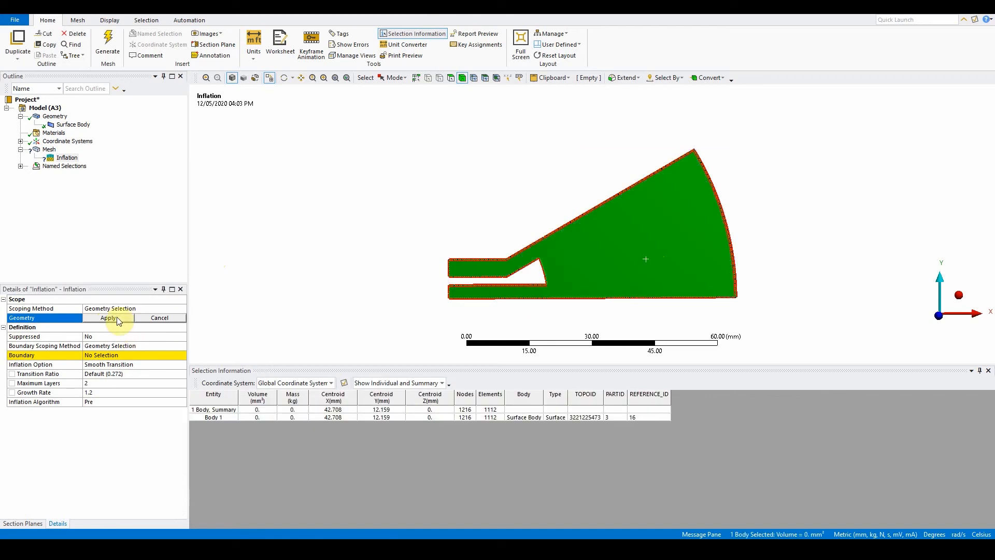
left_click(108, 317)
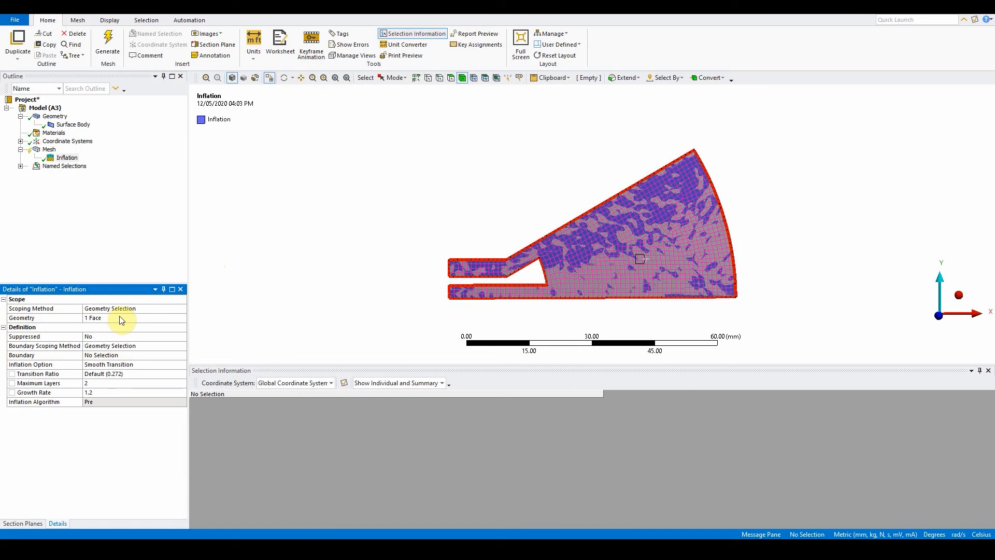
mouse_move(742, 231)
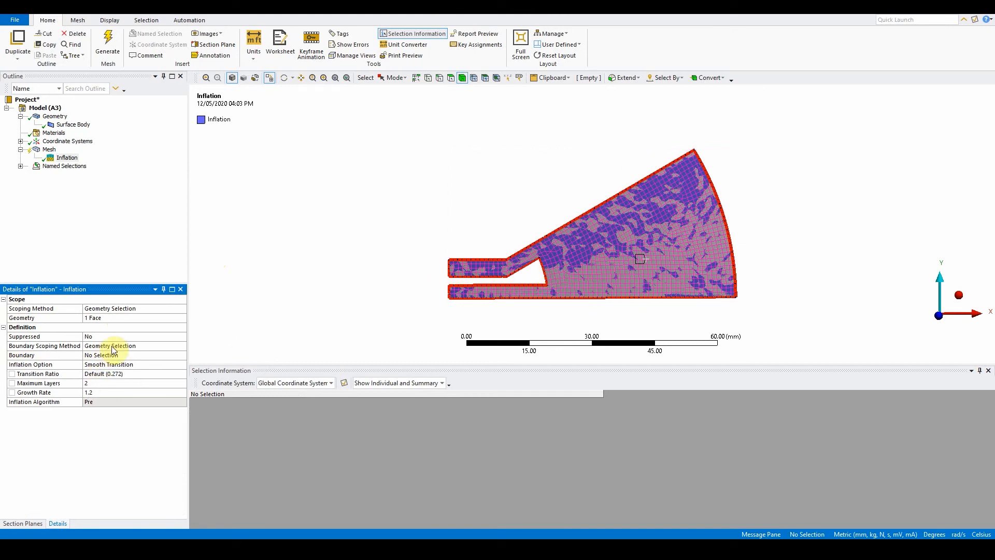
Step: Set the inflation boundary to the ten outline edges — bottom, arc, slanted top, inlet and notch edges
left_click(114, 354)
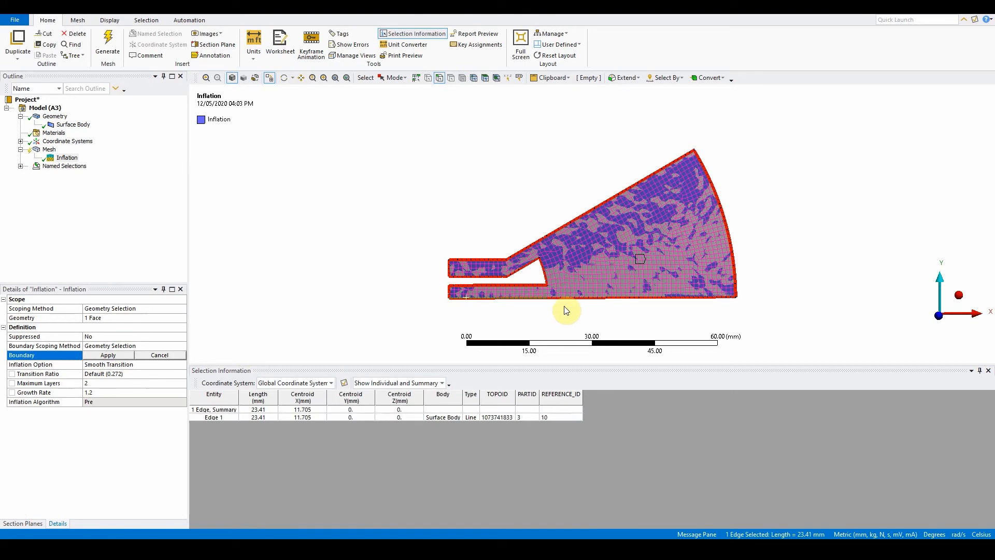
left_click(709, 190)
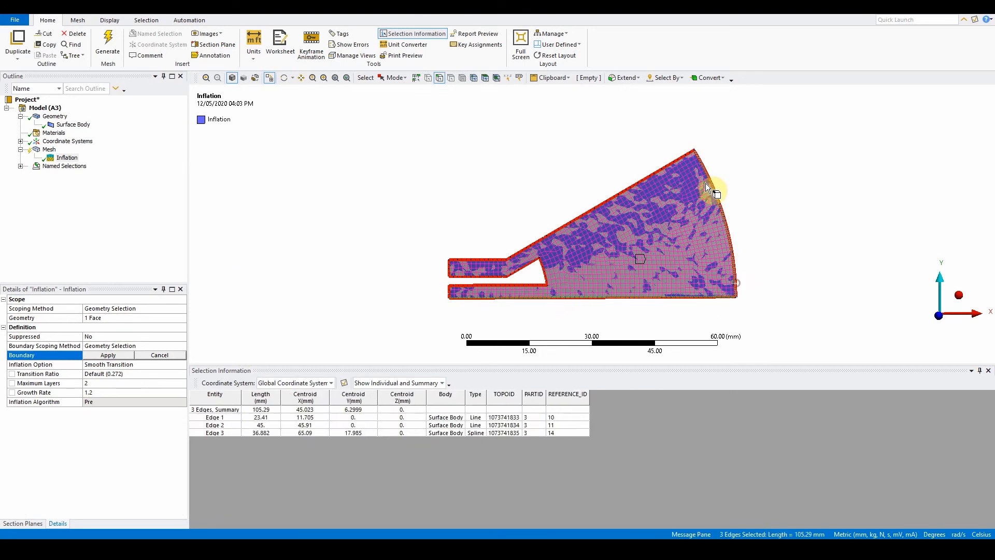
left_click(534, 246)
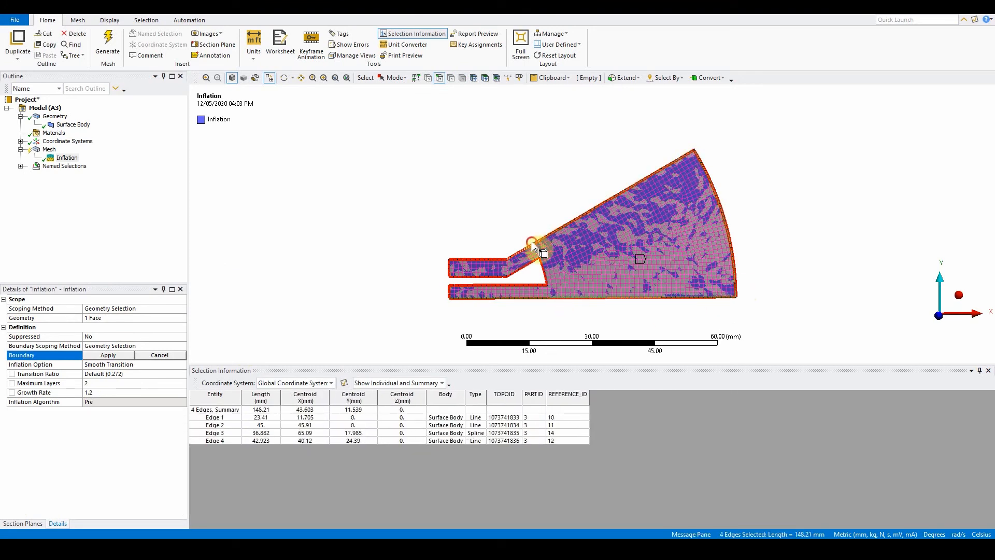
left_click(476, 282)
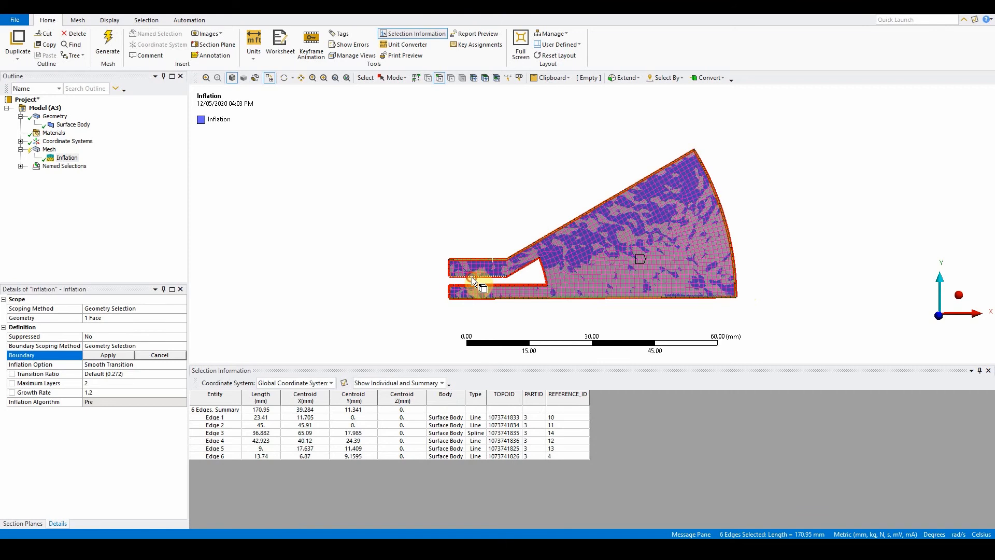
left_click(547, 279)
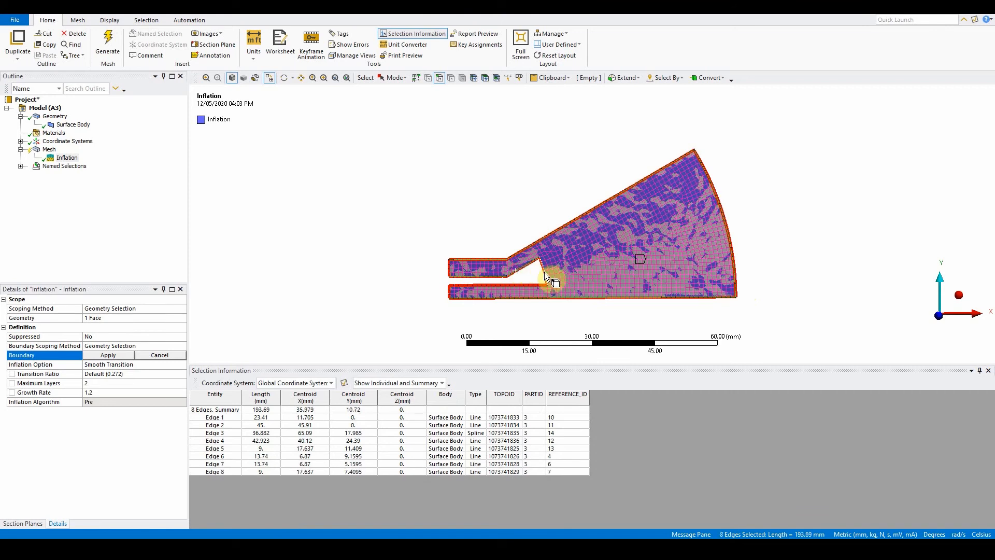
left_click(463, 284)
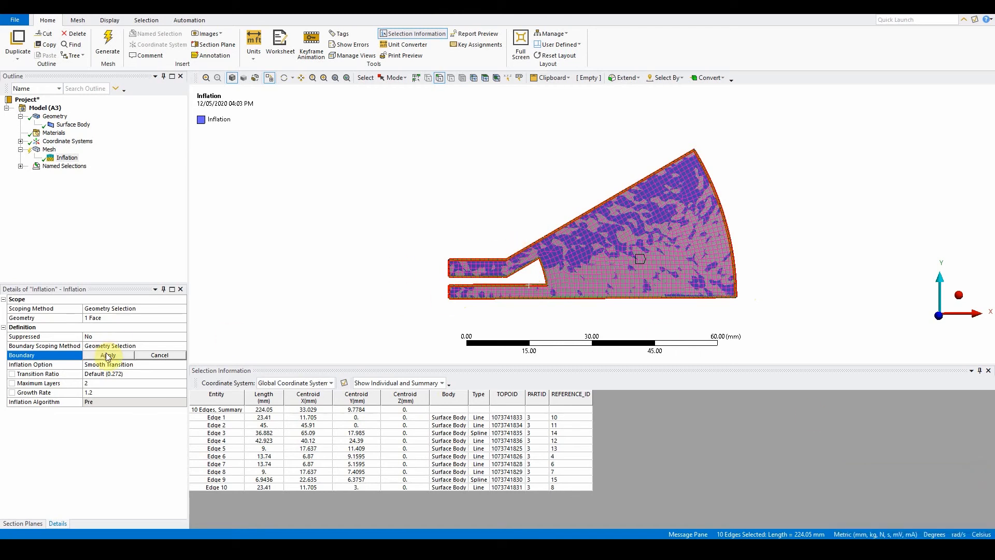
left_click(106, 354)
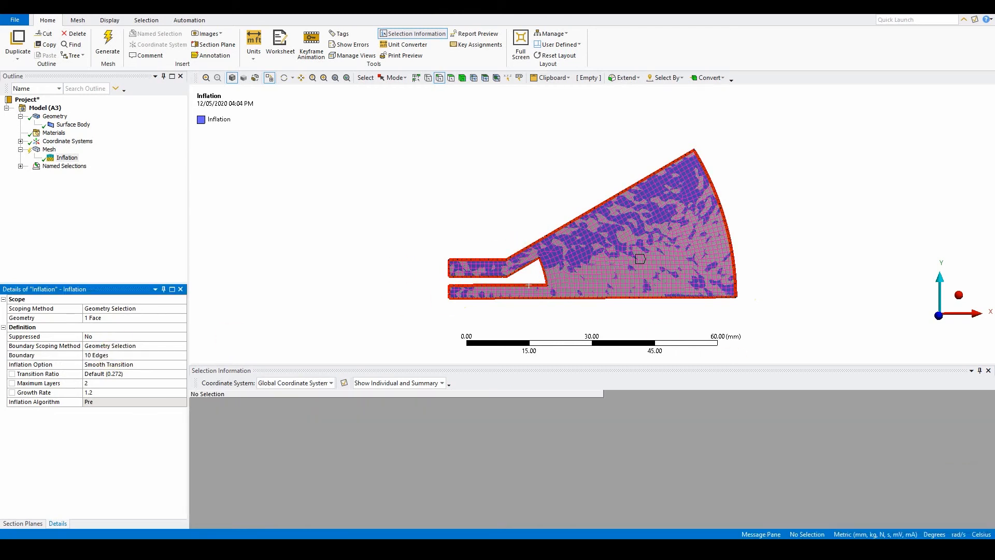
left_click(99, 355)
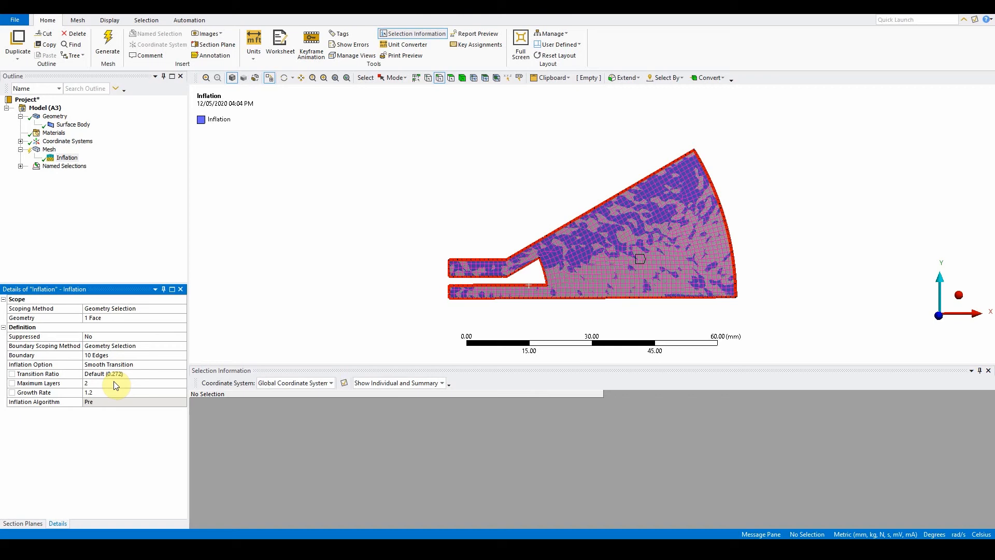
Step: Add a Method control on the body set to Triangles and regenerate the surface mesh
right_click(48, 150)
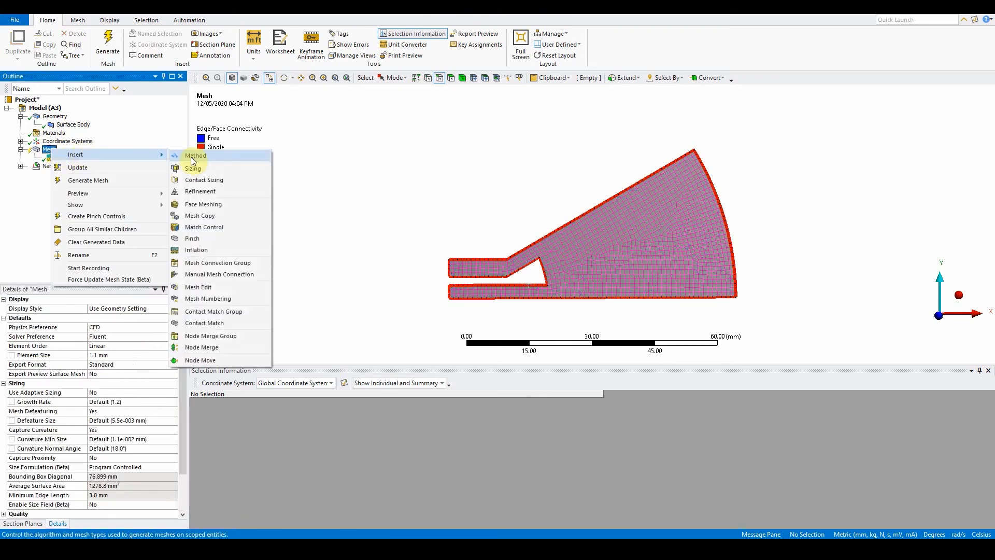
left_click(196, 155)
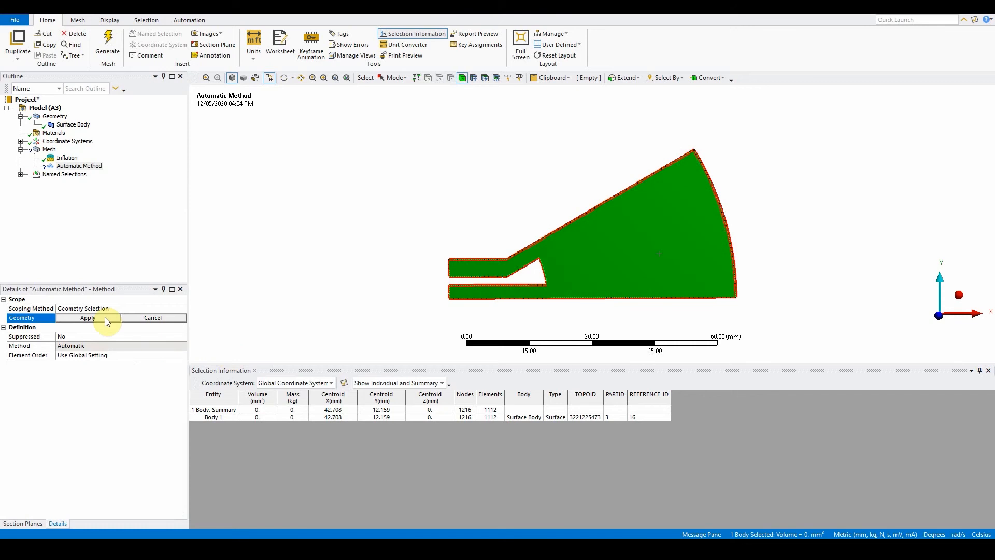
left_click(87, 317)
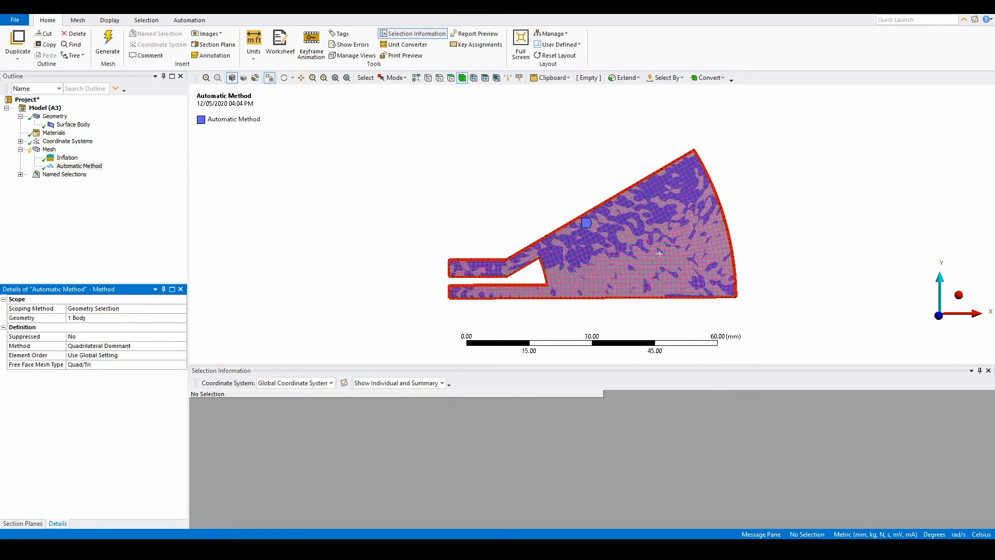
mouse_move(670, 392)
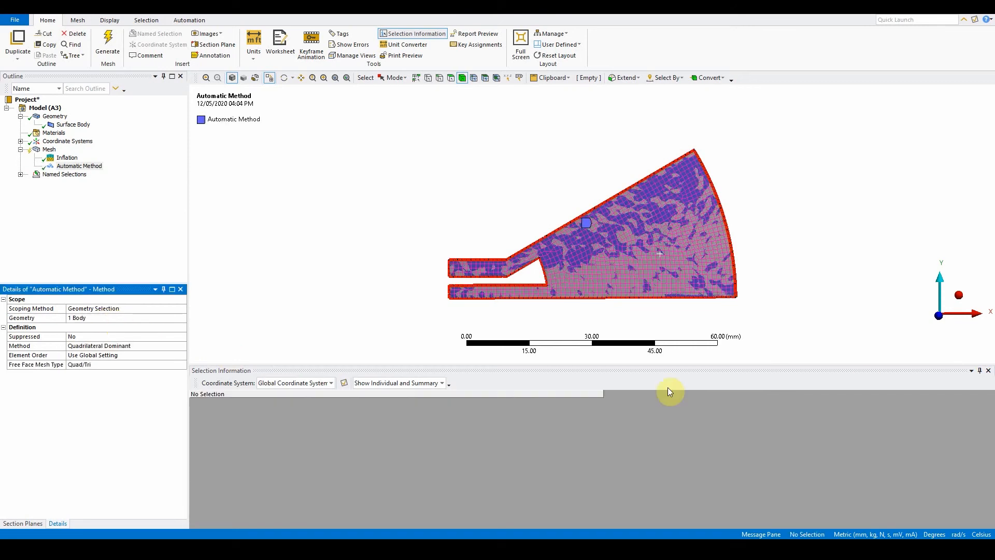
left_click(127, 345)
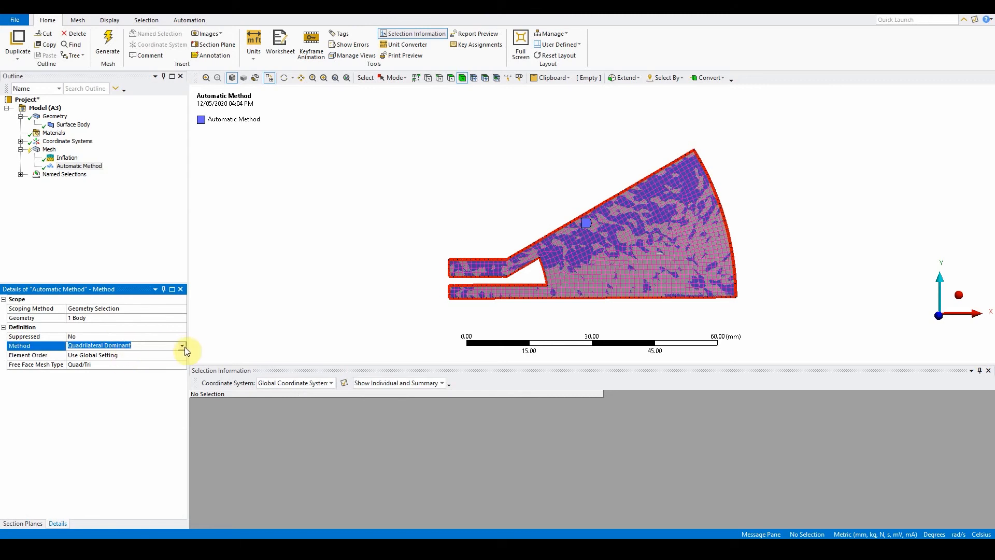
left_click(183, 345)
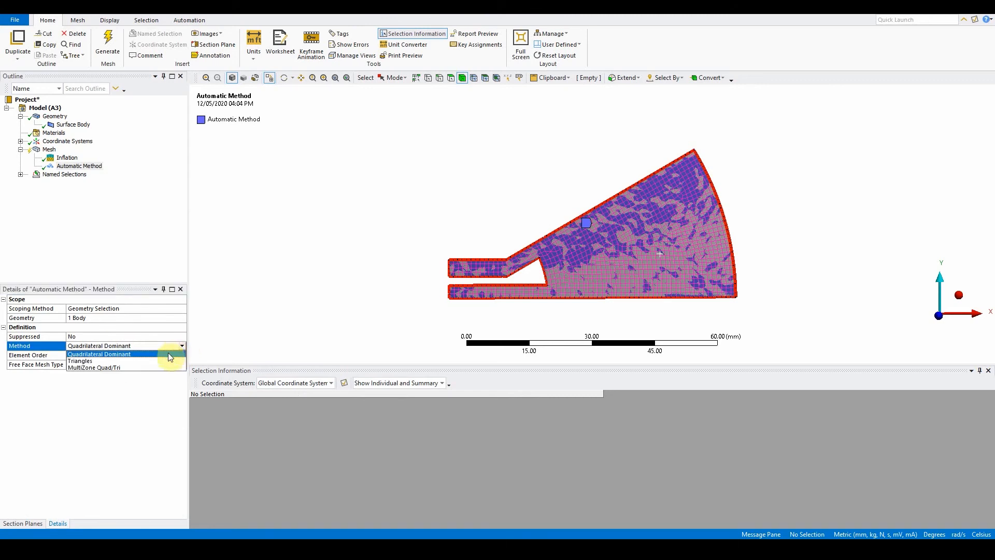
left_click(79, 360)
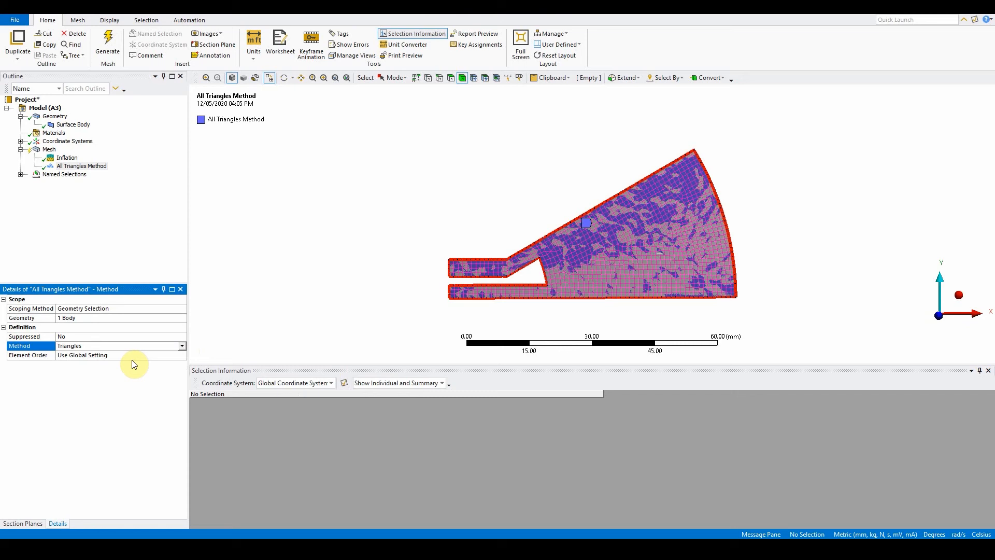
left_click(107, 44)
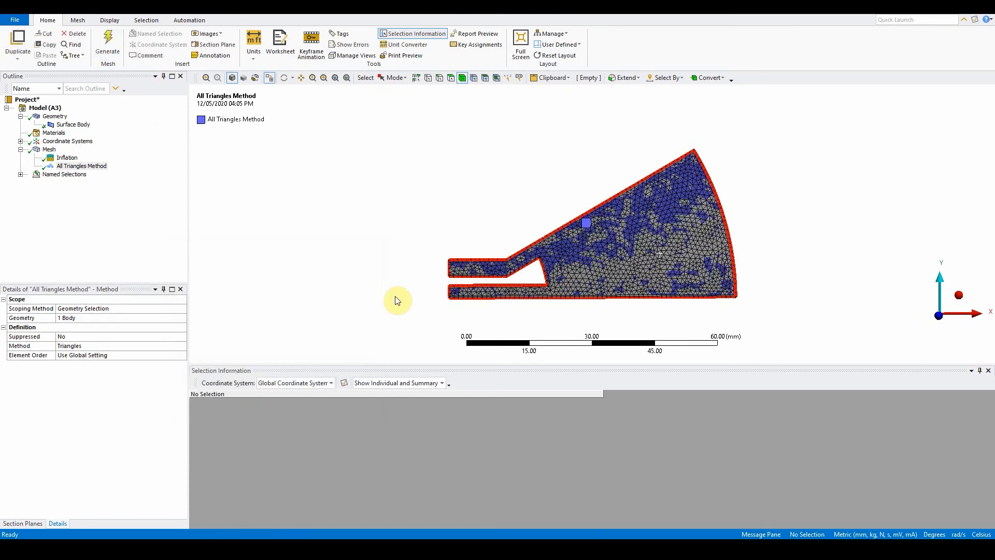
mouse_move(316, 205)
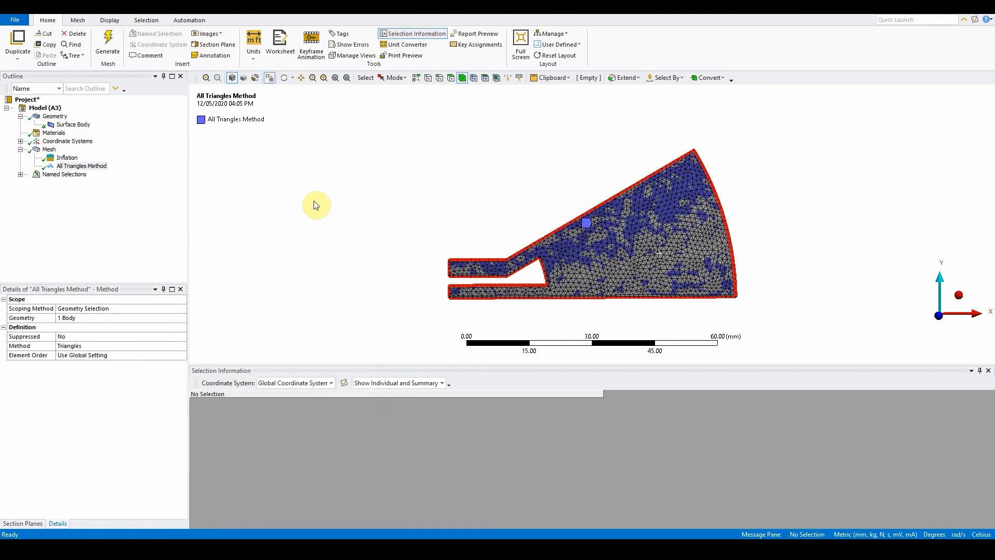
mouse_move(256, 77)
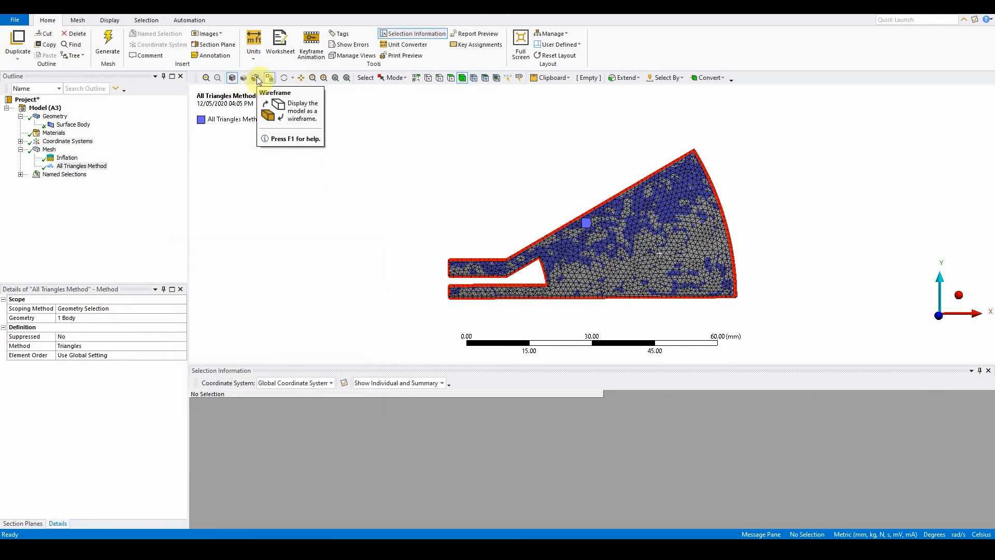
Step: Generate the all-triangle mesh and adjust how mesh edges are coloured in the display
left_click(256, 78)
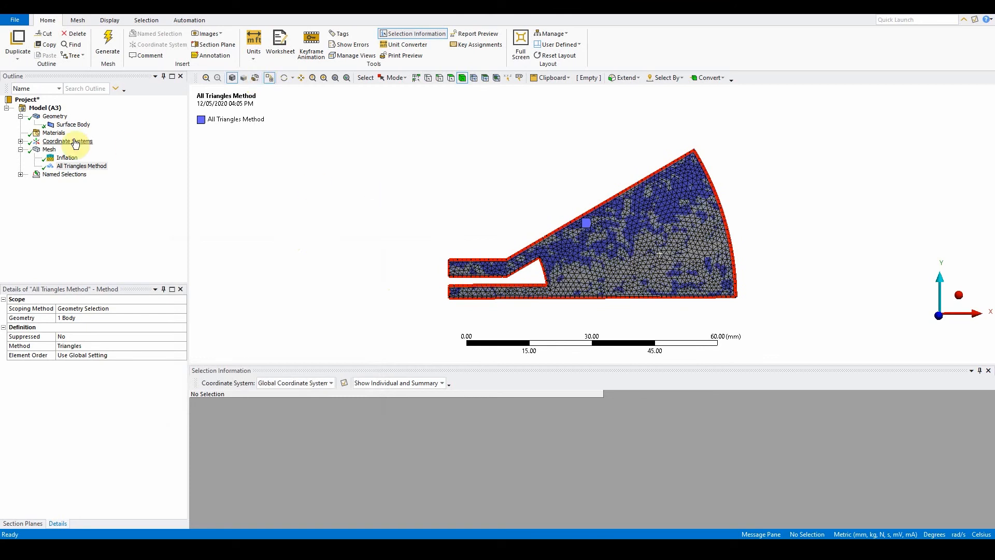
left_click(48, 150)
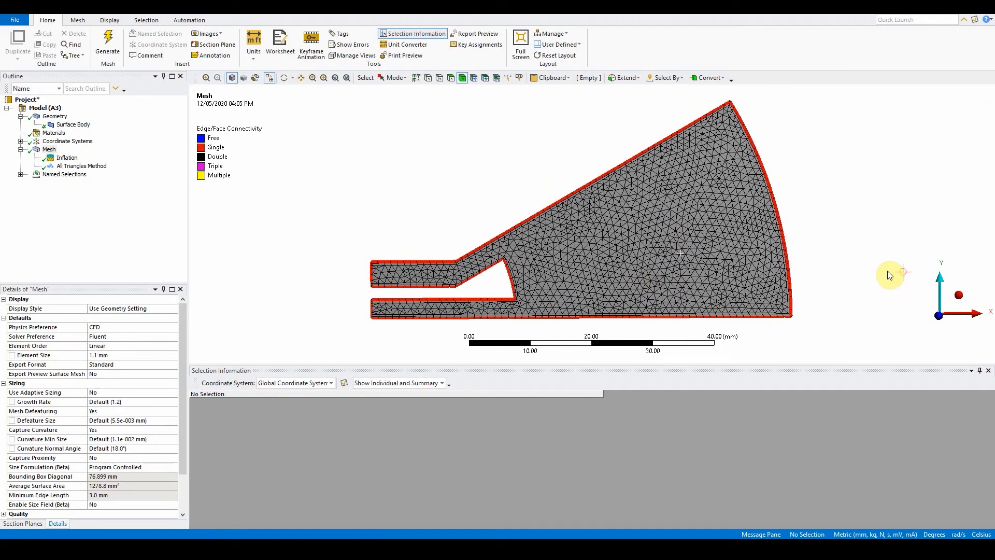
mouse_move(158, 45)
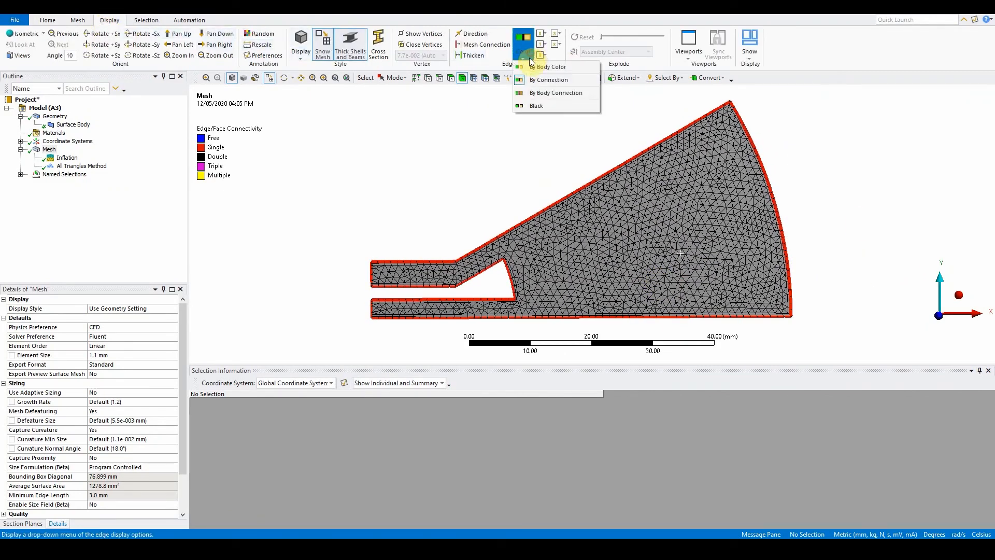
left_click(536, 106)
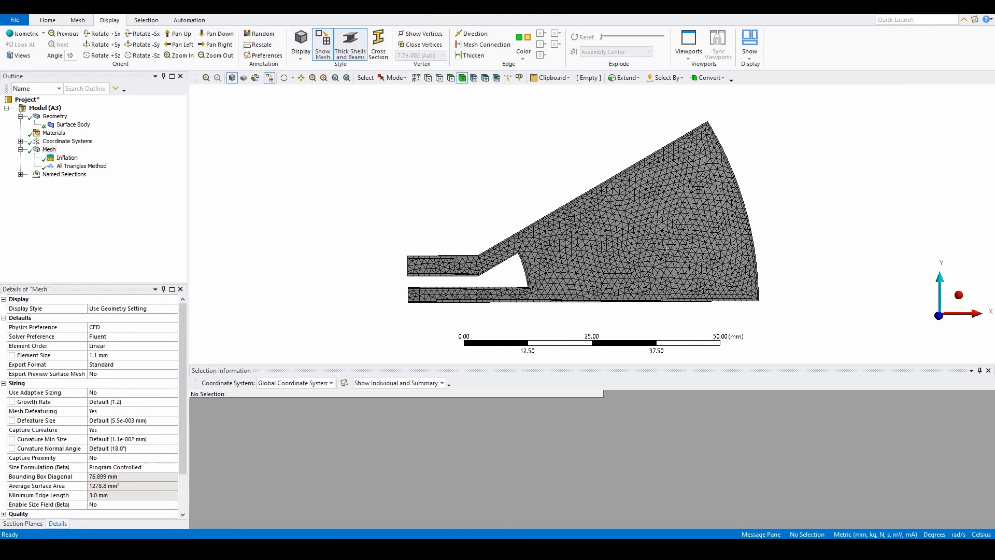
Step: Suppress Inflation and change the method control to MultiZone Quad/Tri with Uniform surface meshing
right_click(67, 157)
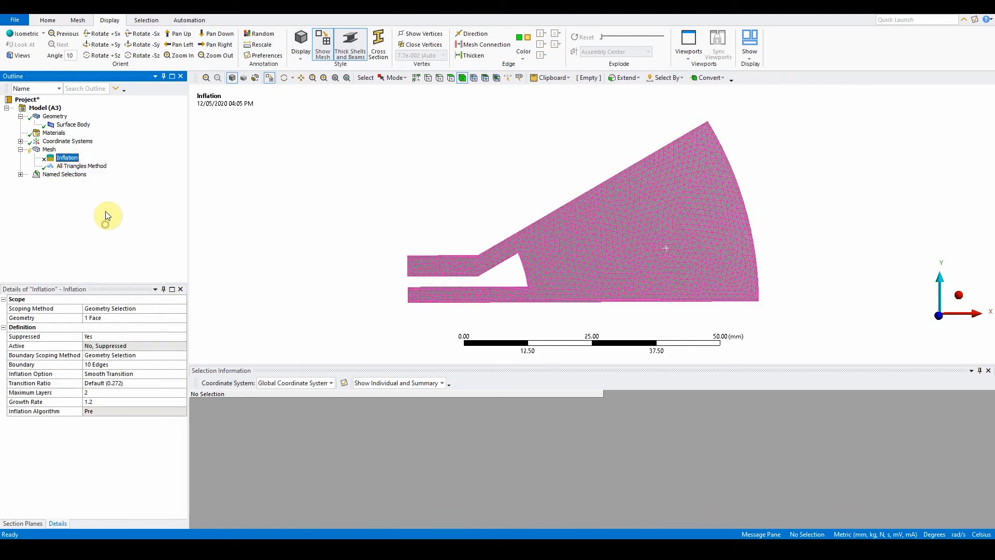
left_click(81, 165)
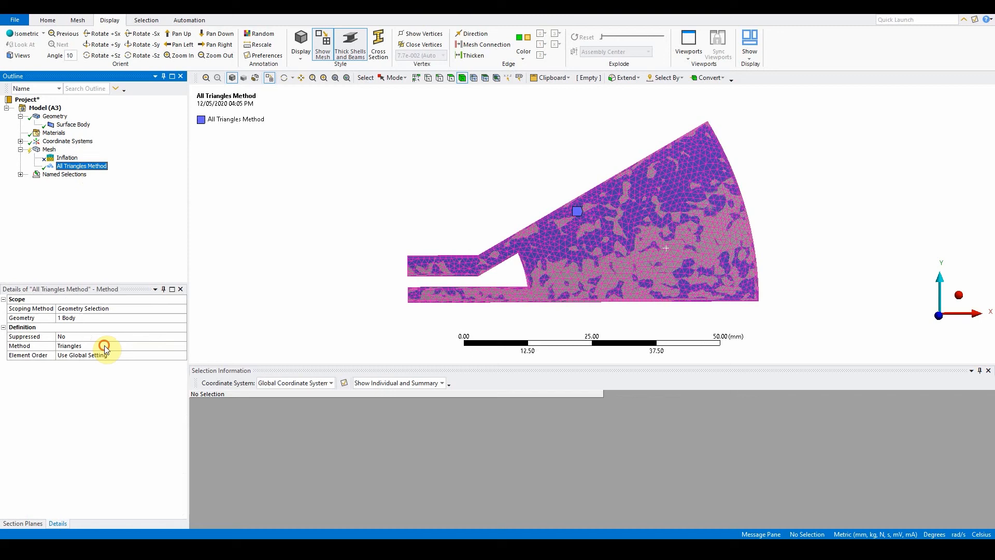
left_click(156, 370)
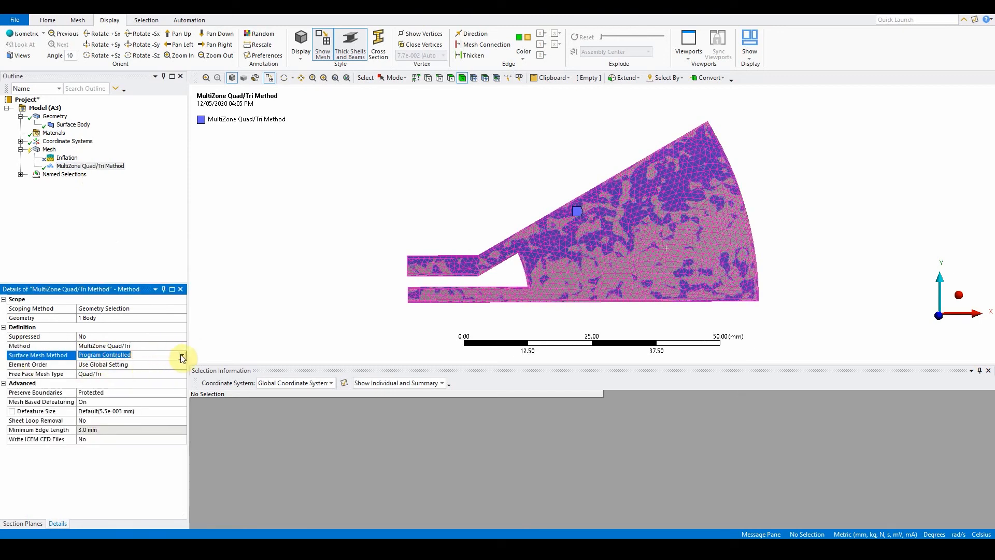
left_click(181, 354)
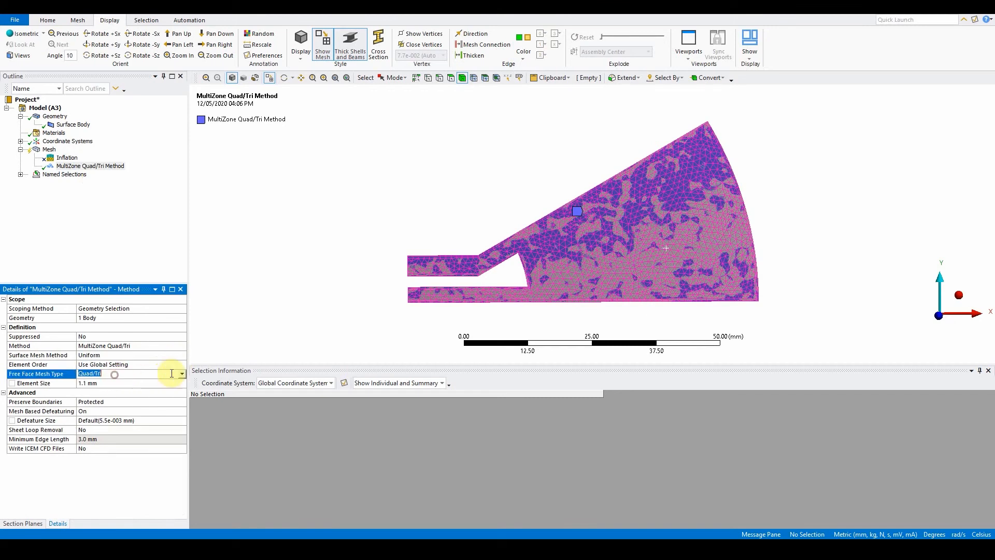
Step: Set Free Face Mesh Type to All Quad and MultiZone element size to 2.0 mm
left_click(180, 373)
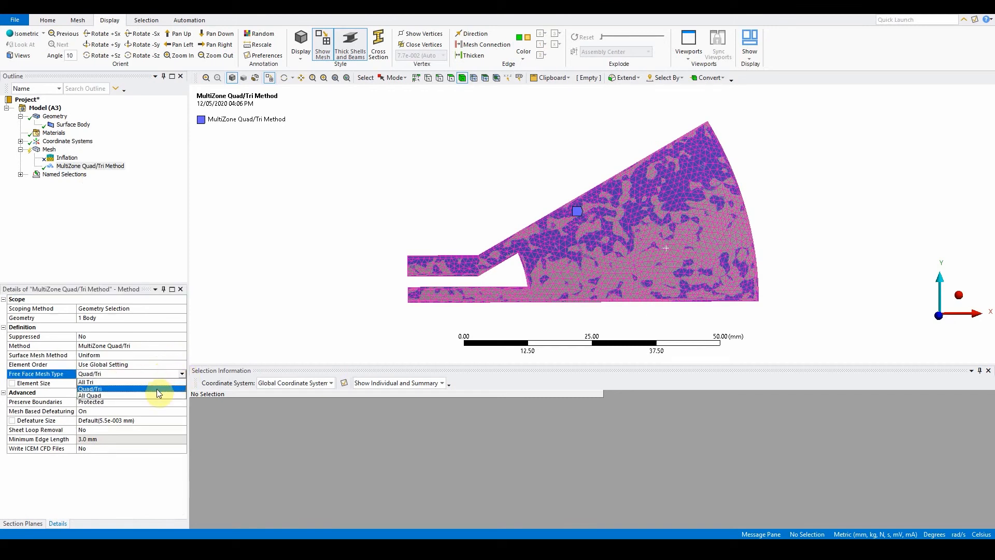
left_click(89, 395)
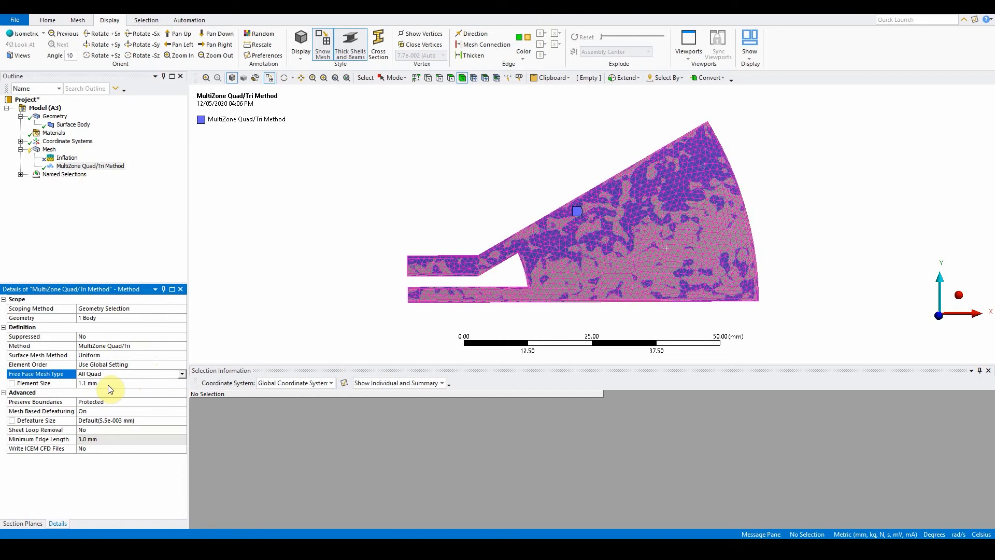
left_click(108, 382)
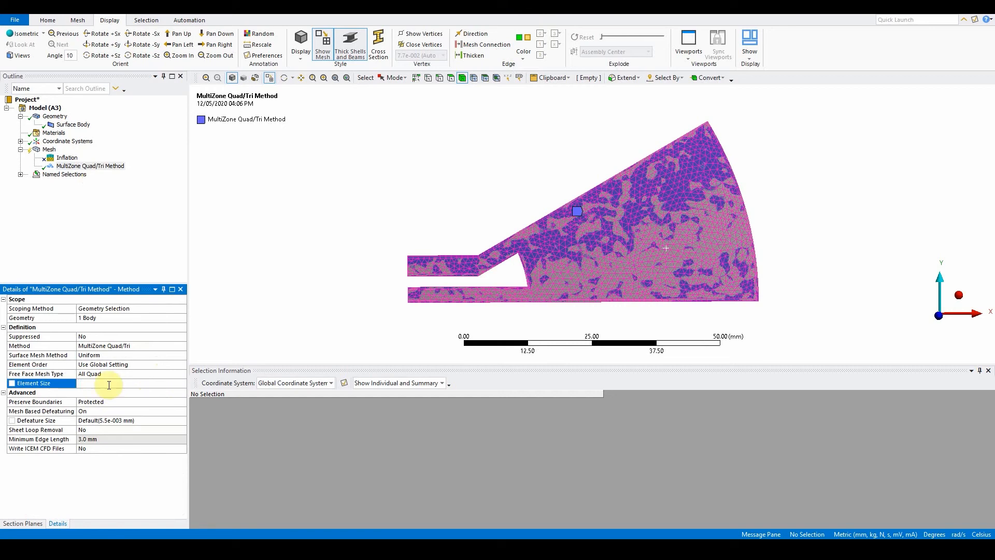
type("2.0 mm")
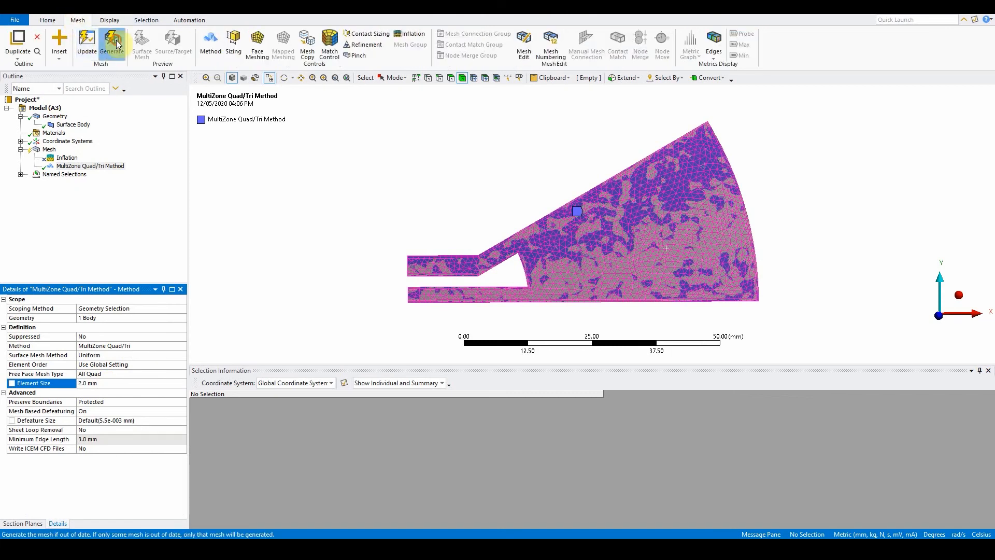
Step: Generate the coarse 2.0 mm quad mesh and bring up options for the MultiZone method
left_click(112, 43)
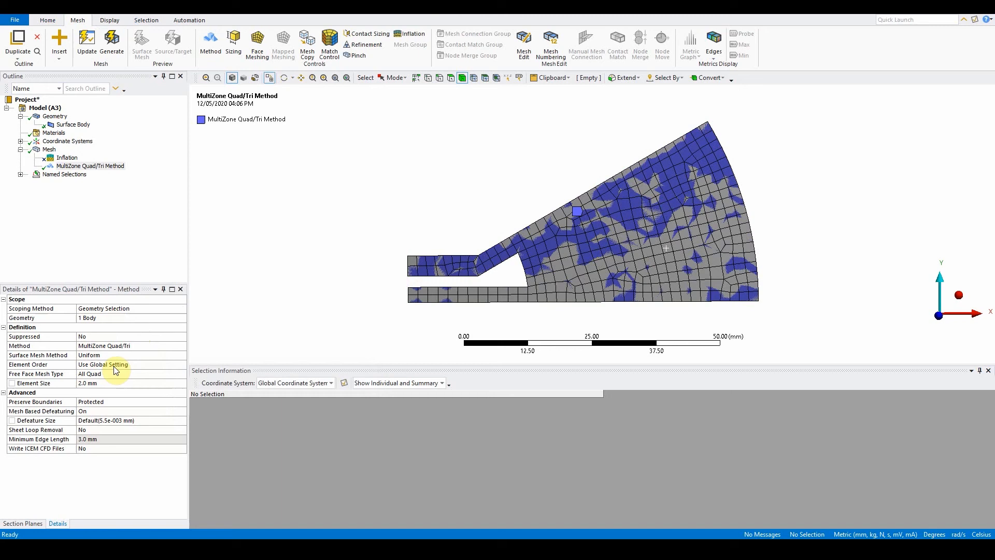
mouse_move(53, 186)
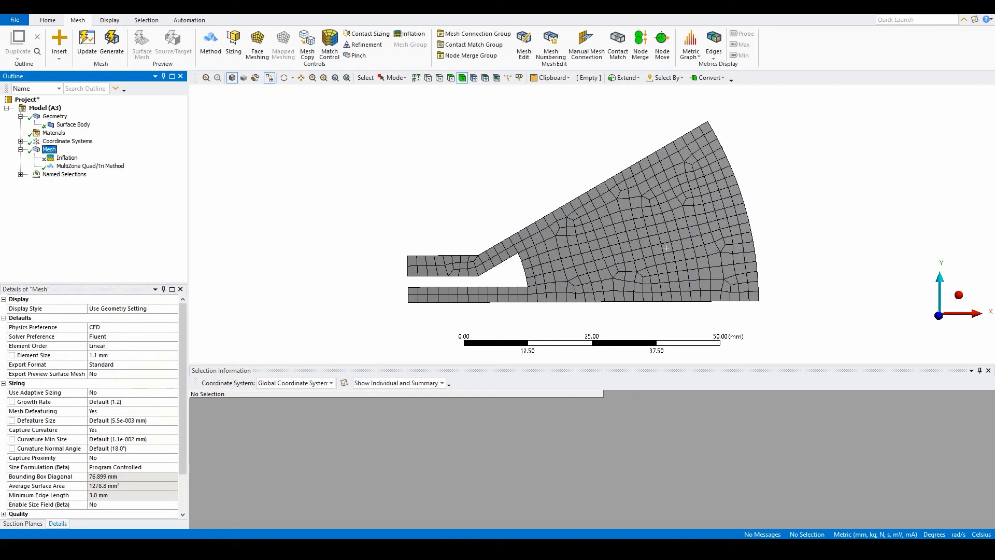
right_click(91, 166)
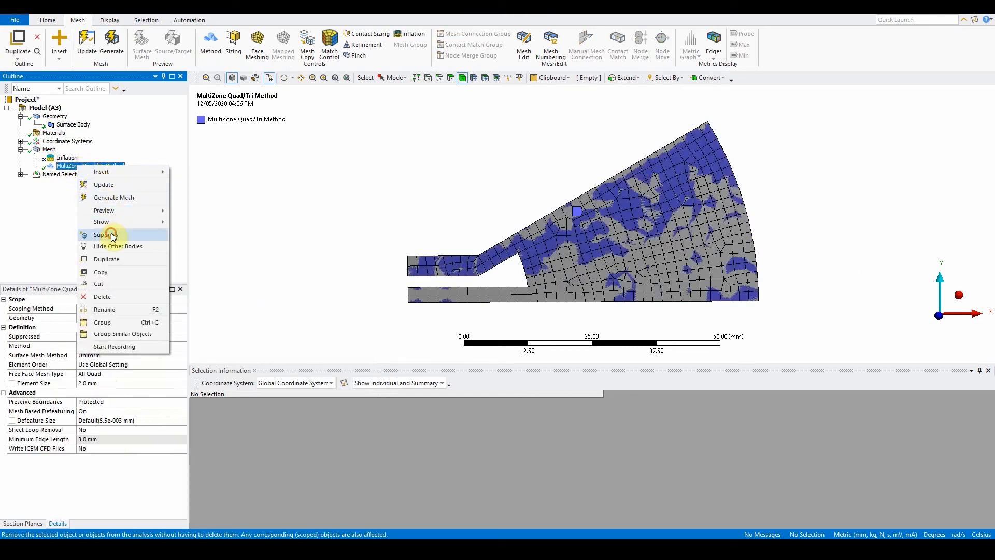
Step: Suppress the MultiZone method and insert a Face Meshing control assigned to the surface face
left_click(105, 236)
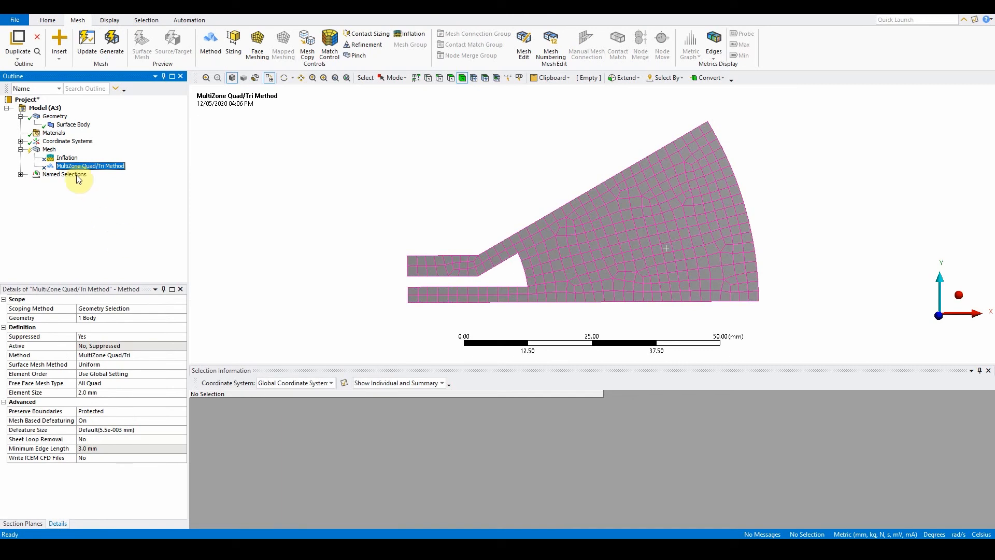
right_click(49, 149)
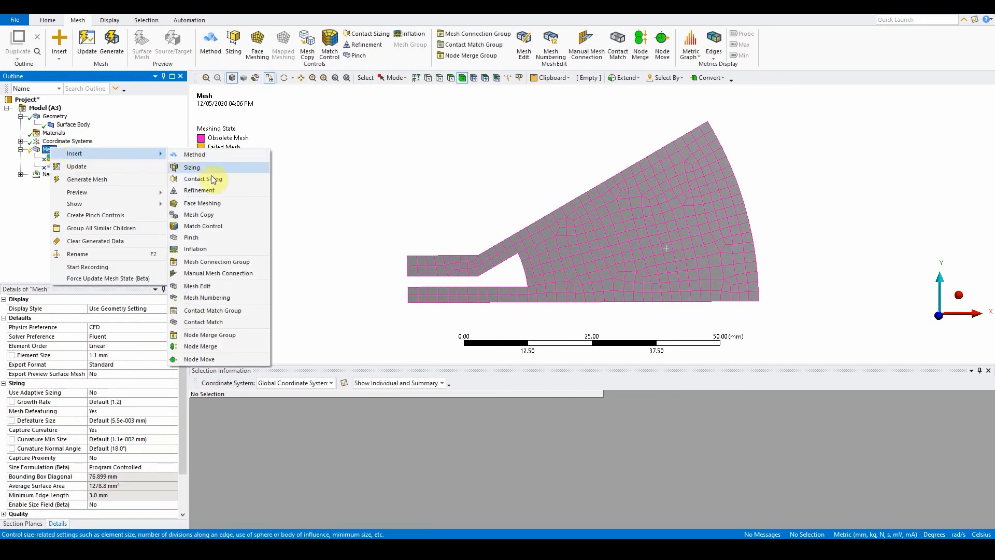
left_click(202, 203)
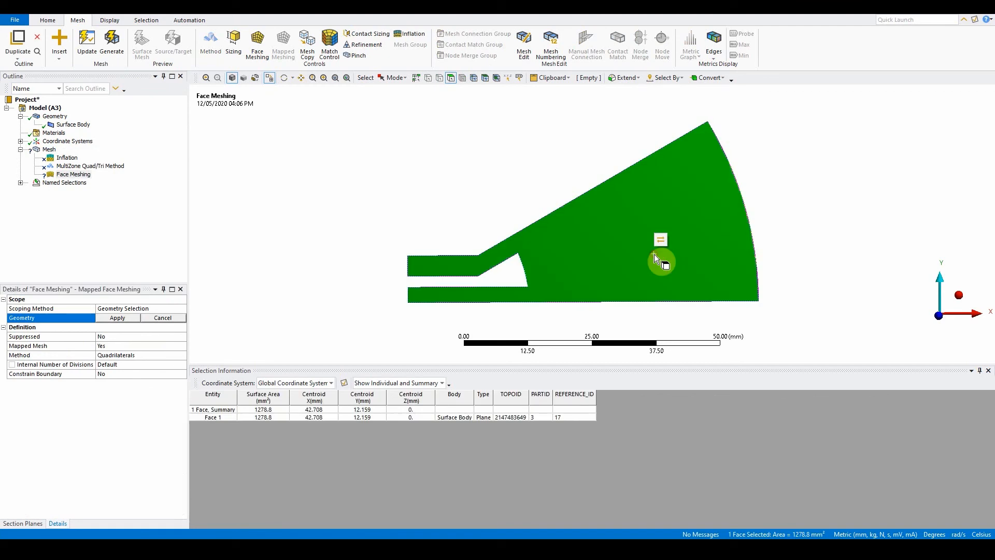
left_click(117, 318)
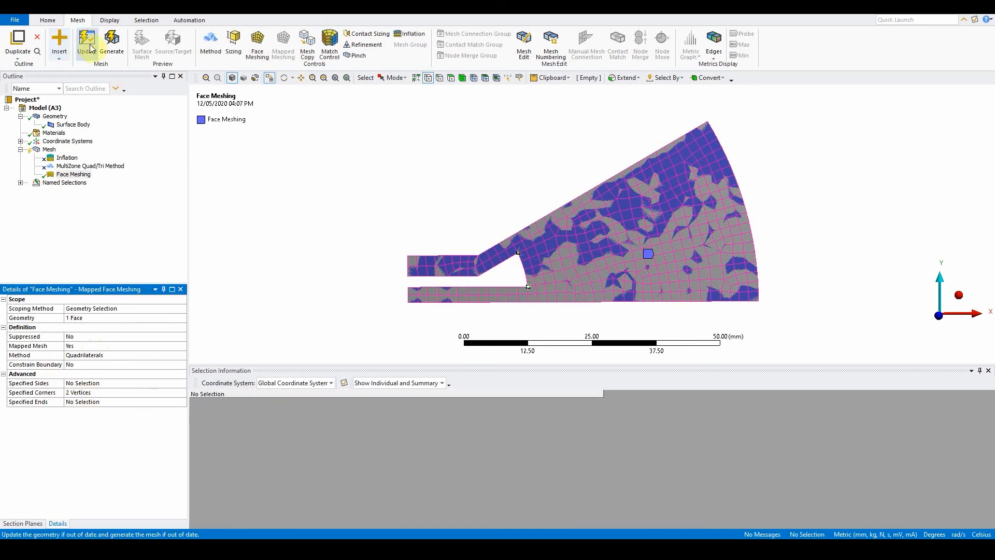
Step: Update to regenerate the surface with the mapped face meshing control and view the result
left_click(86, 39)
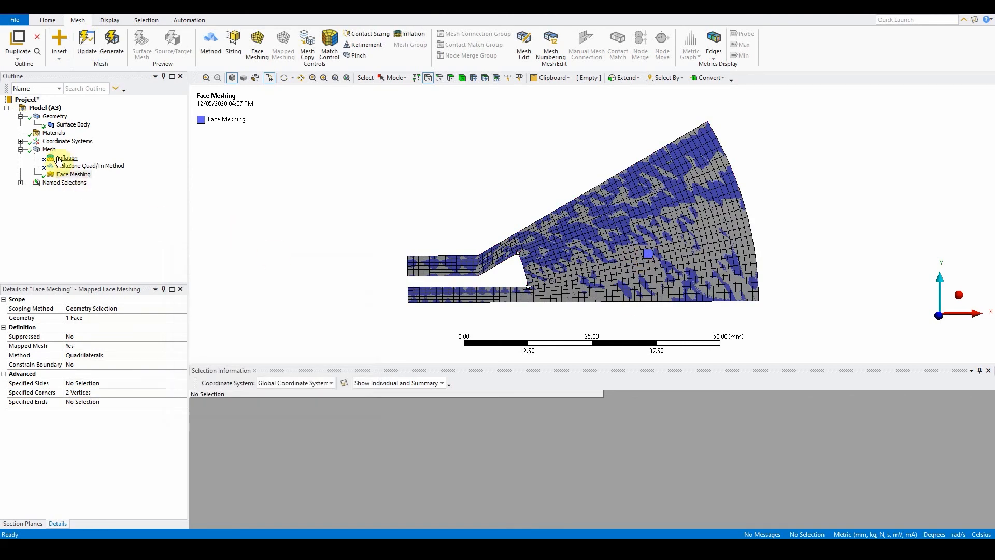
left_click(49, 149)
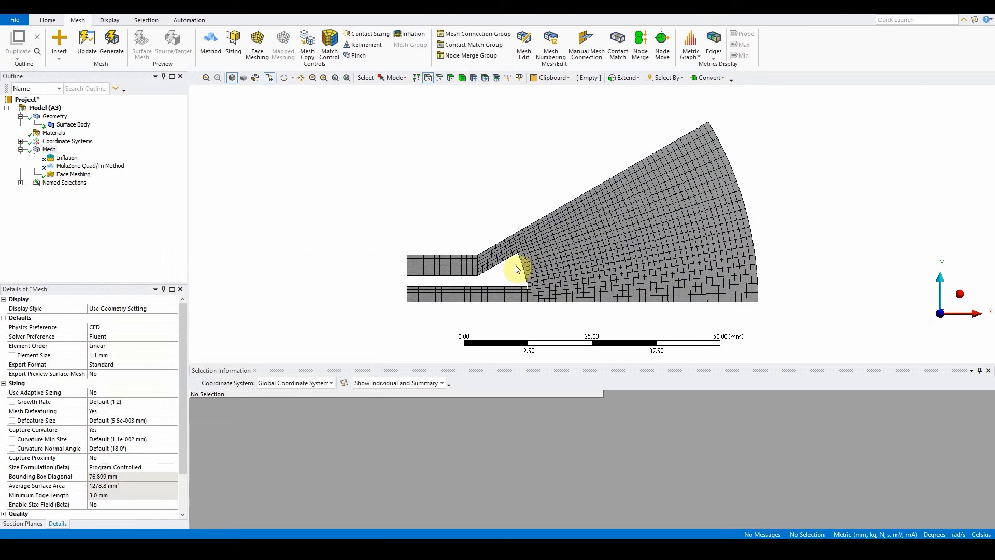
mouse_move(525, 265)
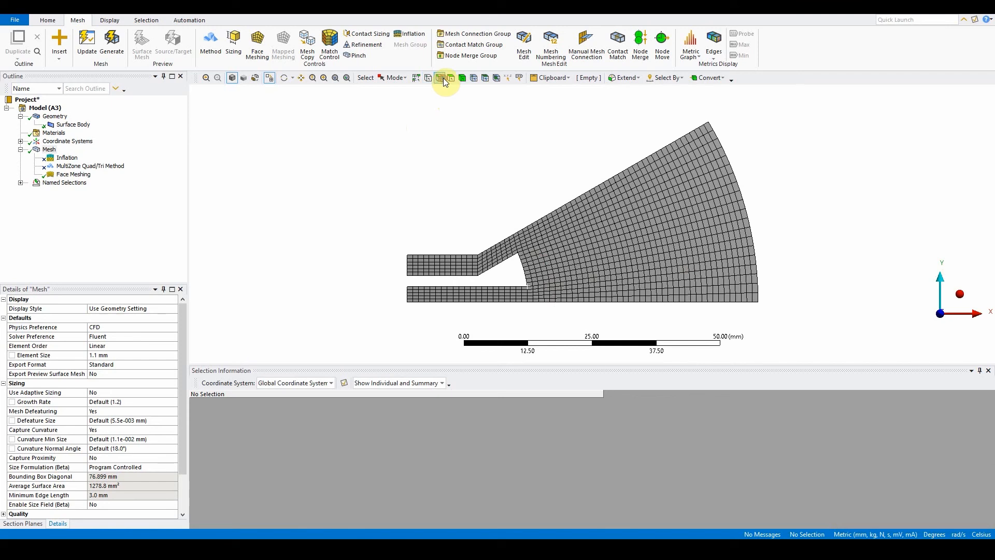
Step: Give the upper channel's short inlet edge 10 hard divisions, exposing the division count as a parameter
left_click(412, 271)
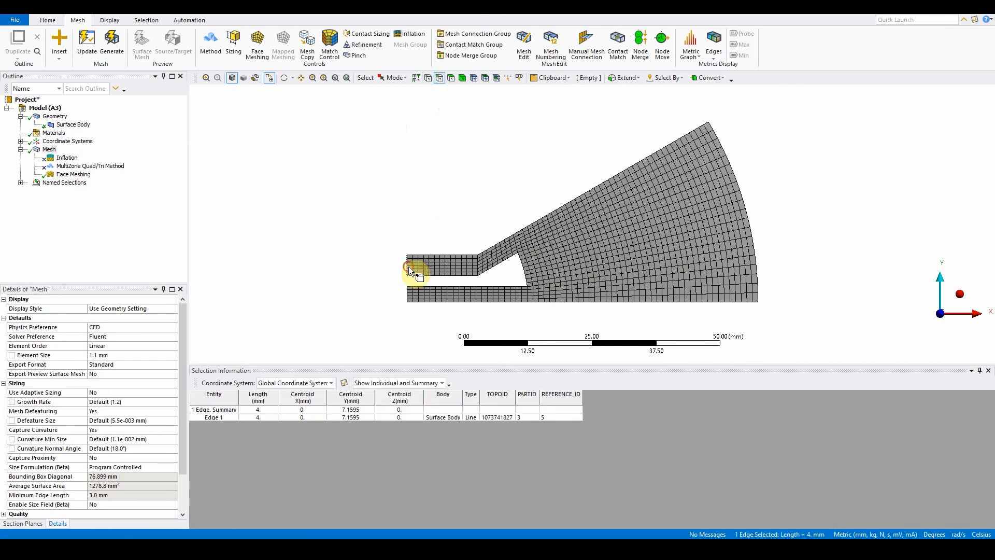
right_click(416, 273)
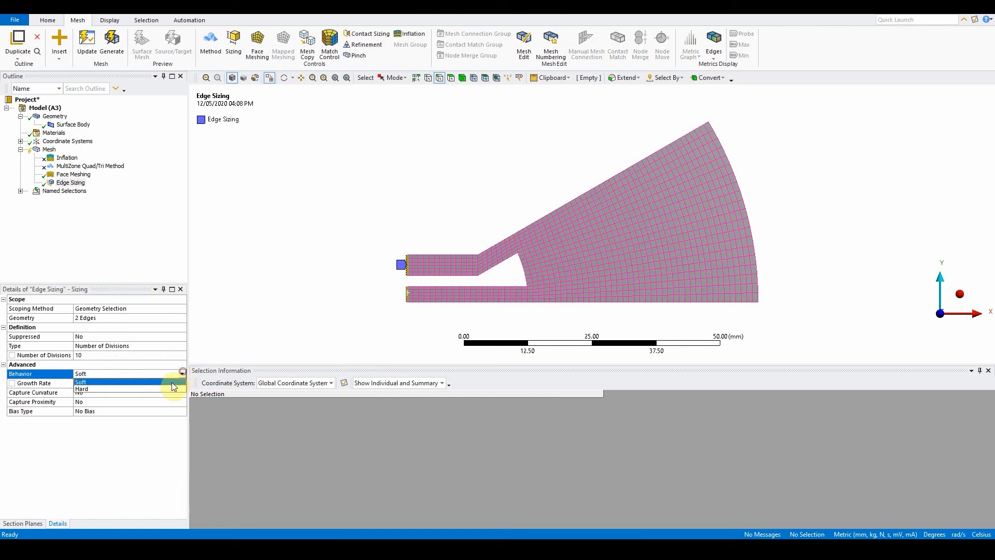
left_click(83, 389)
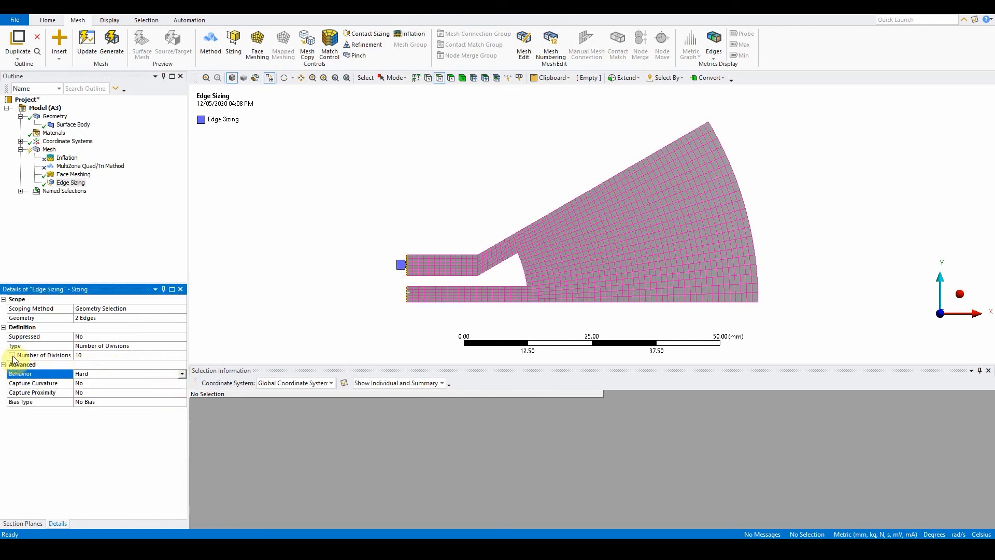
left_click(42, 354)
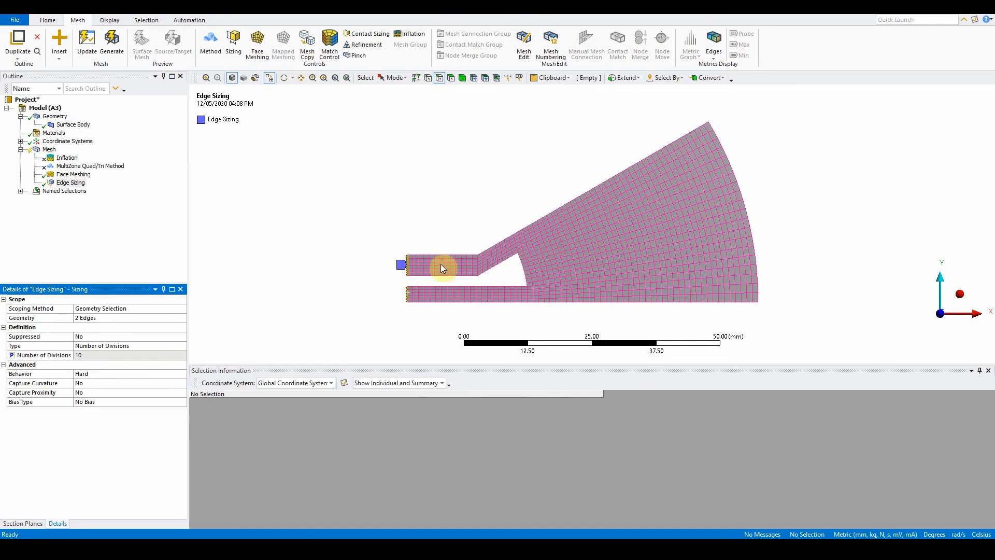
left_click(445, 266)
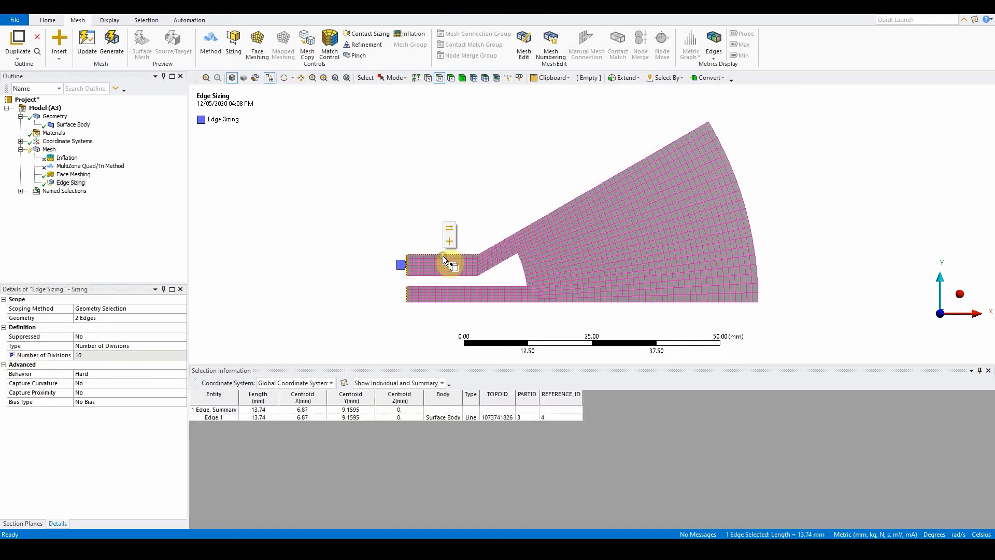
Step: Add an edge sizing giving the upper channel's top edge 20 divisions
right_click(451, 264)
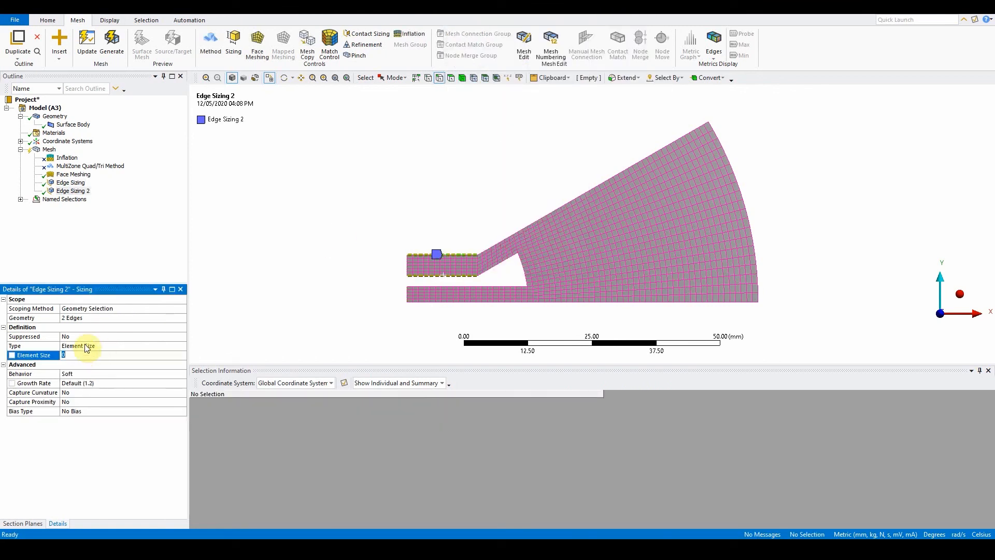
left_click(102, 345)
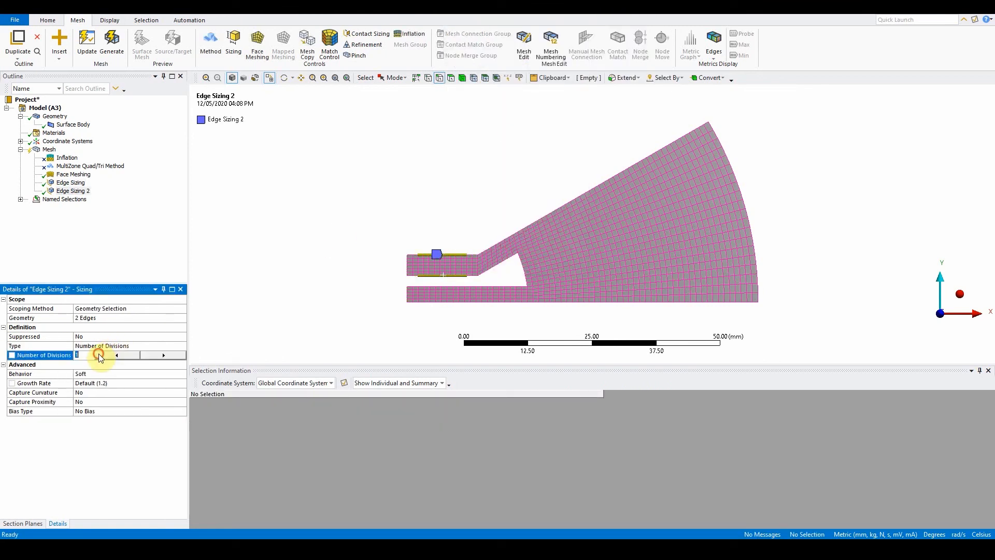
type("20")
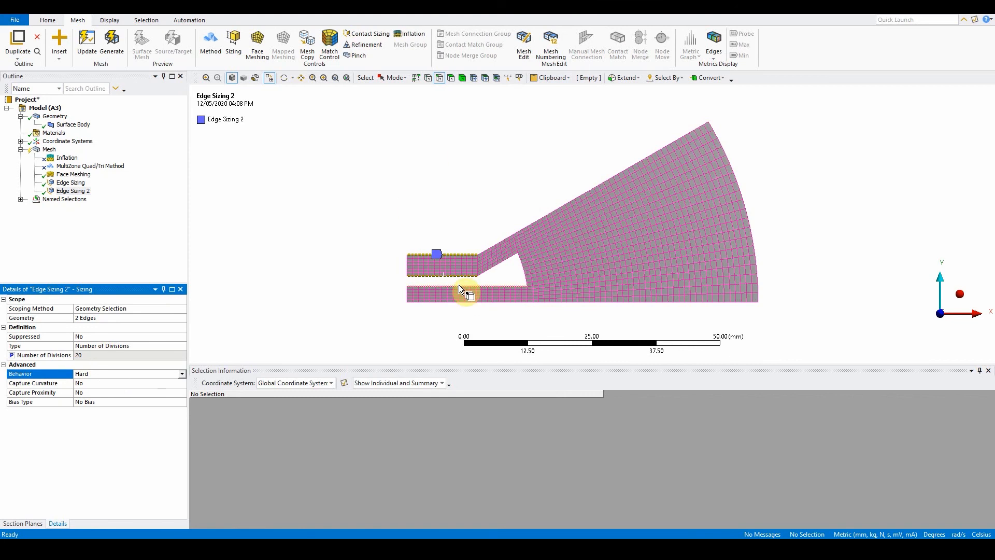
Step: Add Edge Sizing 3 giving the lower channel's long edges 35 hard divisions
left_click(467, 296)
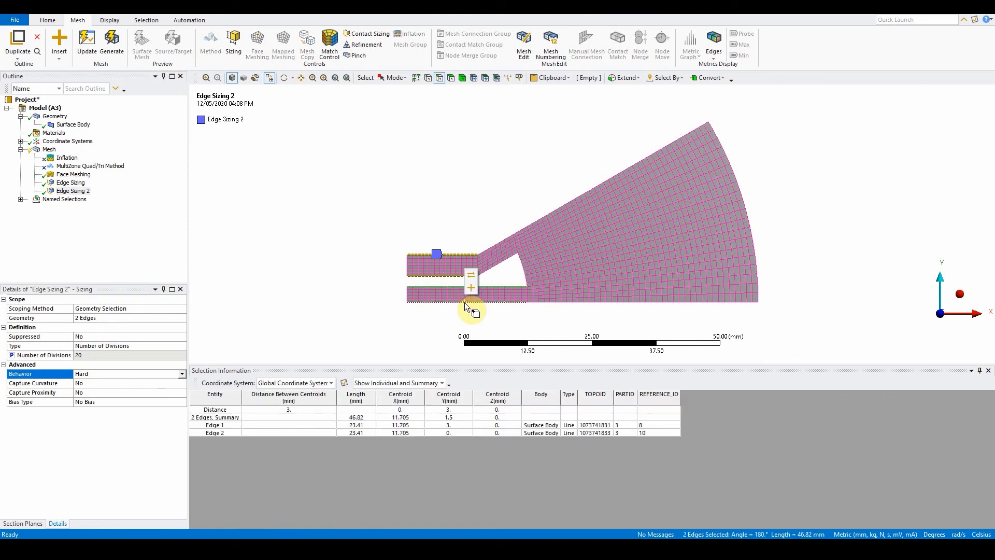
right_click(470, 308)
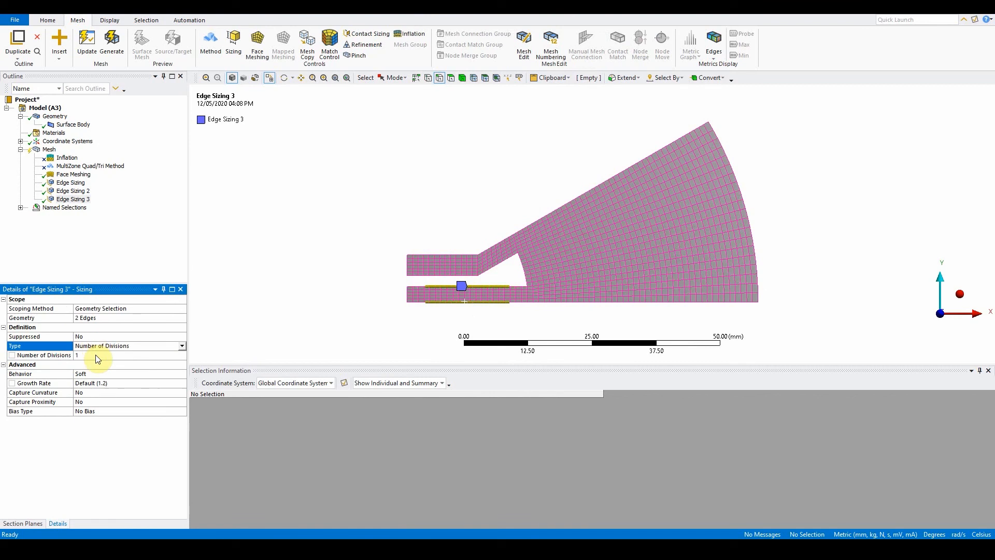
type("35")
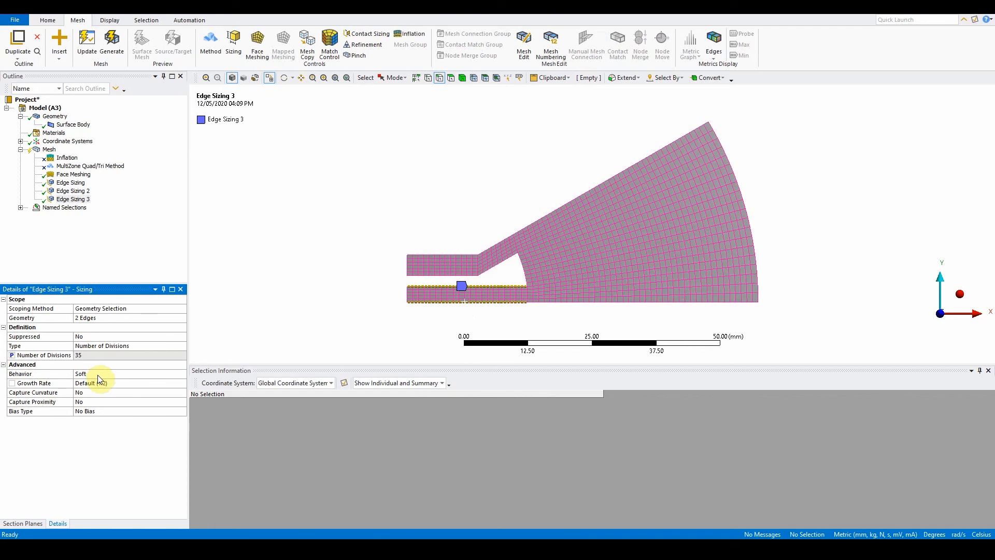
left_click(130, 373)
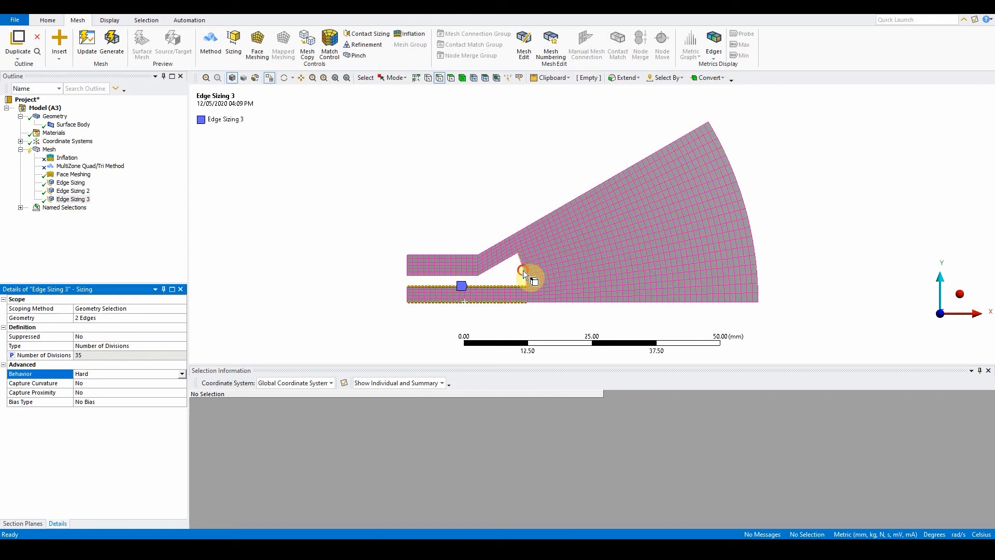
Step: Add Edge Sizing 4 giving the curved gap edge 20 hard divisions
right_click(527, 278)
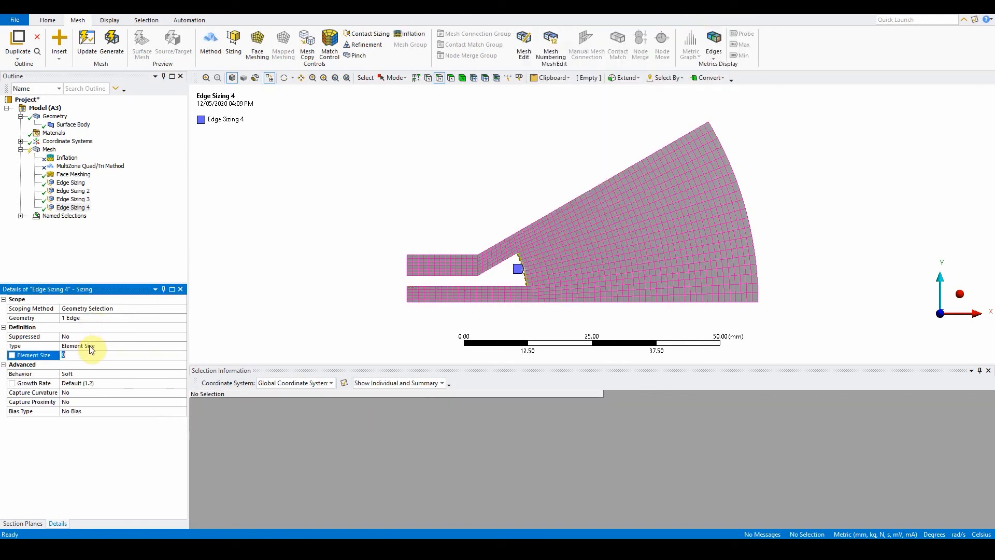
left_click(123, 345)
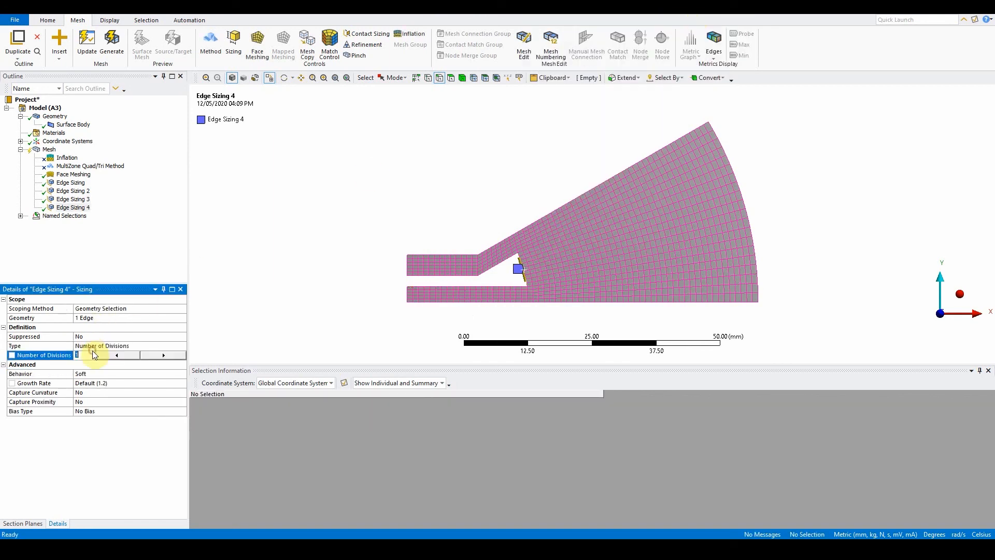
type("20")
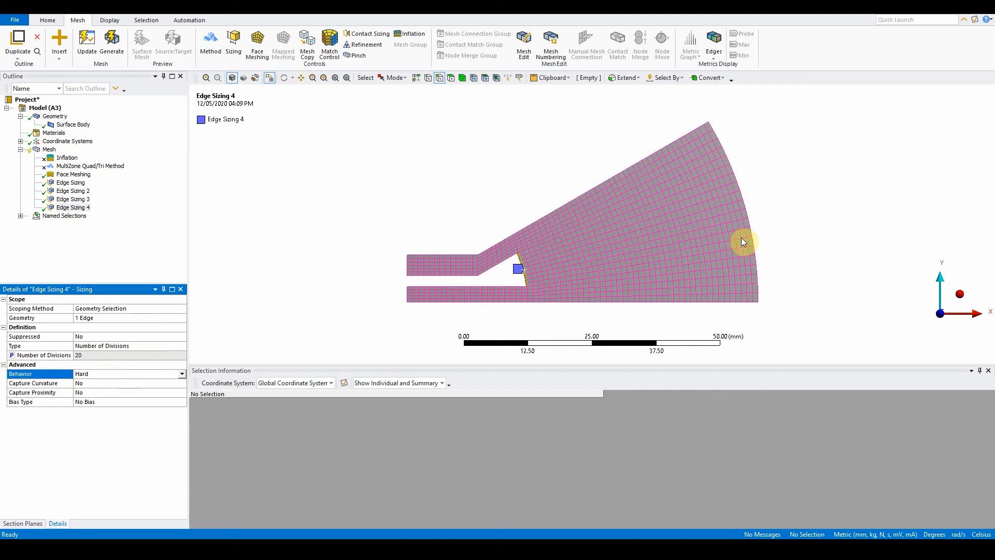
left_click(502, 263)
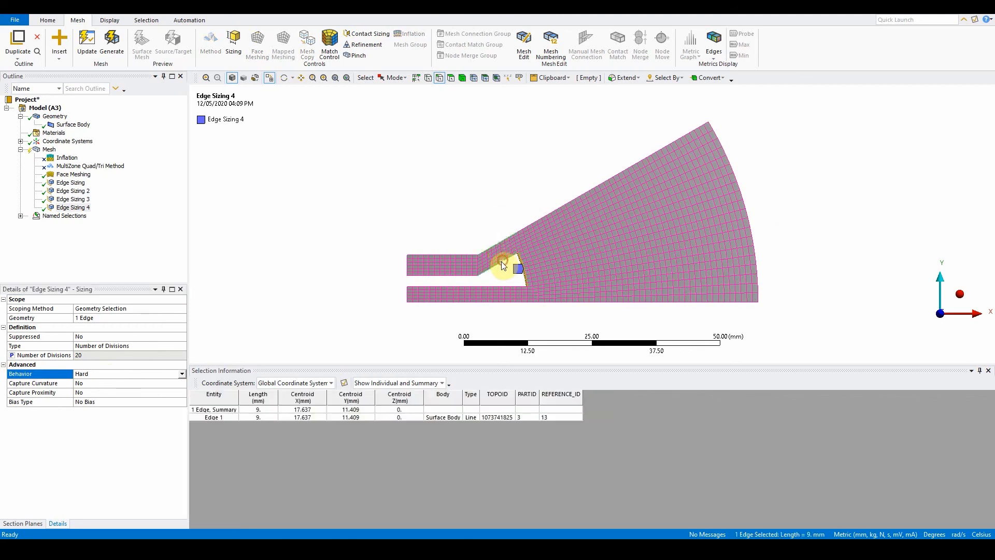
Step: Add Edge Sizing 5 giving the two slanted upper-channel edges 15 hard divisions
right_click(504, 265)
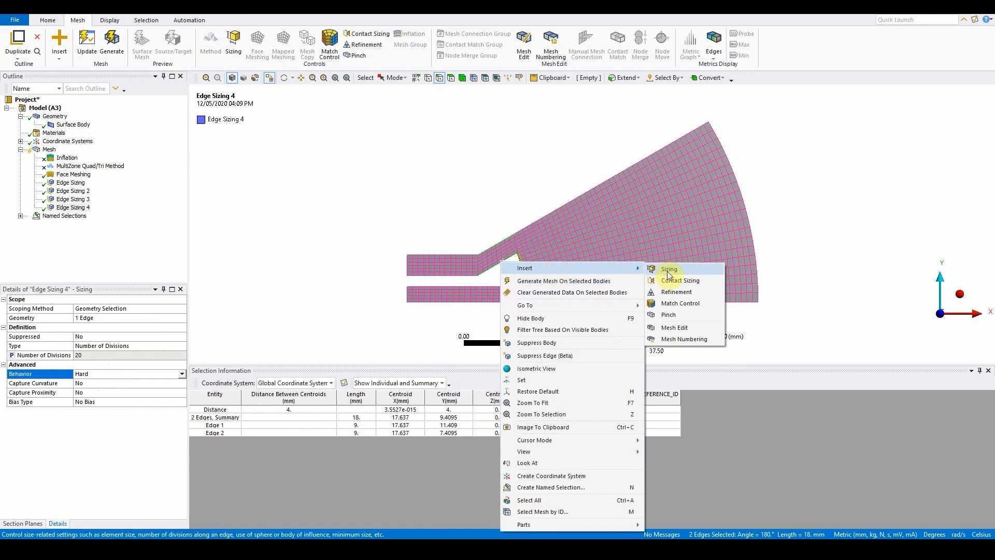
left_click(669, 270)
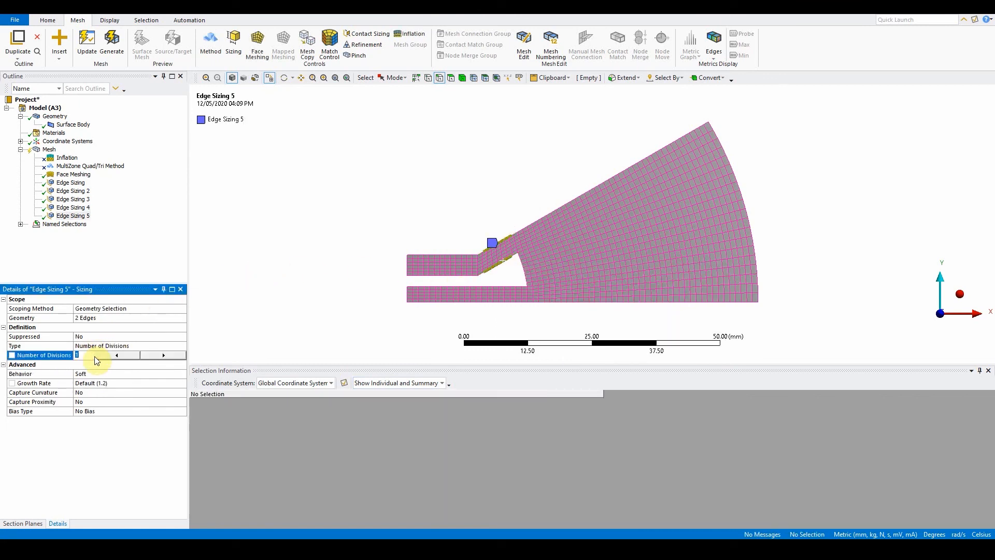
type("15")
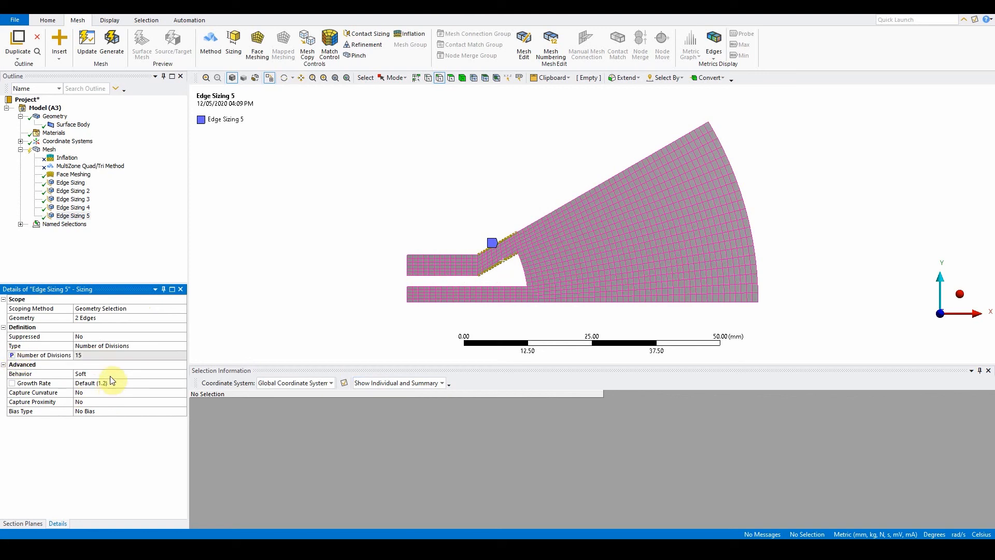
left_click(127, 374)
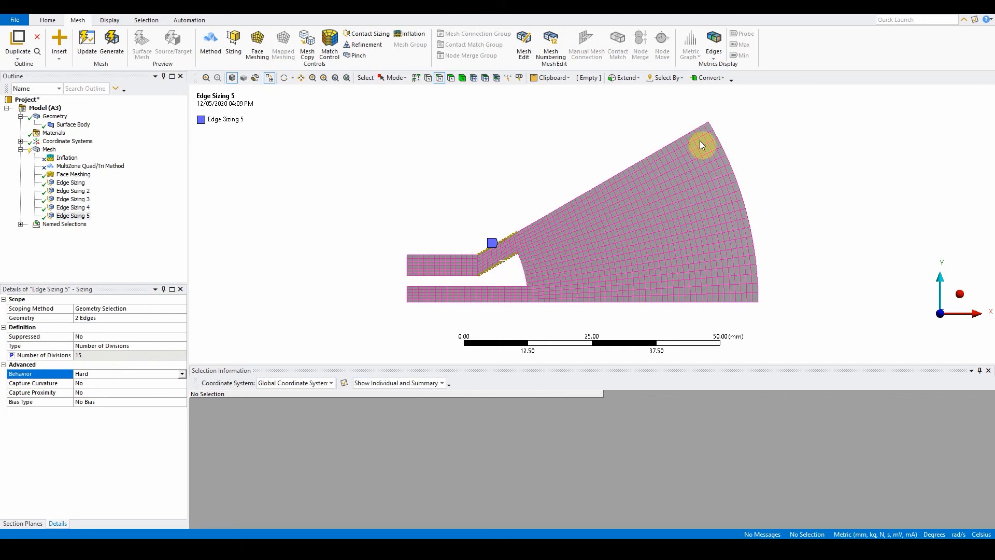
Step: Add Edge Sizing 6 giving the cone's upper slanted and bottom edges 60 hard divisions
left_click(109, 19)
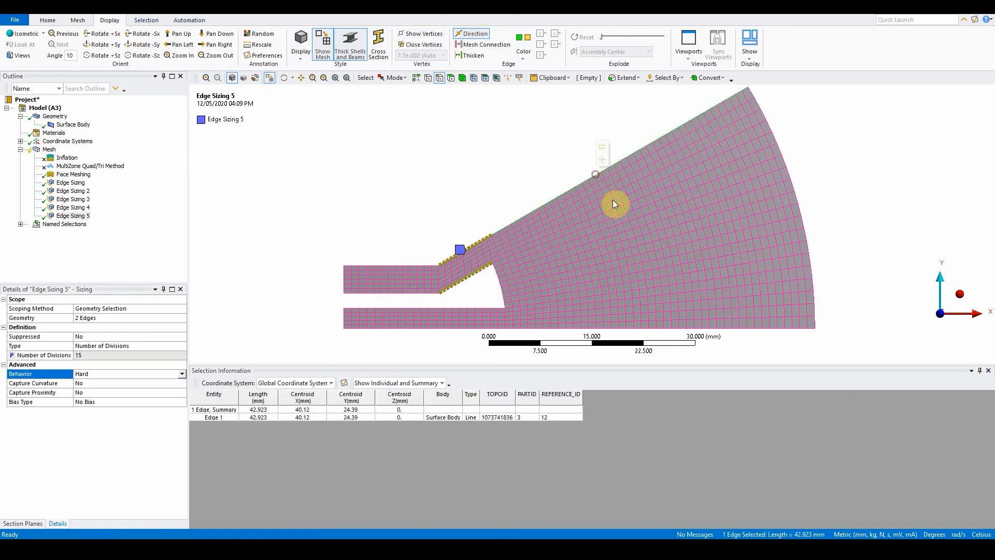
scroll("down", 3)
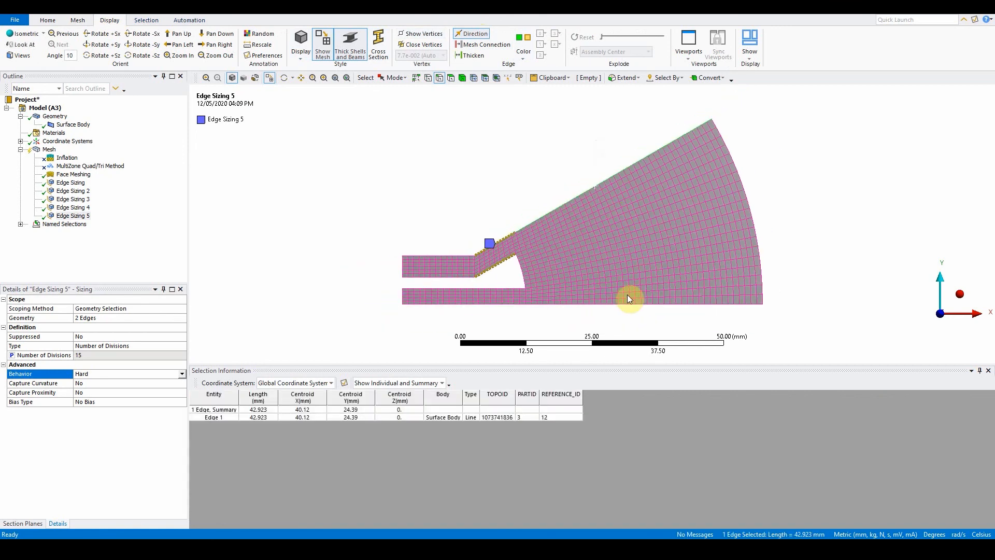
right_click(629, 299)
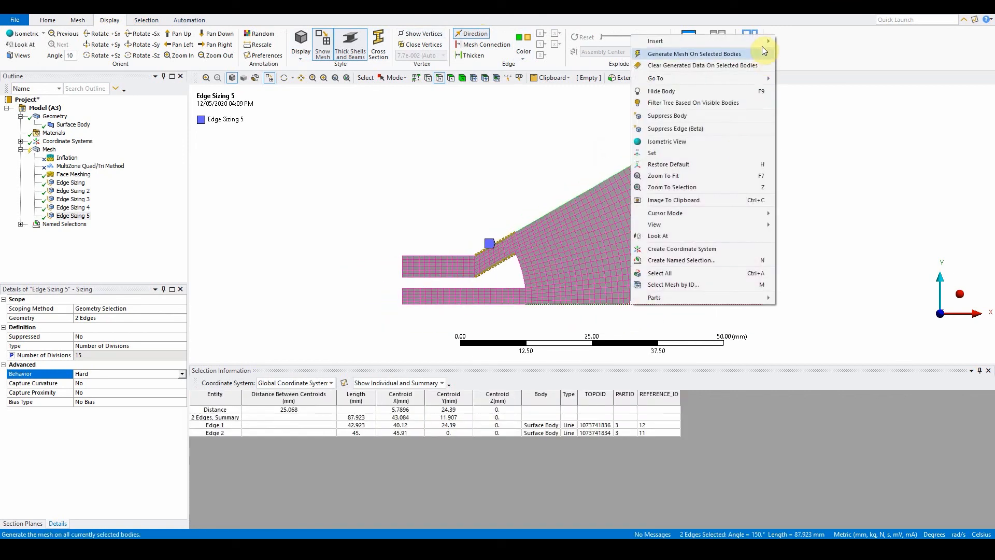
mouse_move(655, 40)
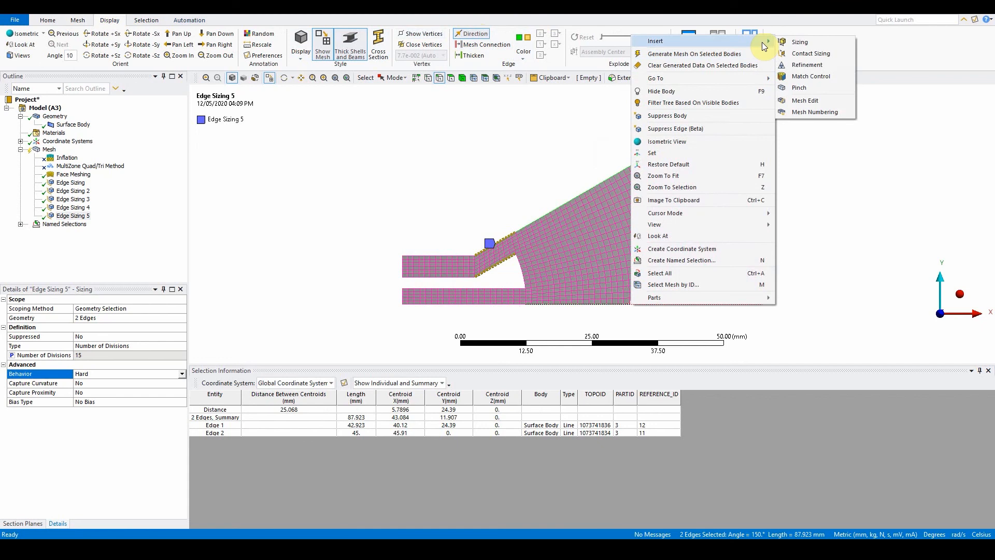
mouse_move(800, 42)
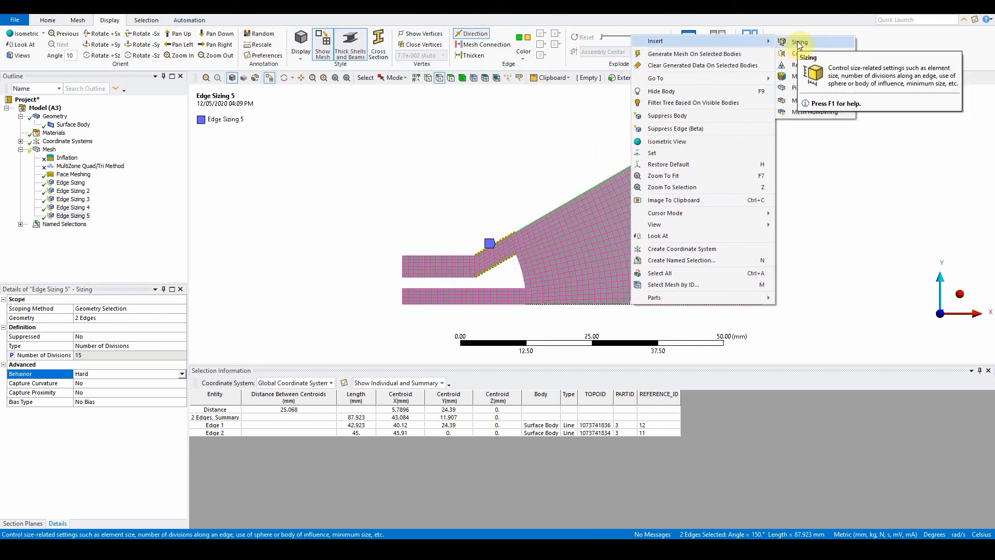
left_click(802, 41)
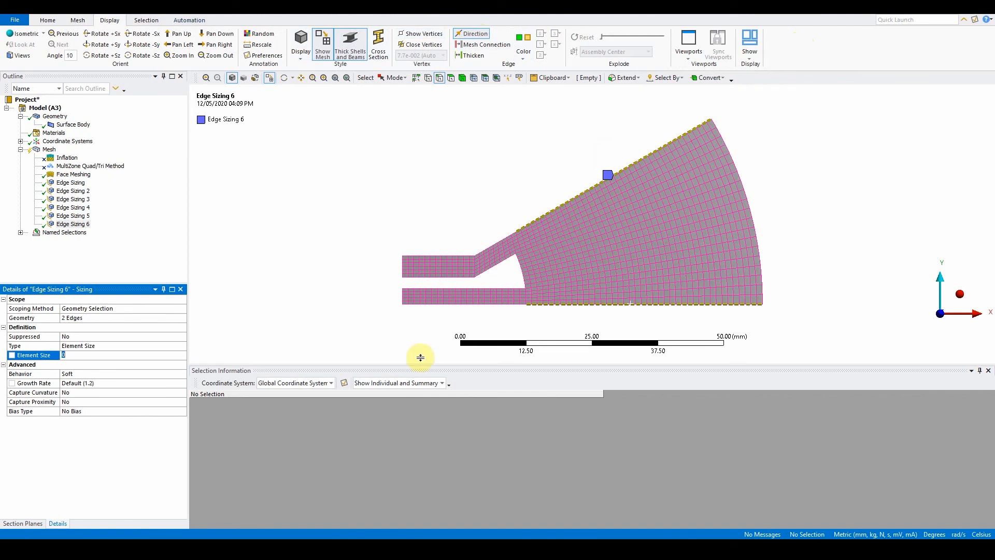
left_click(129, 345)
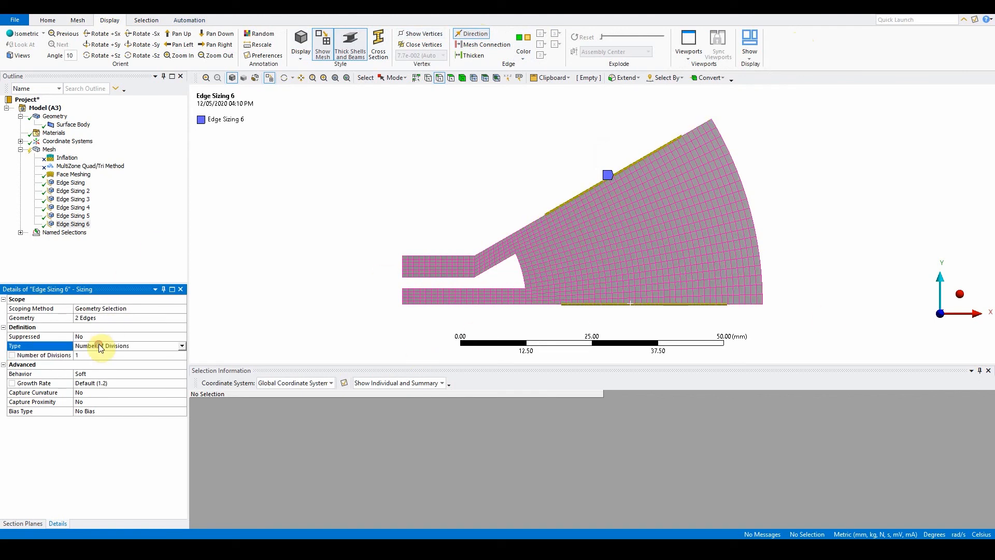
type("60")
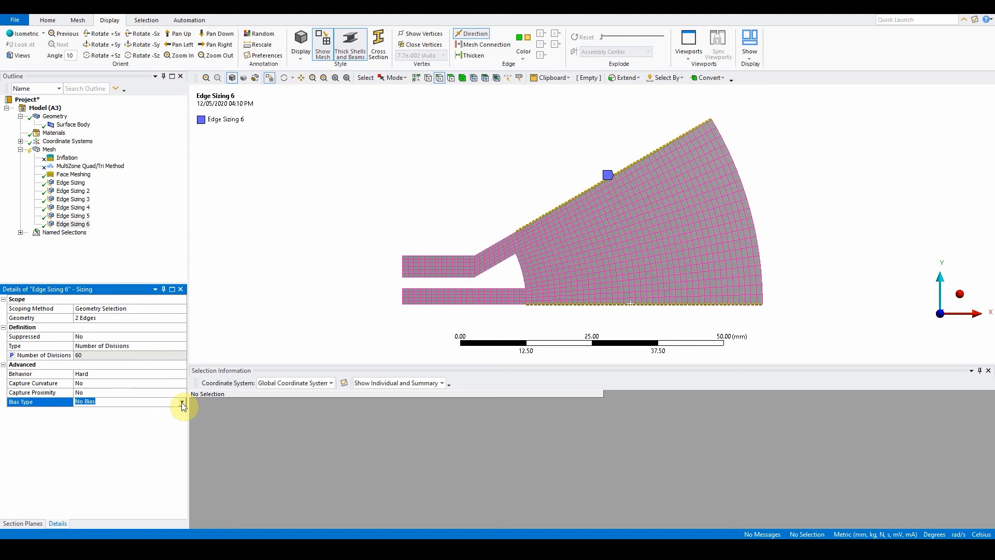
Step: Apply a one-sided bias with factor 5.0 and reverse it on the bottom cone edge
left_click(182, 402)
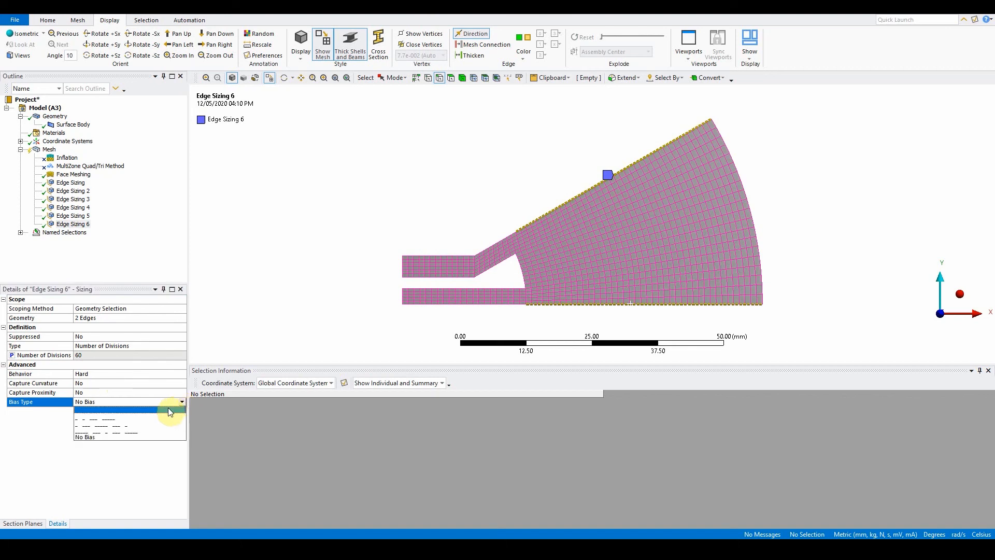
left_click(107, 419)
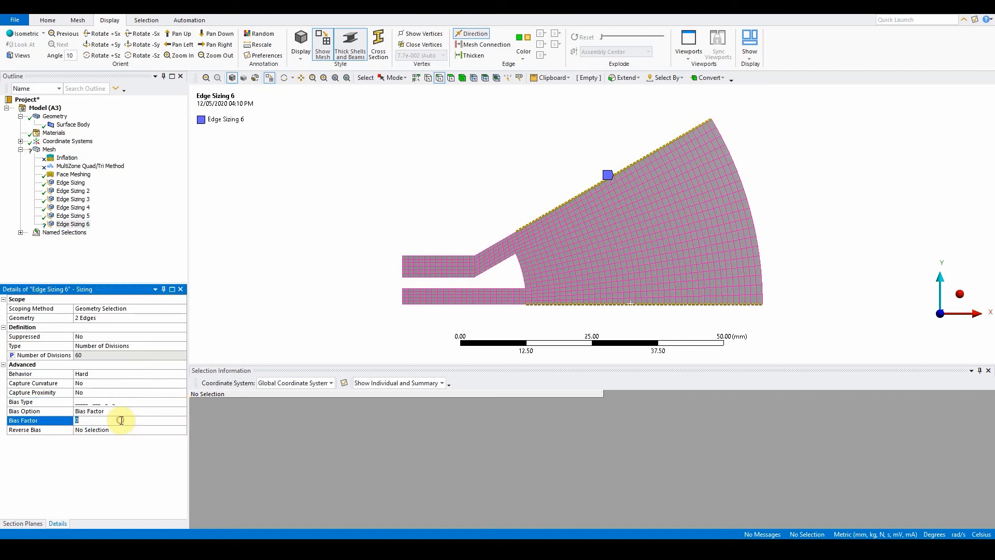
type("5.0")
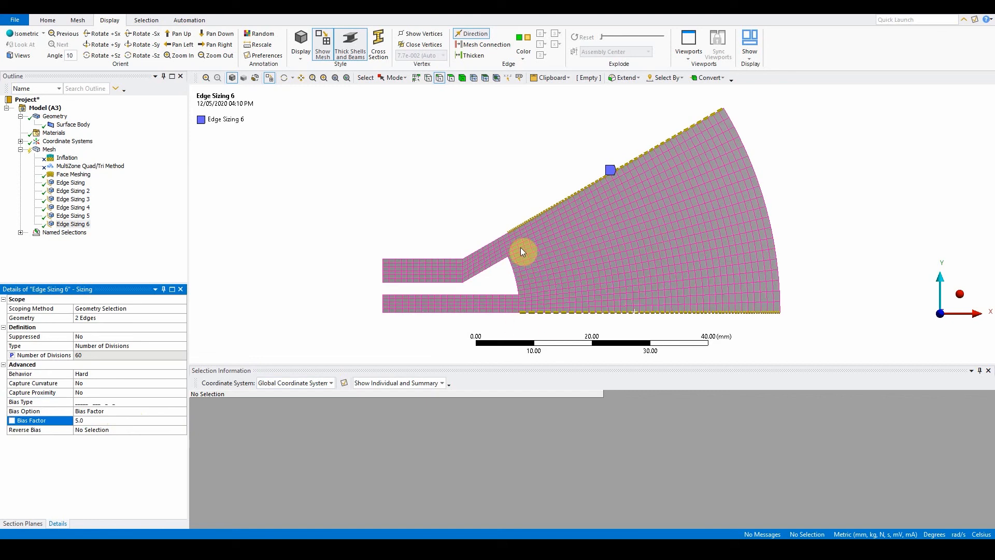
mouse_move(686, 282)
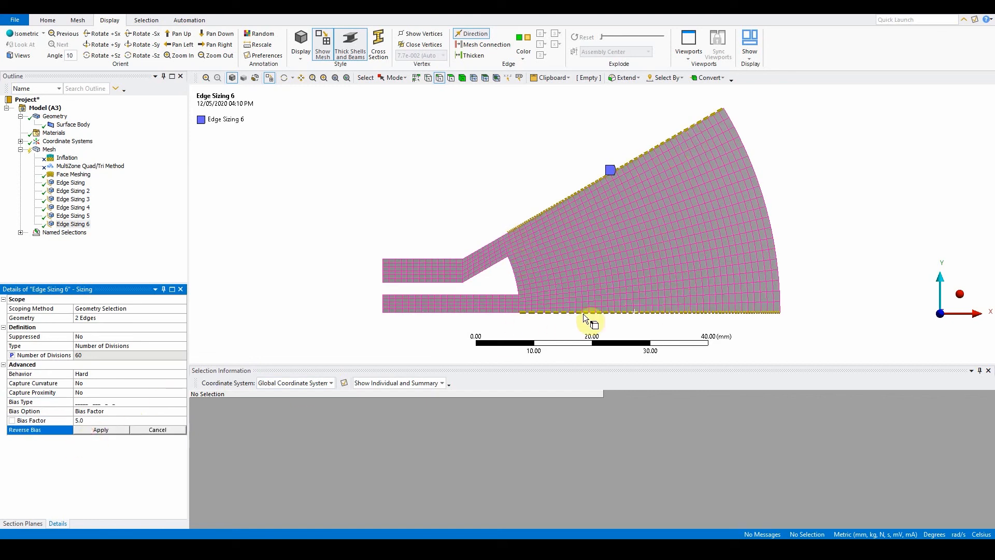
left_click(581, 312)
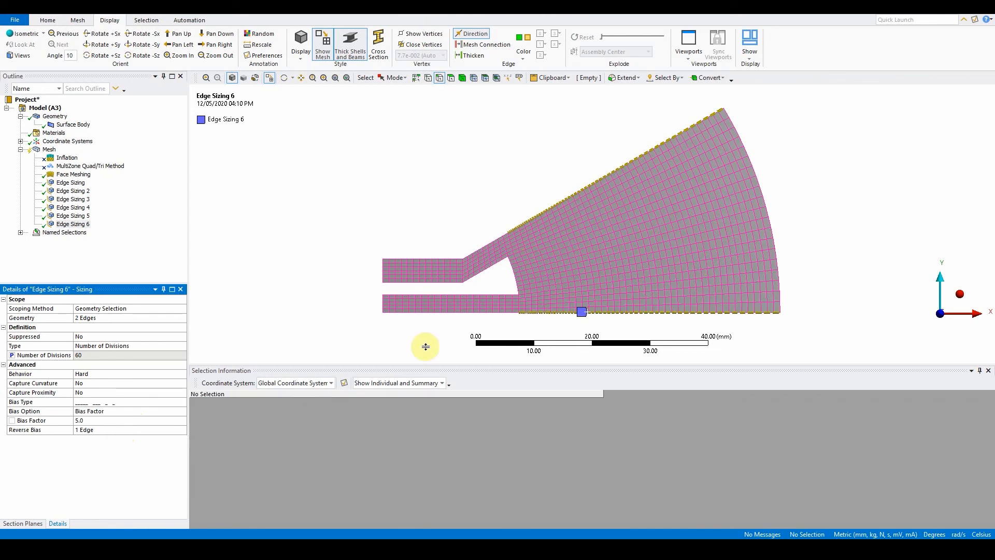
mouse_move(766, 122)
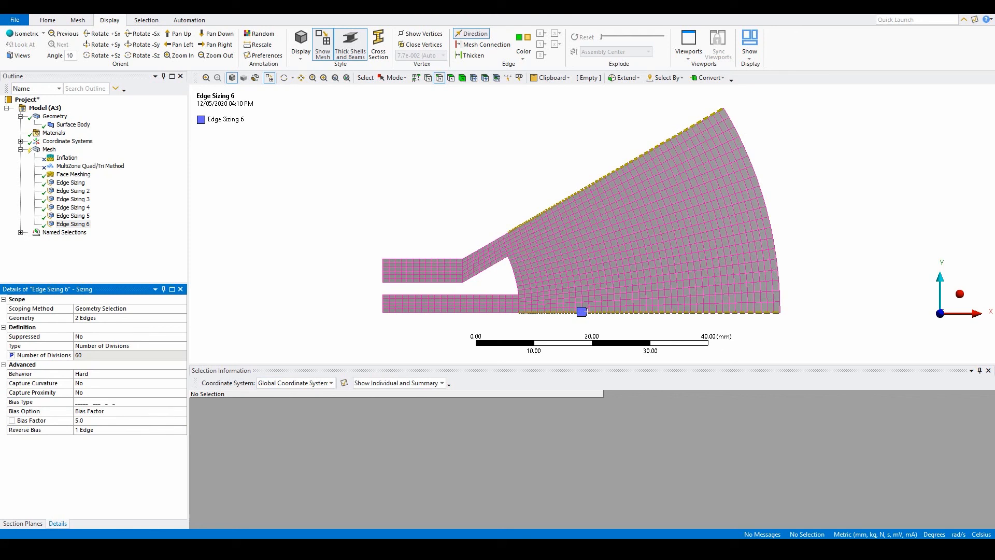
mouse_move(115, 67)
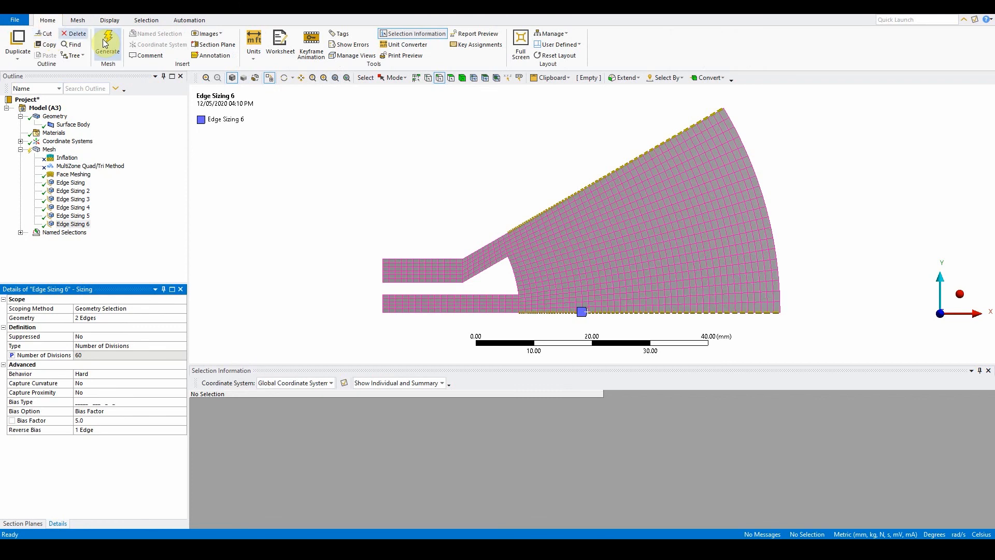
left_click(107, 44)
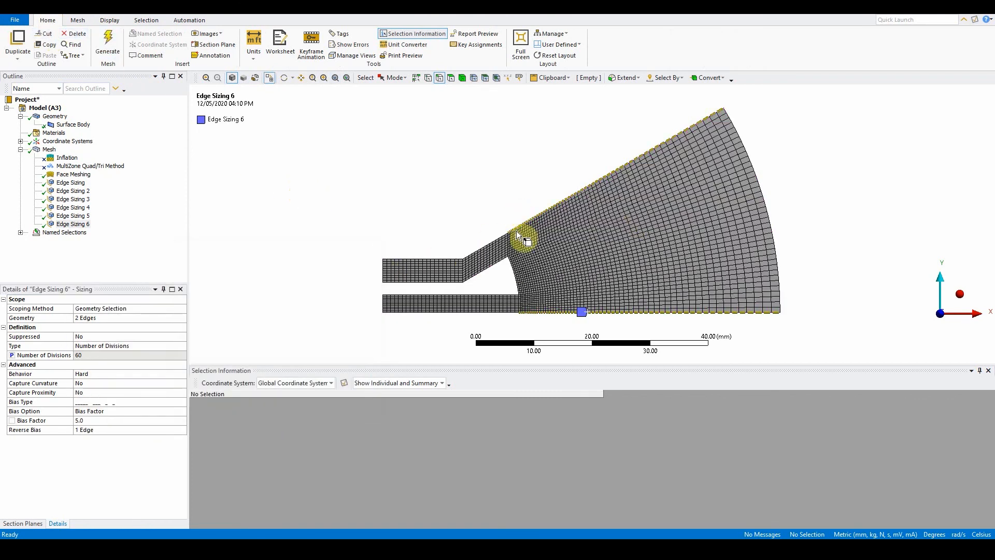
mouse_move(583, 287)
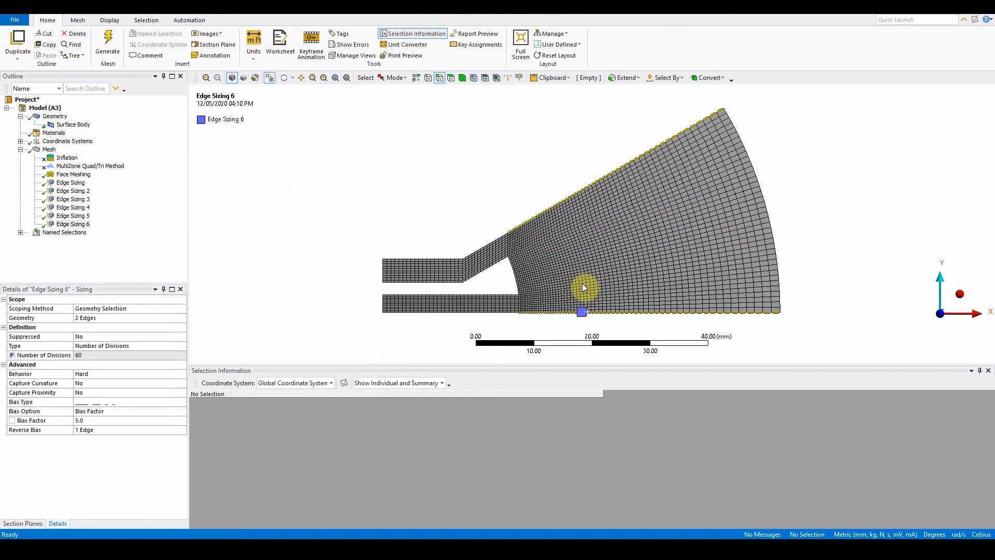
mouse_move(725, 104)
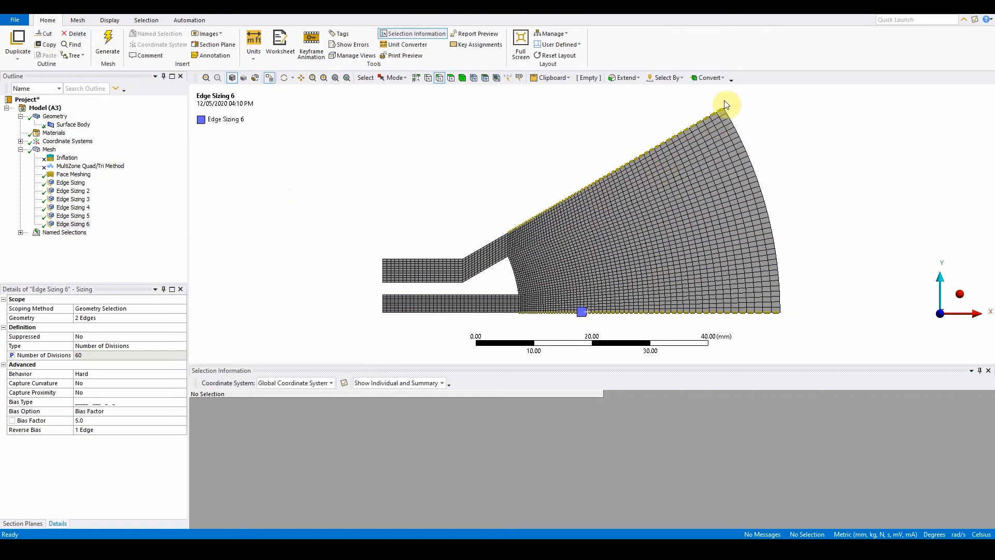
mouse_move(772, 257)
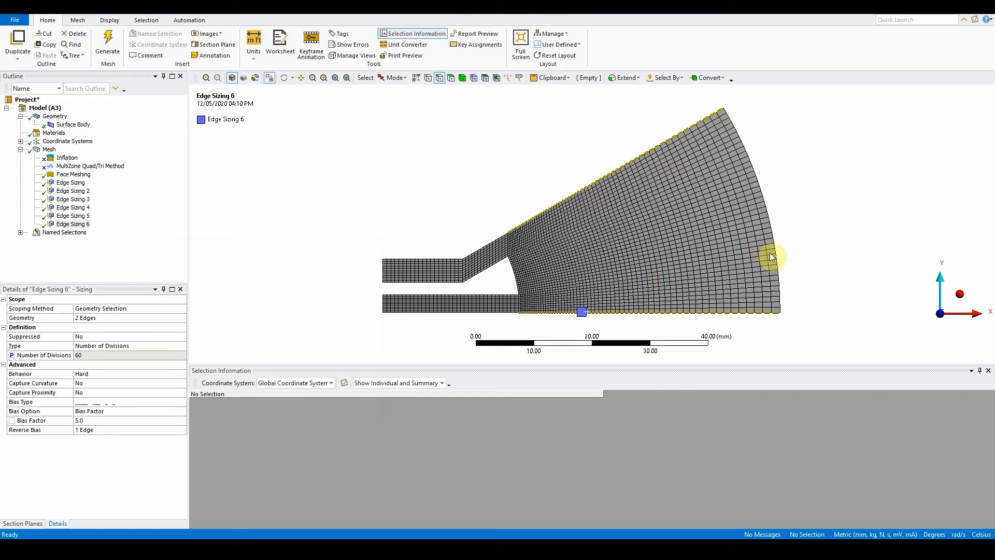
mouse_move(48, 247)
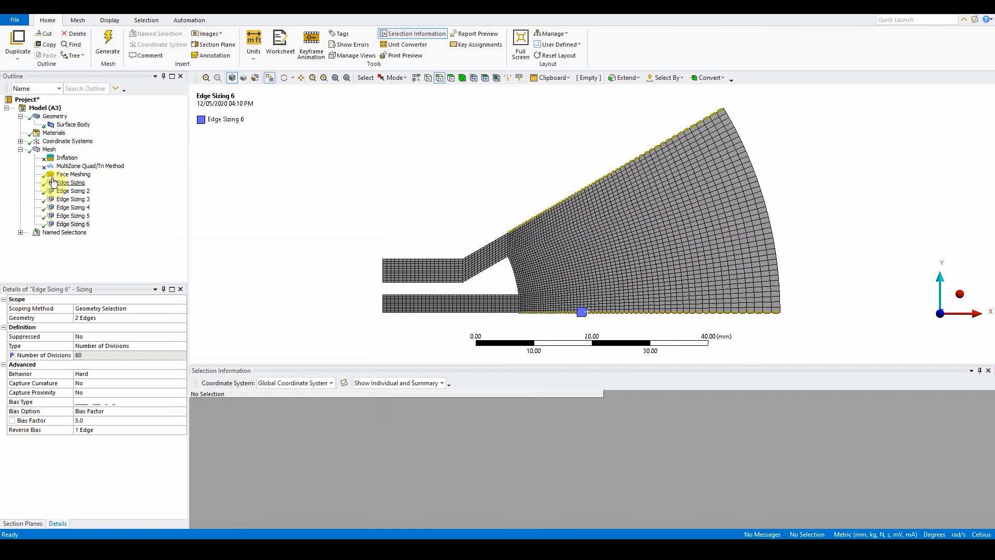
Step: Show the mesh's Orthogonal Quality metric: minimum 0.866, average 0.986
left_click(49, 148)
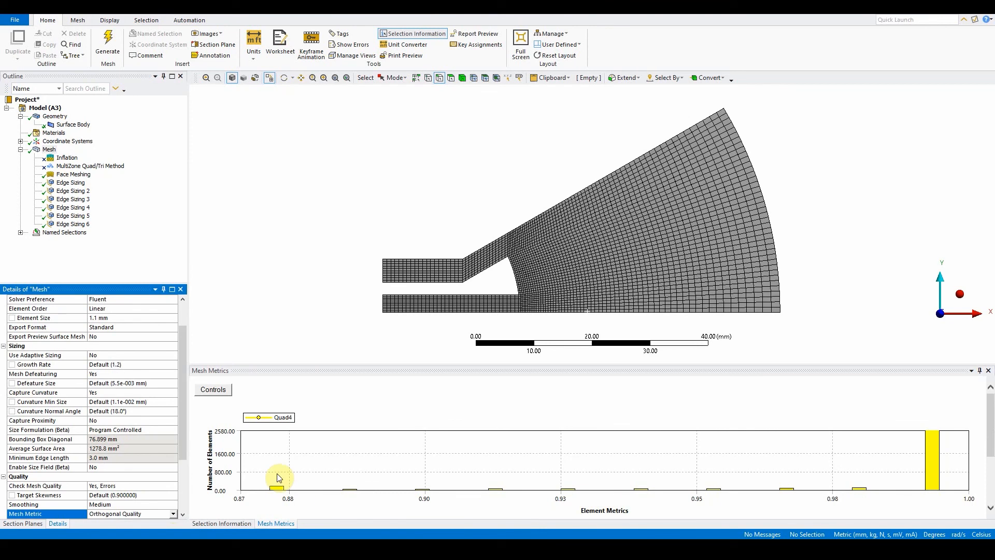
scroll("down", 3)
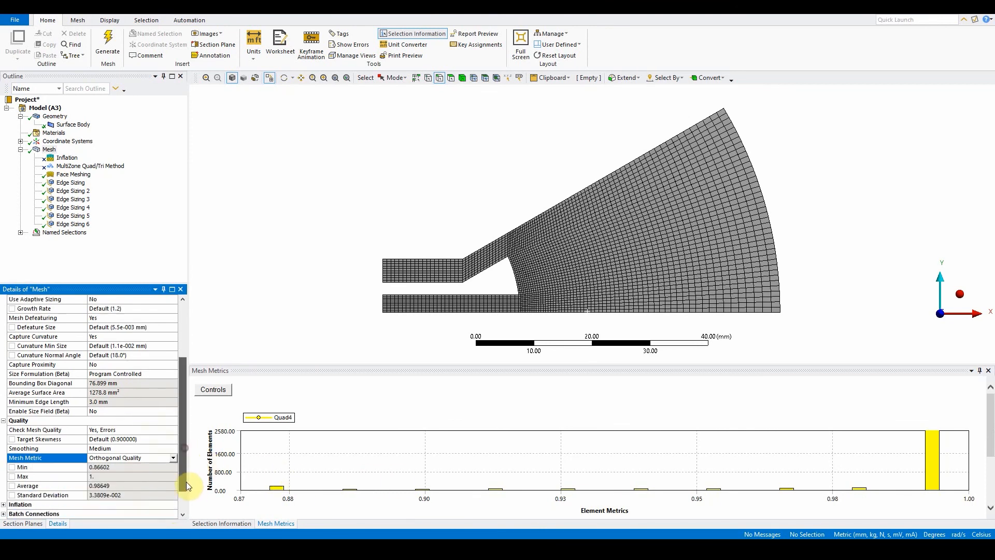
scroll("down", 3)
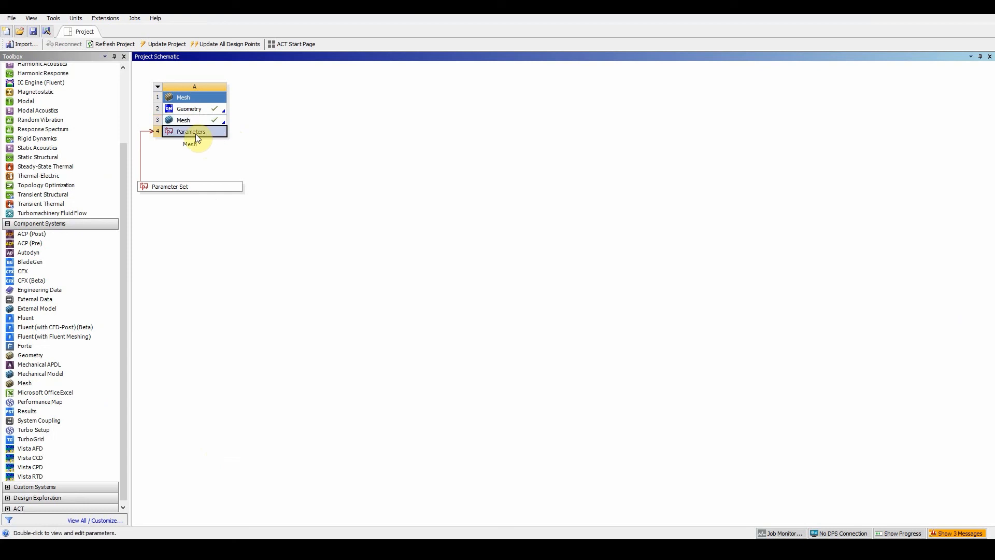
Step: View project parameters P1–P6 with P6's division count set to 60
double_click(191, 132)
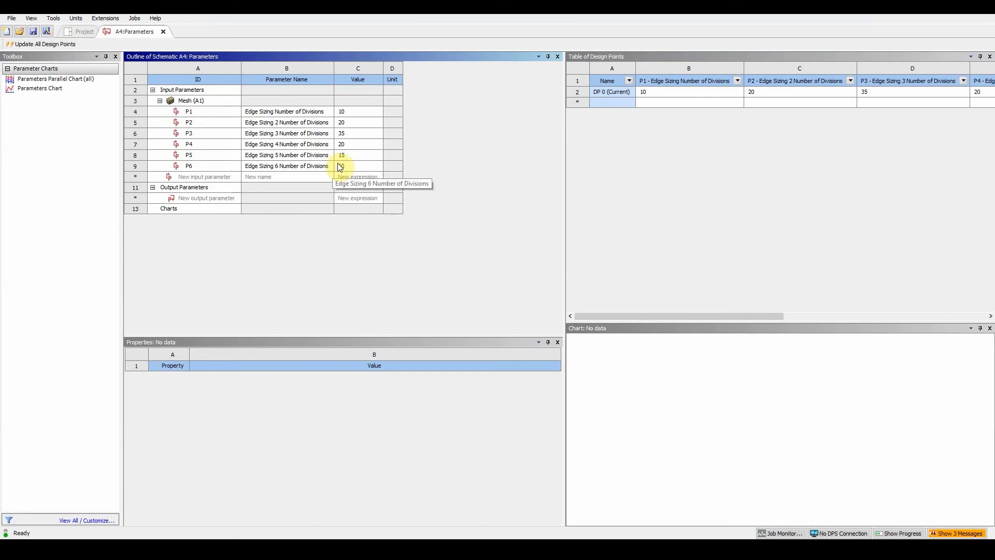
type("60")
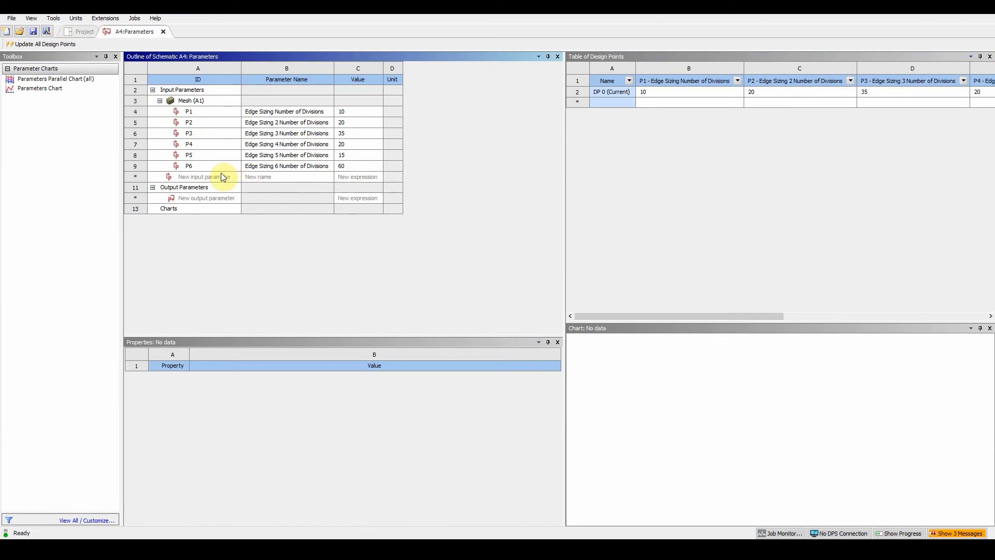
mouse_move(211, 182)
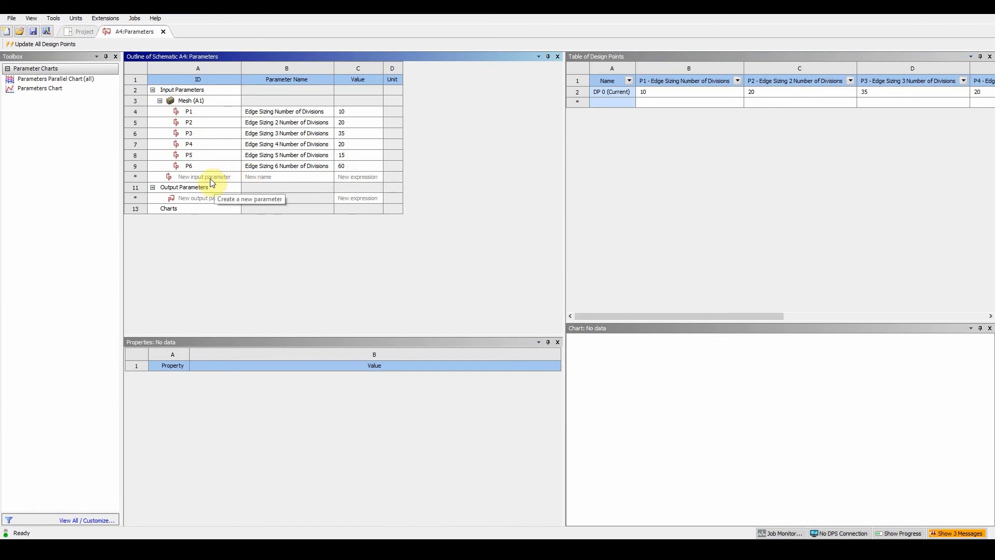
Step: Add input parameter P7 named 'mesh factor' with value 1
left_click(205, 176)
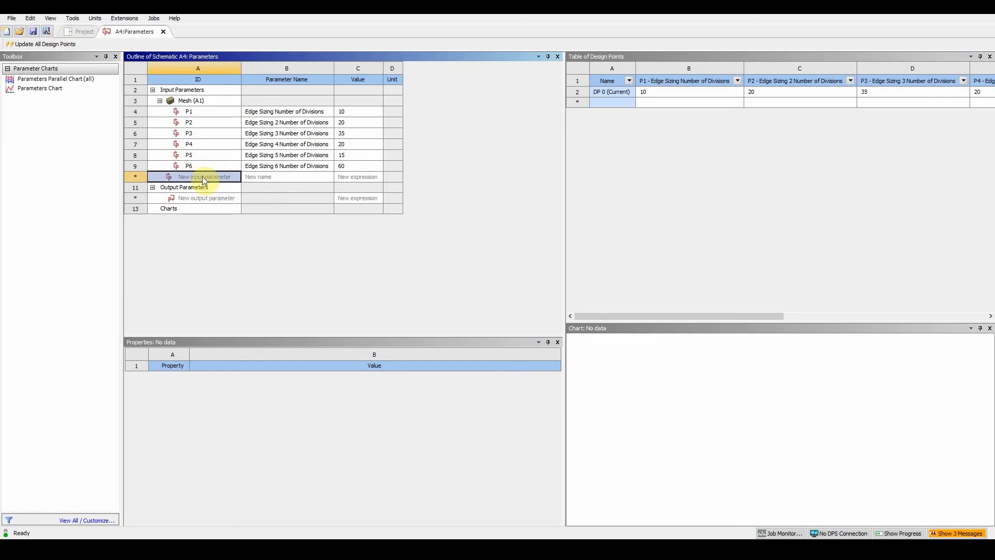
left_click(287, 177)
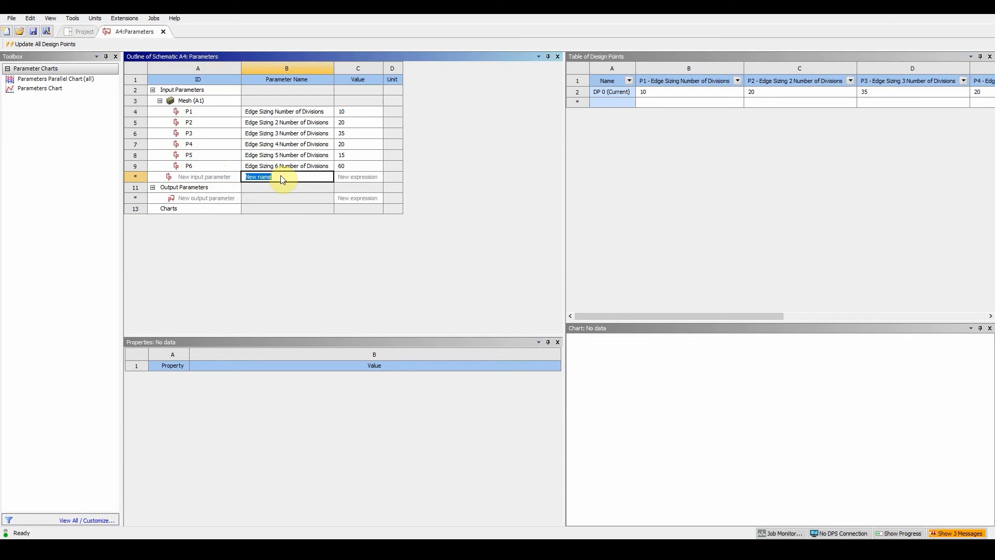
type("mesh factor")
left_click(357, 177)
type("1")
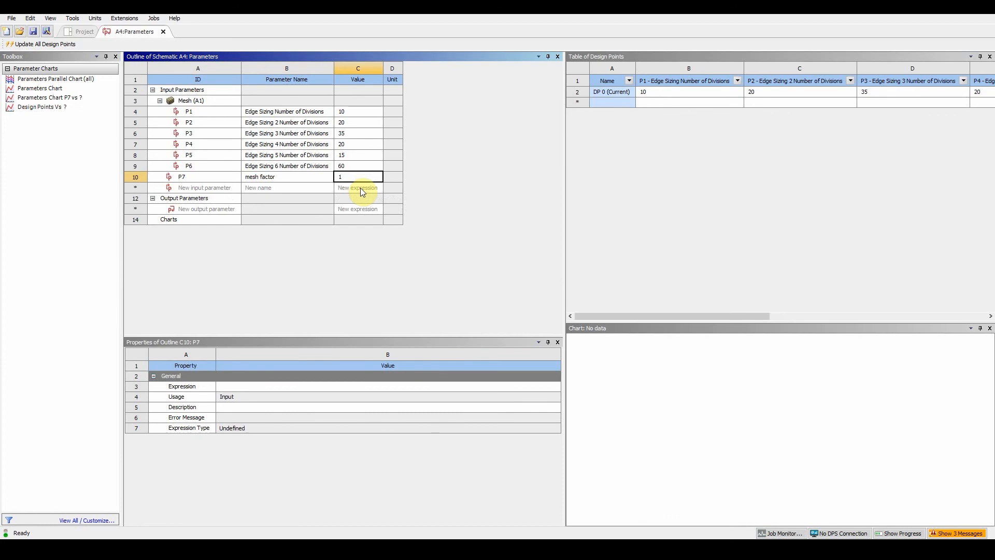
left_click(358, 187)
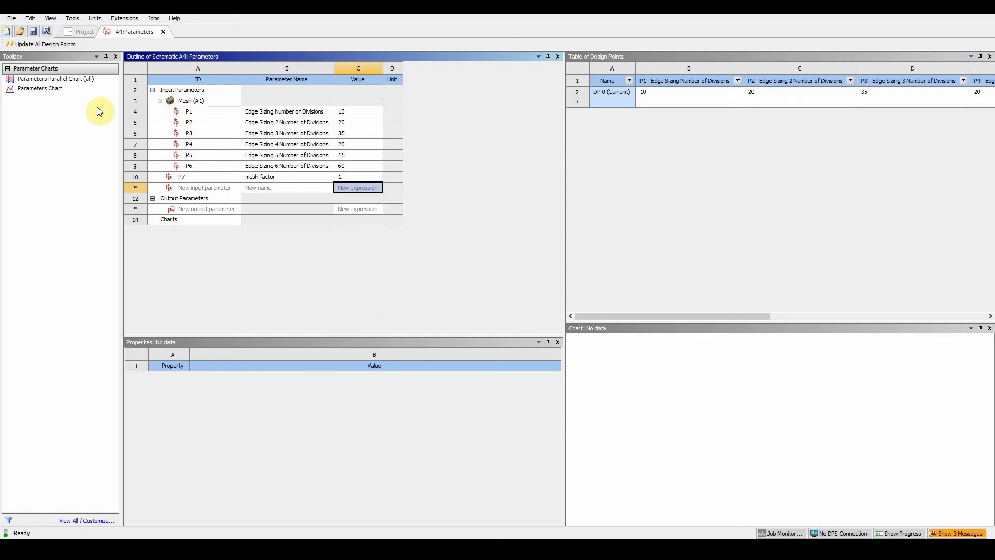
mouse_move(205, 209)
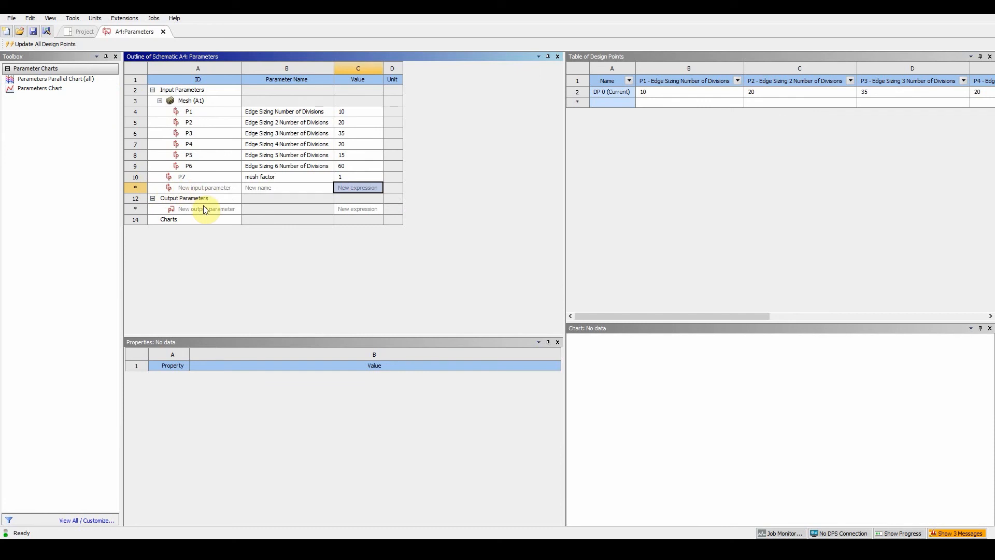
mouse_move(205, 212)
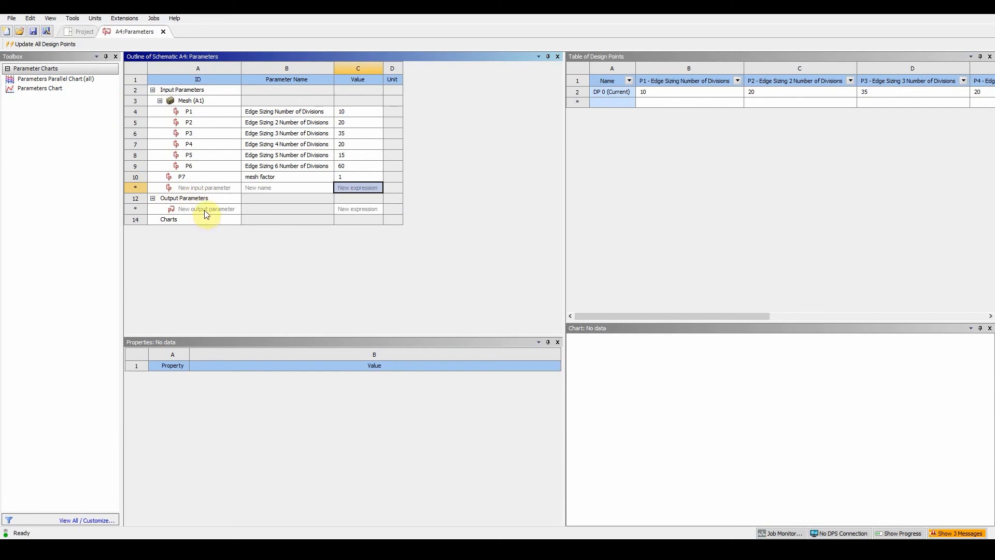
Step: Show the new mesh factor parameter's properties
left_click(56, 78)
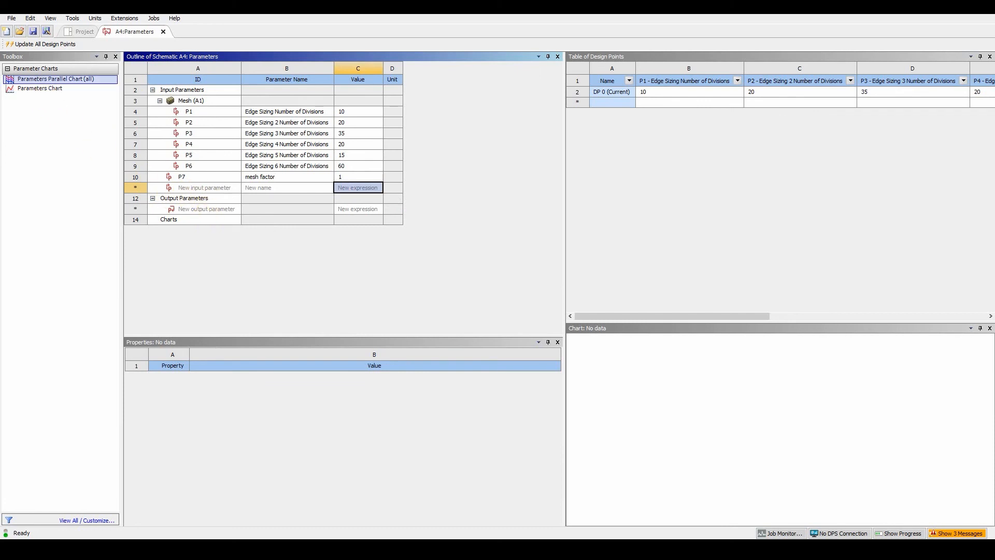
left_click(181, 176)
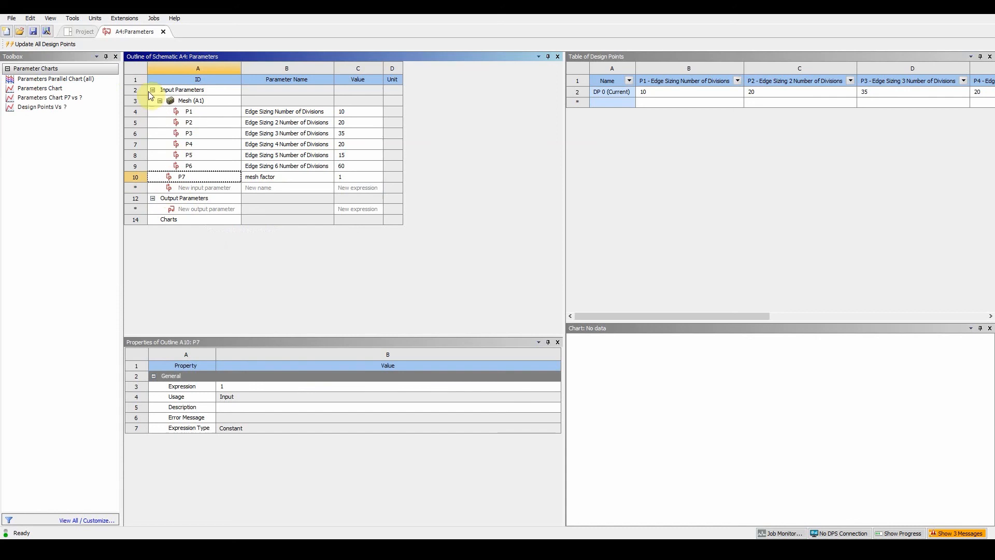
Step: Derive P1's divisions from the expression 10*P7, correcting the undefined-name error
left_click(188, 111)
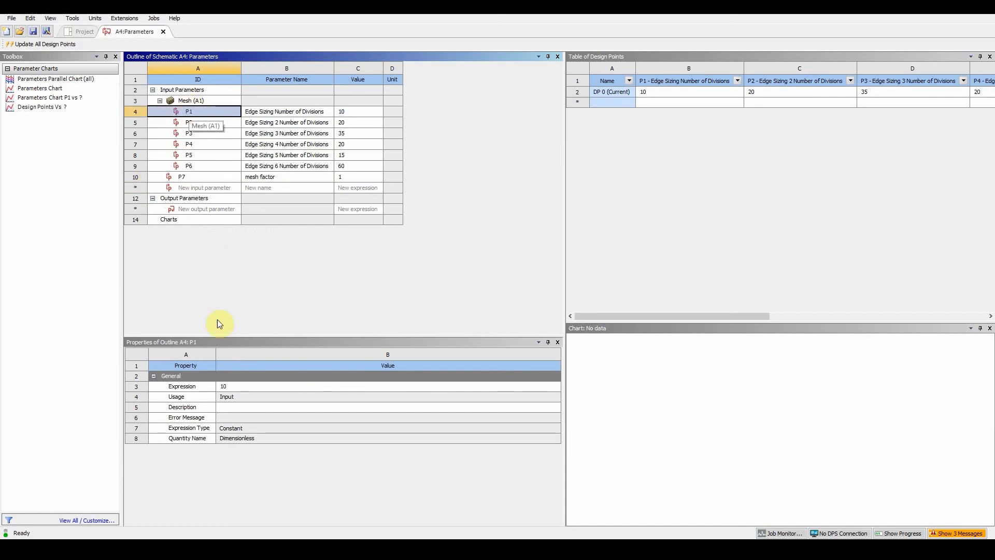
mouse_move(196, 344)
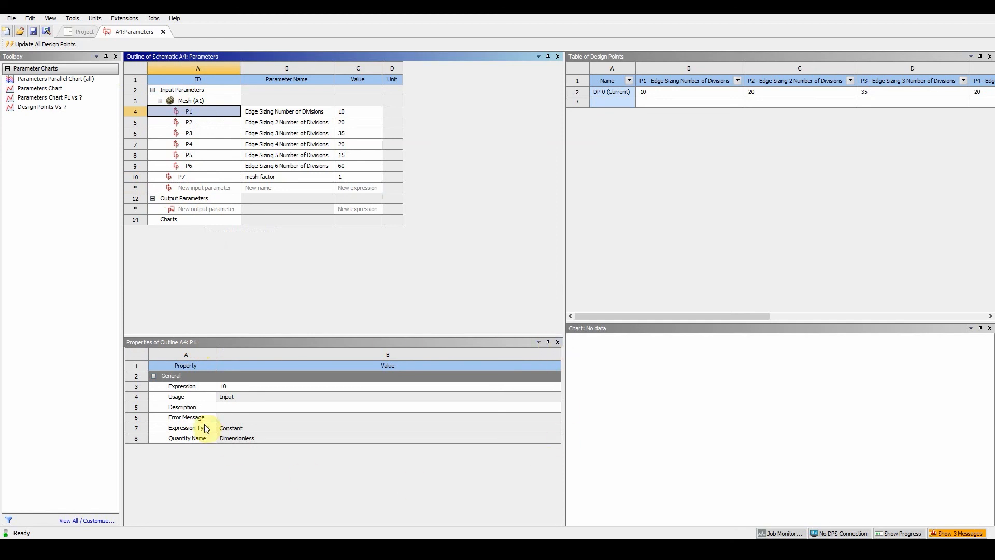
mouse_move(202, 429)
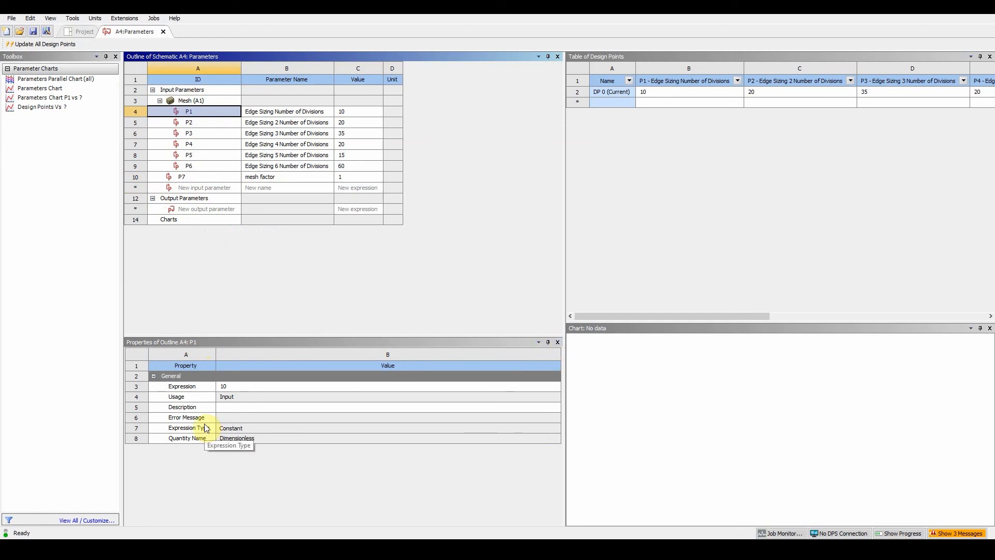
left_click(241, 385)
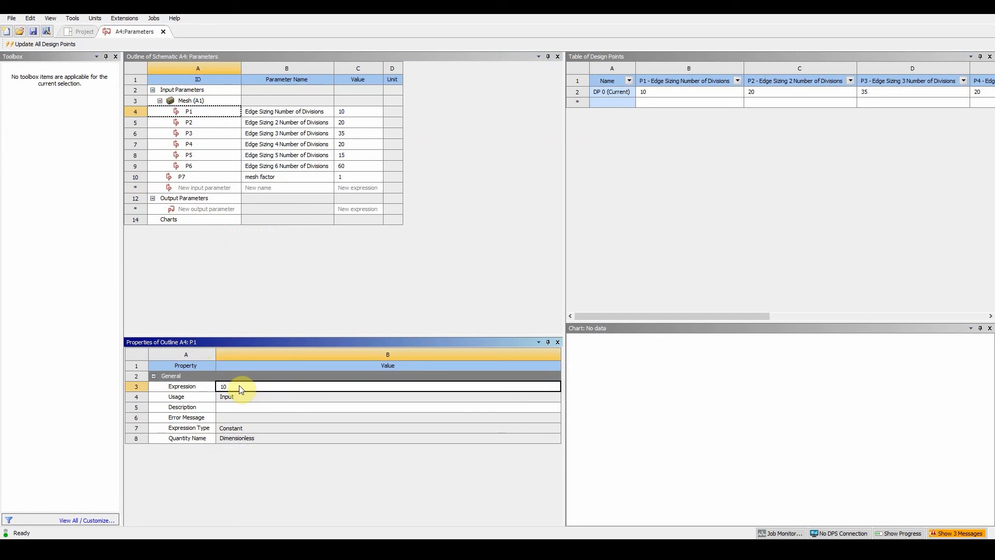
type("8")
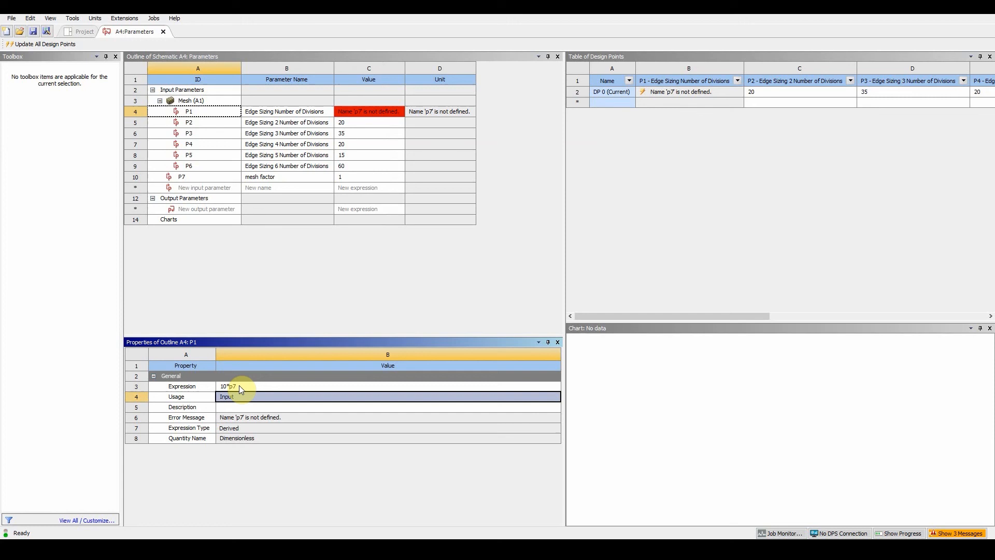
double_click(254, 386)
type("P")
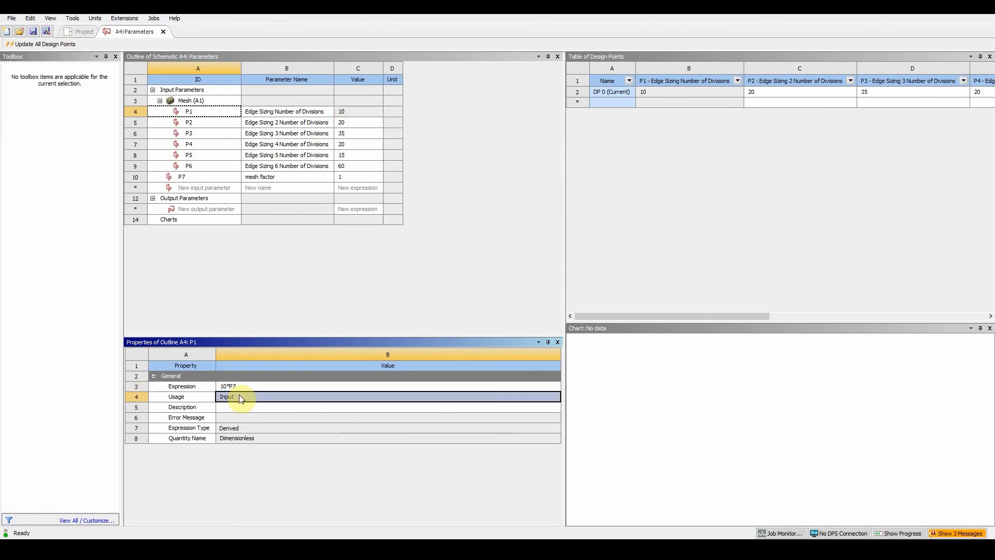
mouse_move(239, 398)
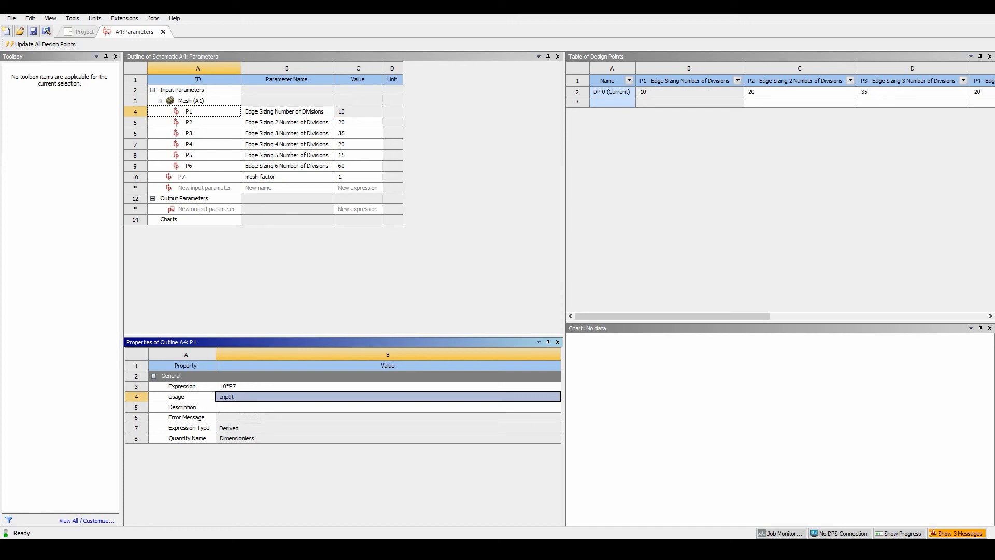
mouse_move(808, 457)
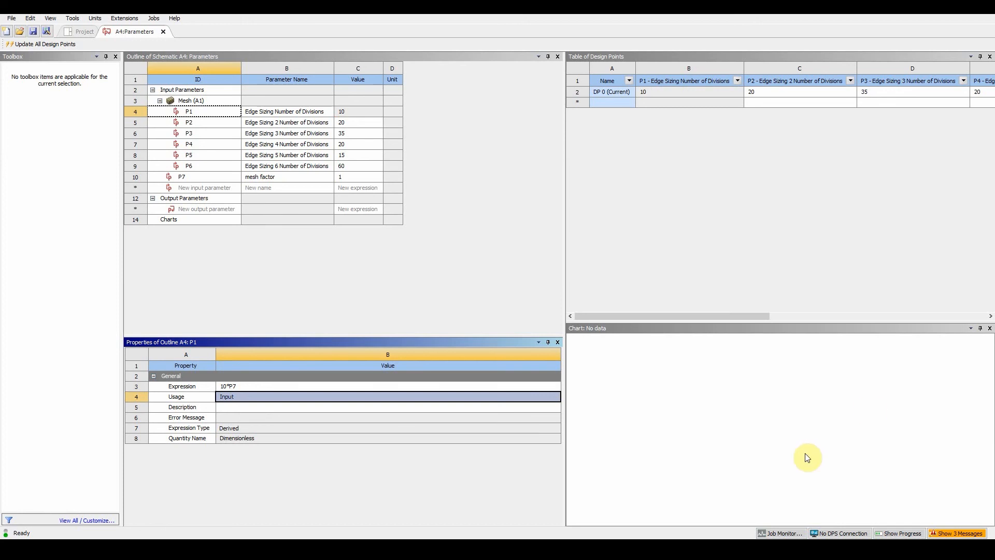
mouse_move(210, 126)
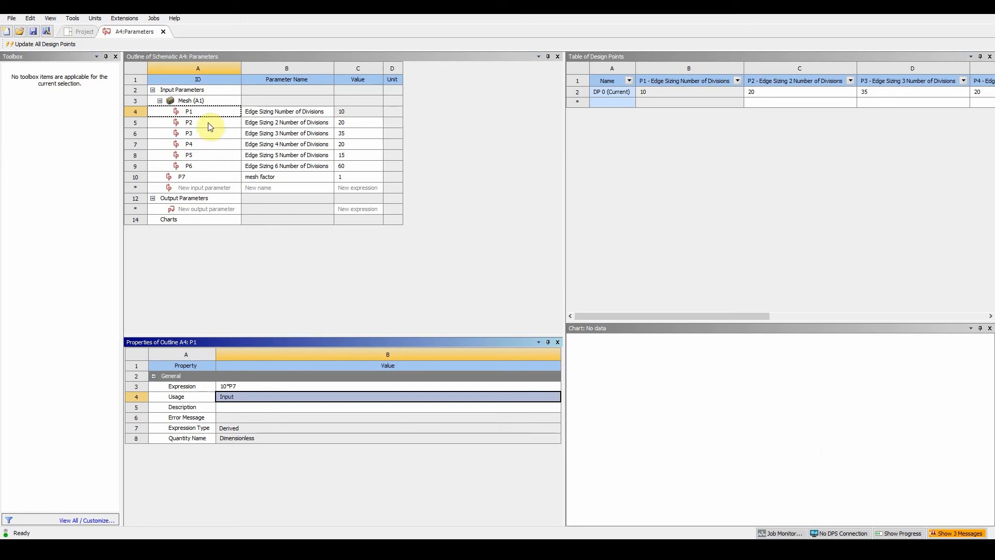
Step: Set P2 and P3 expressions to 20*P7 and 35*P7
left_click(189, 122)
type("20*P")
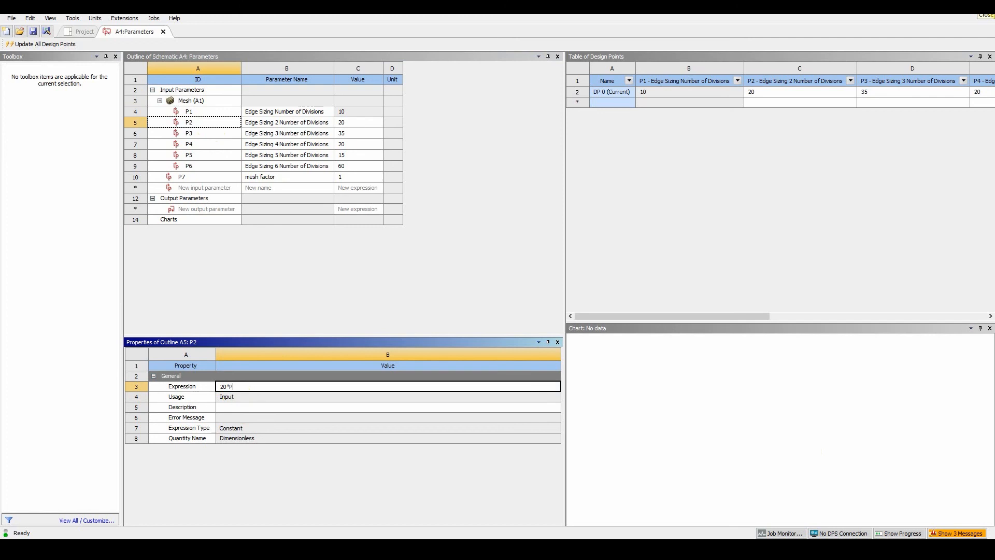
type("7")
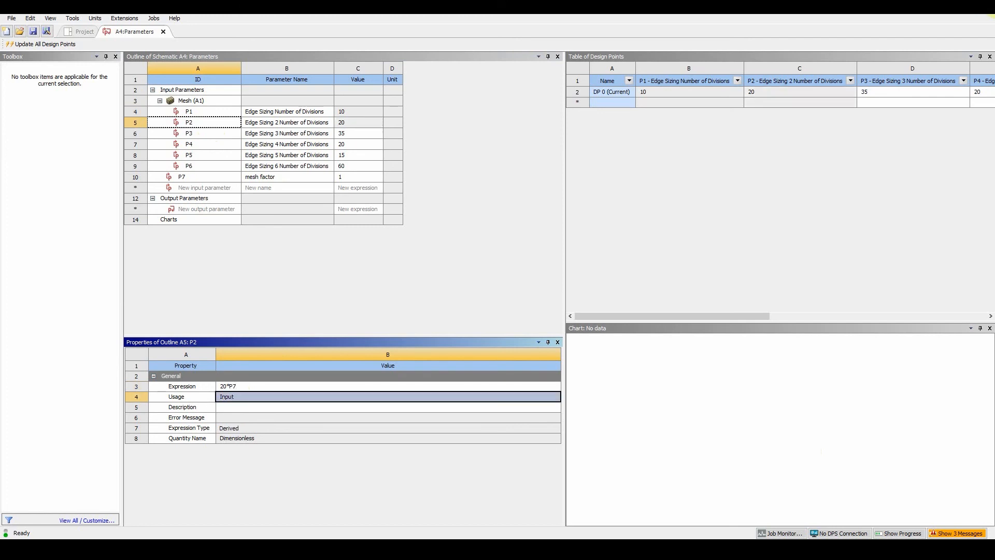
left_click(189, 133)
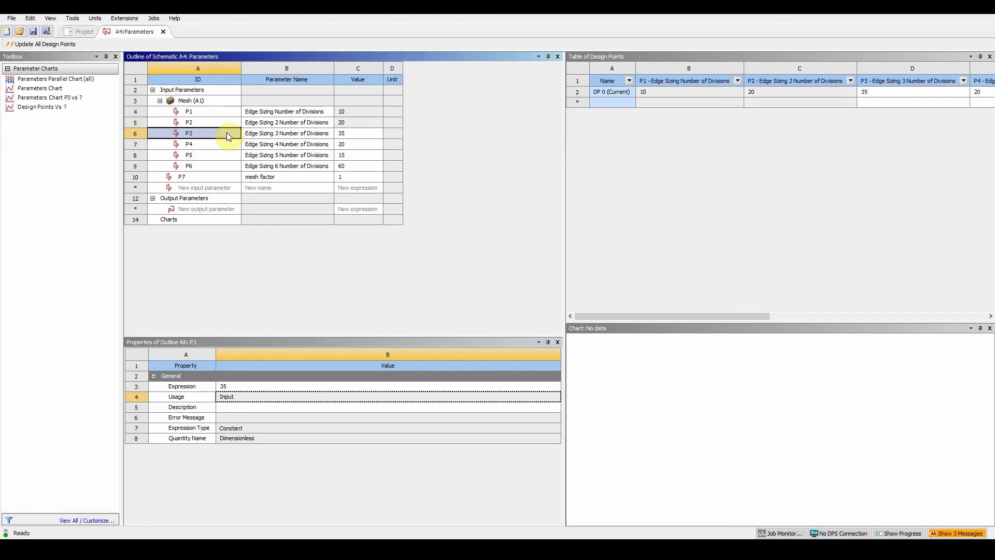
left_click(223, 385)
type("*P7")
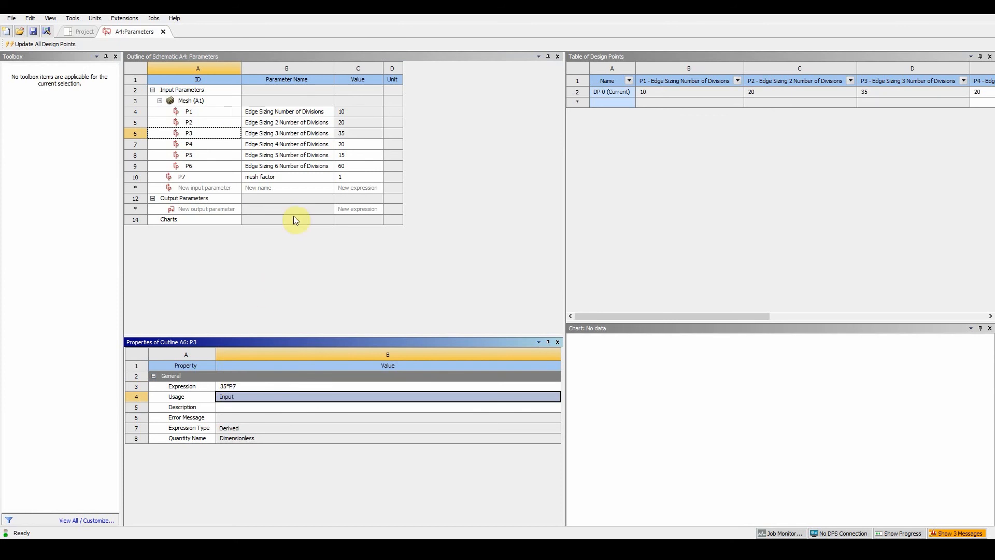
Step: Set P4, P5 and P6 expressions to 20*P7, 15*P7 and 60*P7
left_click(188, 143)
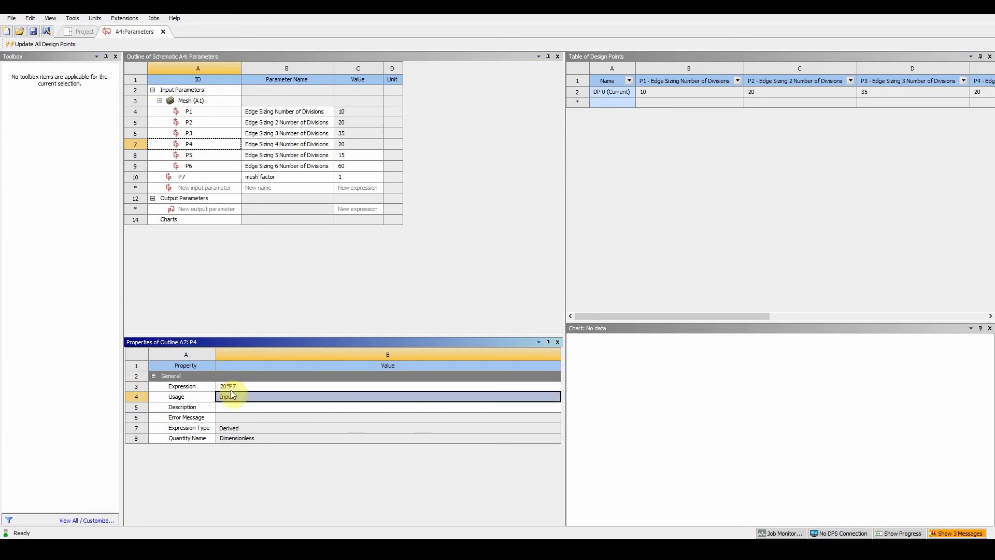
left_click(188, 155)
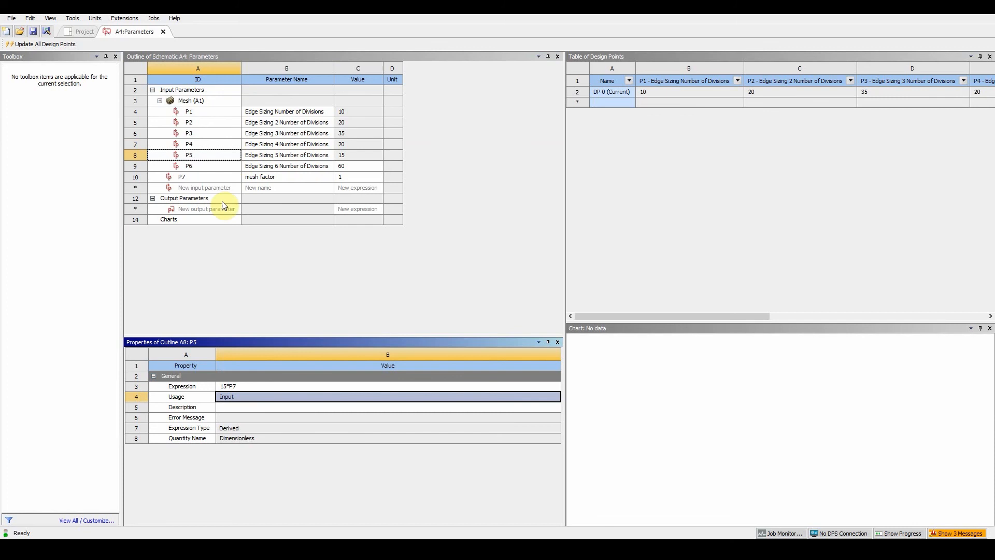
left_click(189, 166)
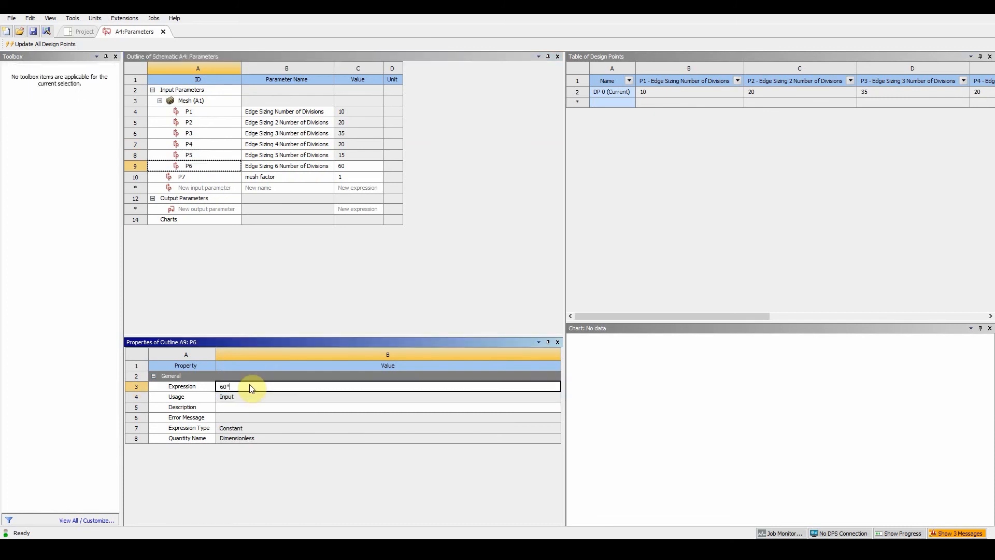
type("P7")
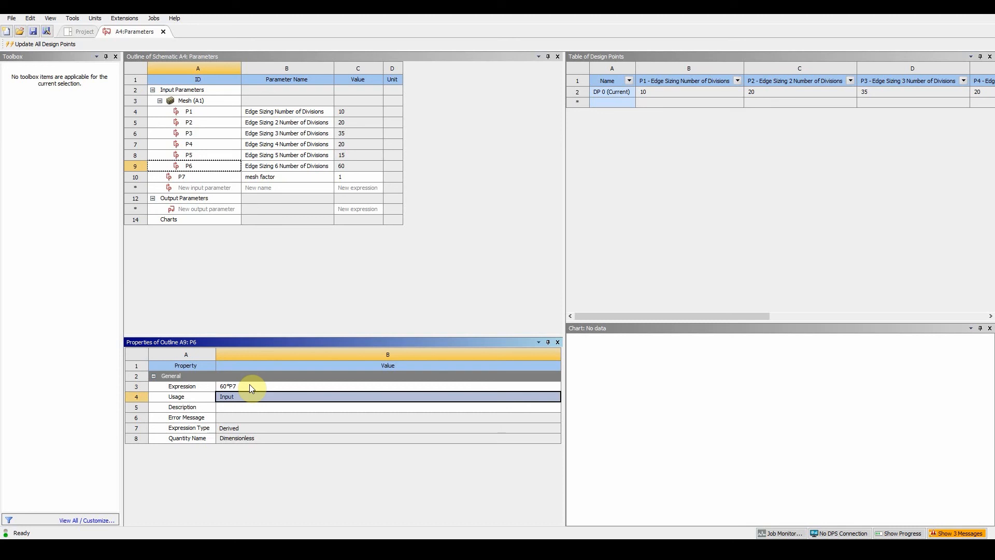
left_click(358, 177)
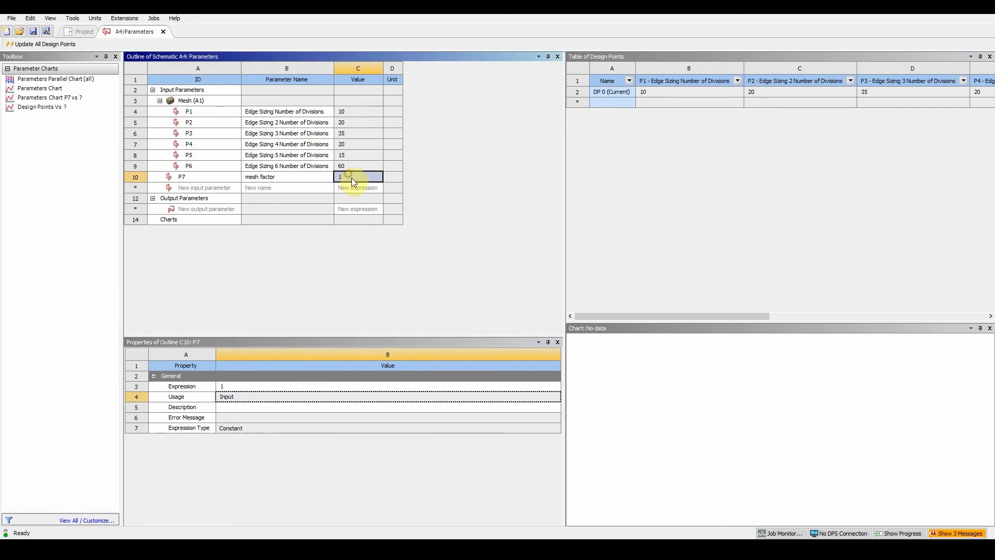
Step: Set mesh factor P7 to 2 and update all design points, doubling divisions to 20–120
type("2")
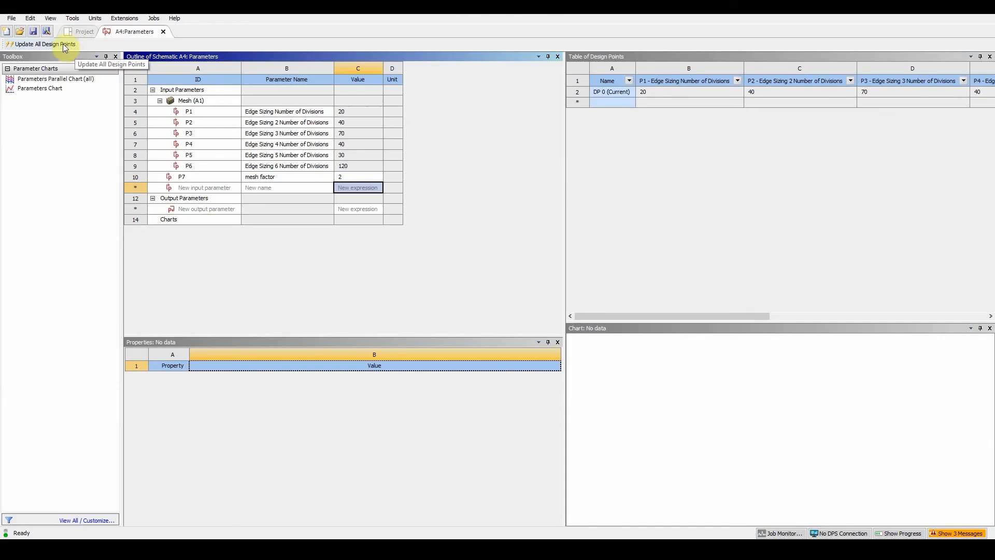
left_click(47, 31)
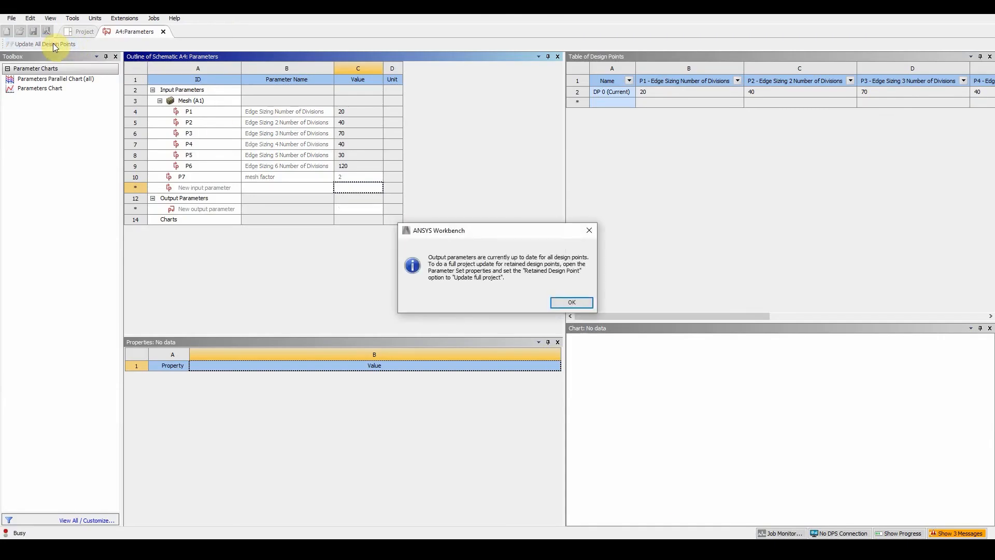
left_click(570, 301)
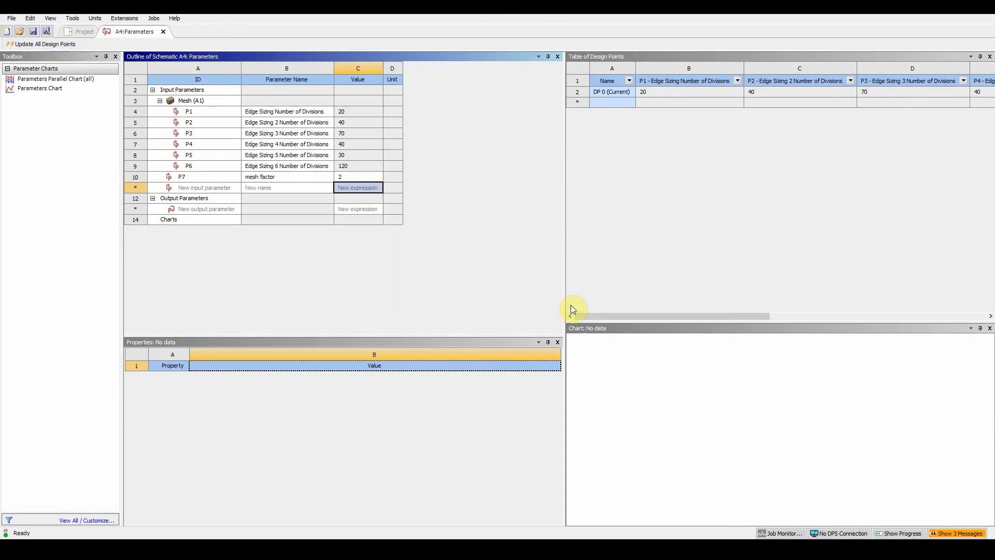
mouse_move(455, 318)
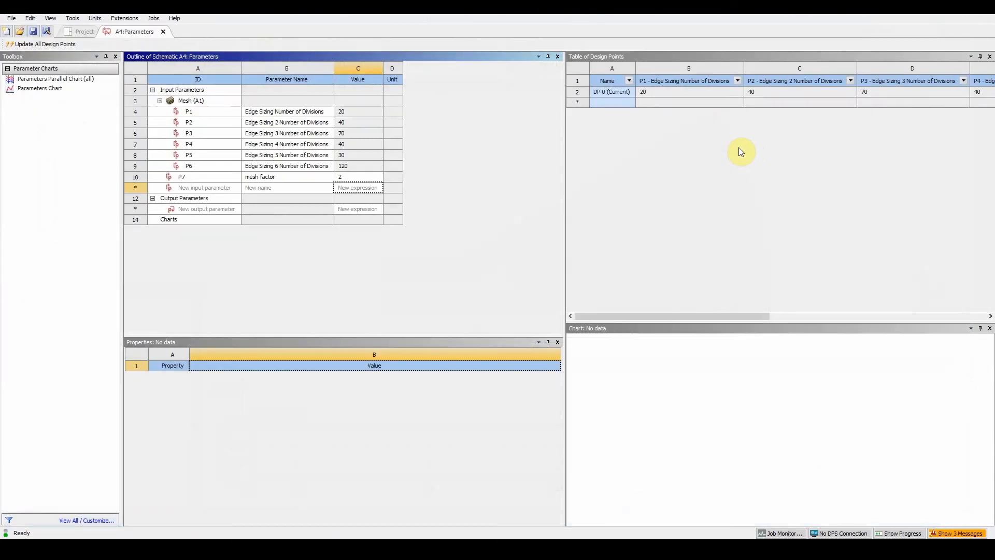
Step: Return to the project and rerun the design point update, dismissing the up-to-date message
left_click(39, 43)
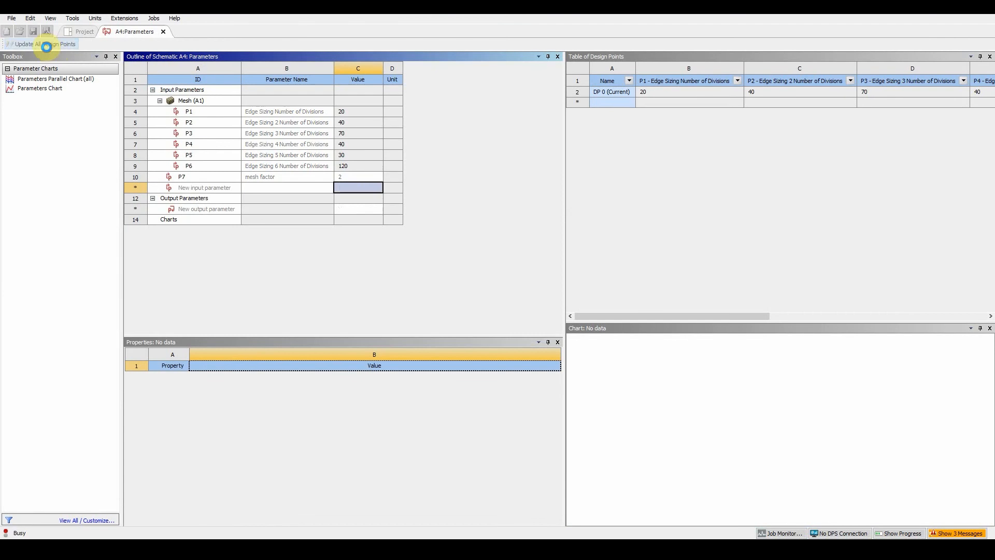
left_click(44, 44)
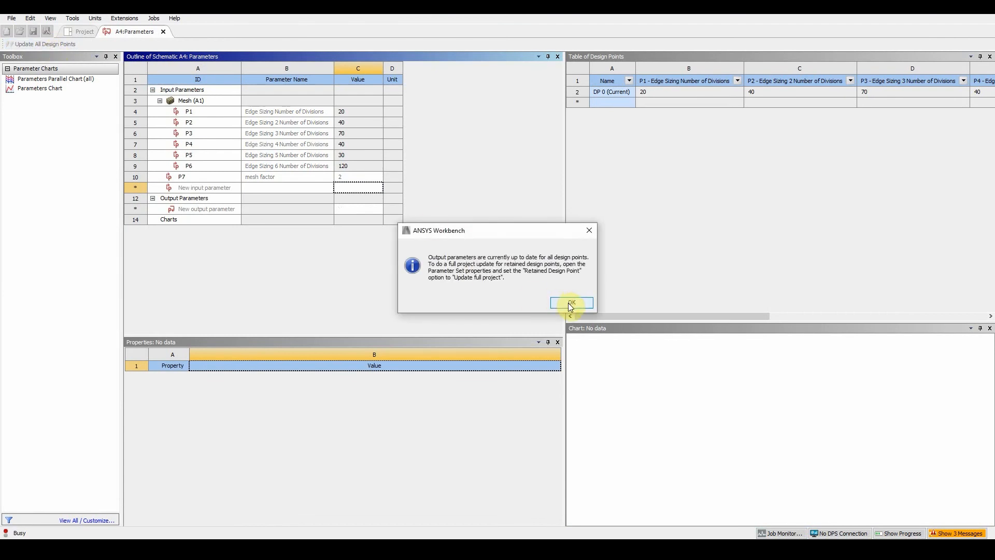
left_click(571, 302)
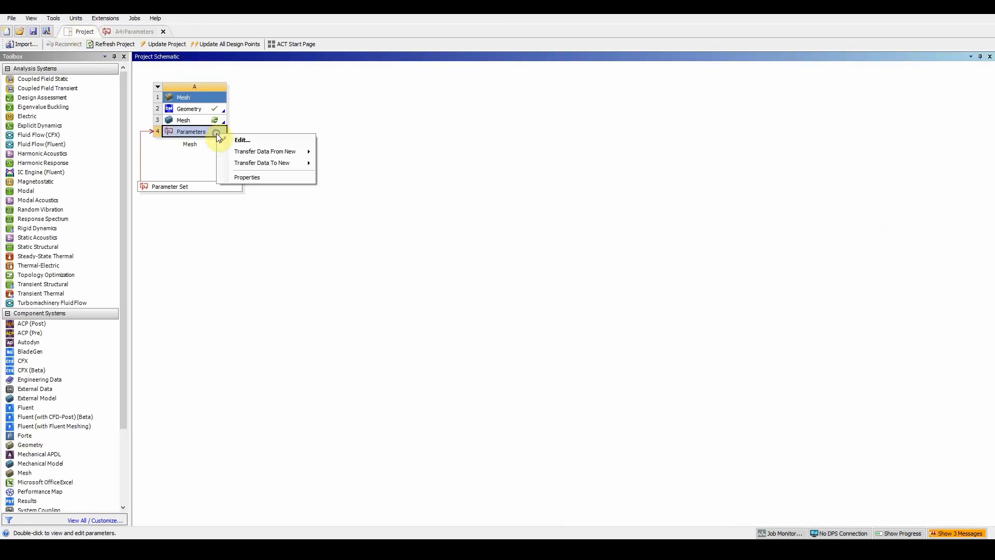
Step: View the Parameter Set's properties to enable the retained design point
left_click(247, 177)
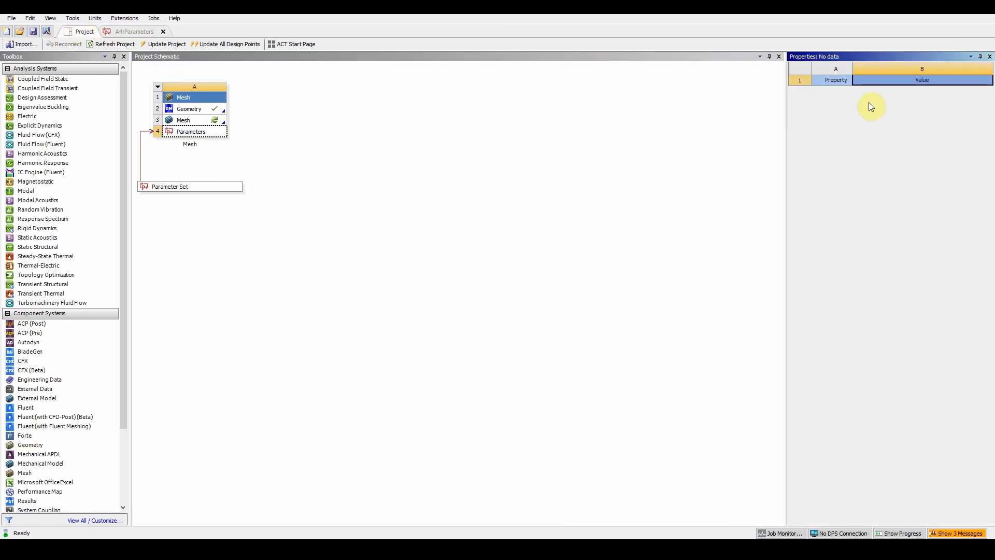
right_click(169, 185)
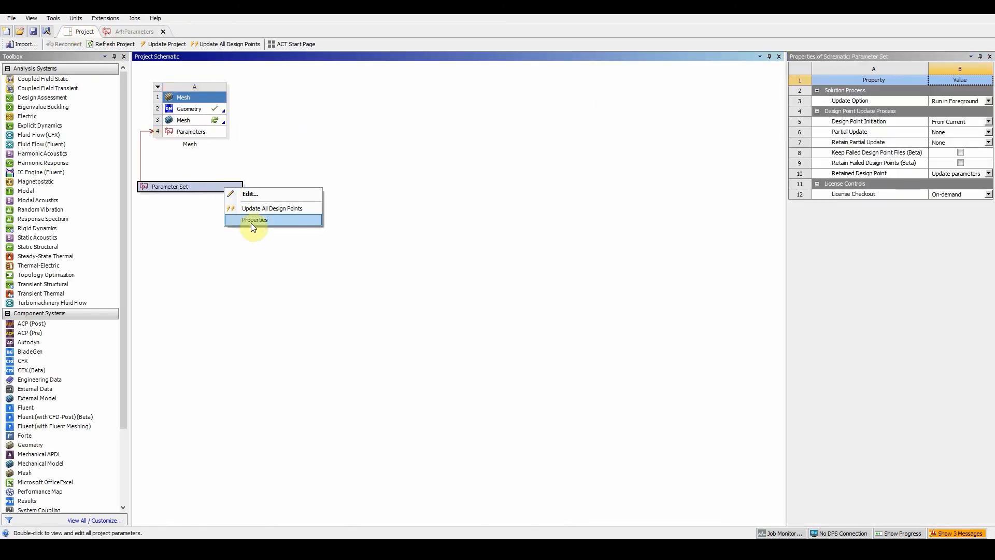
left_click(254, 220)
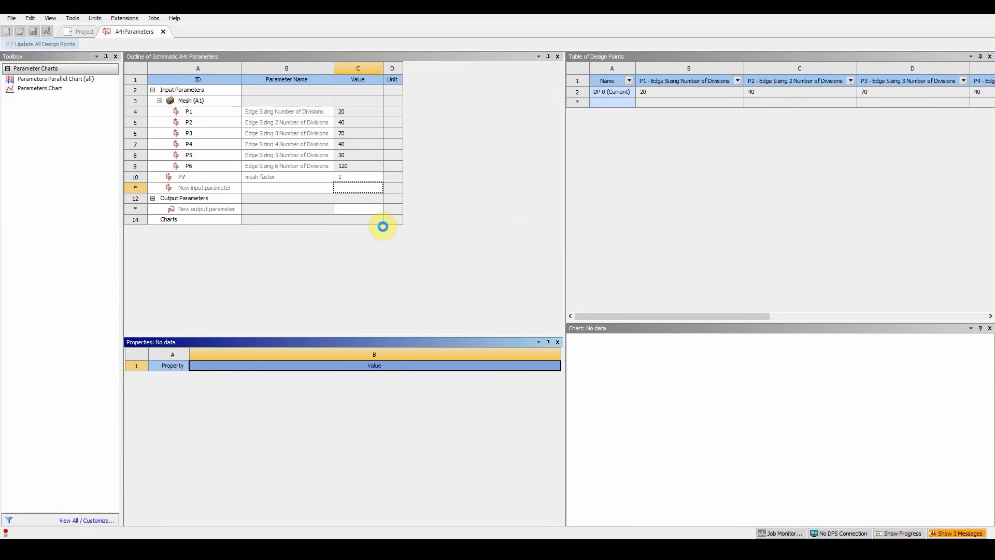
mouse_move(904, 533)
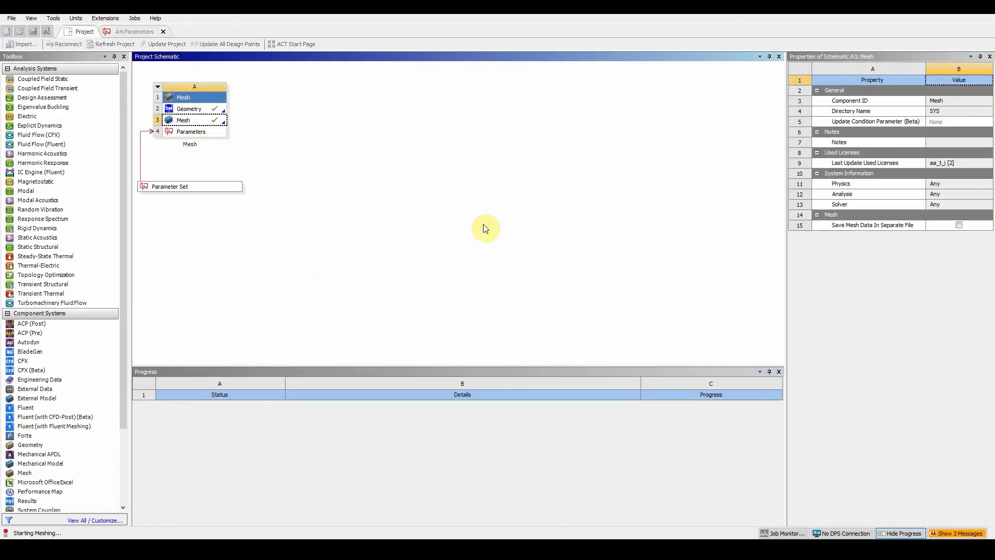
Step: Reopen Meshing and display the regenerated finer quad mesh on the conical surface
double_click(182, 120)
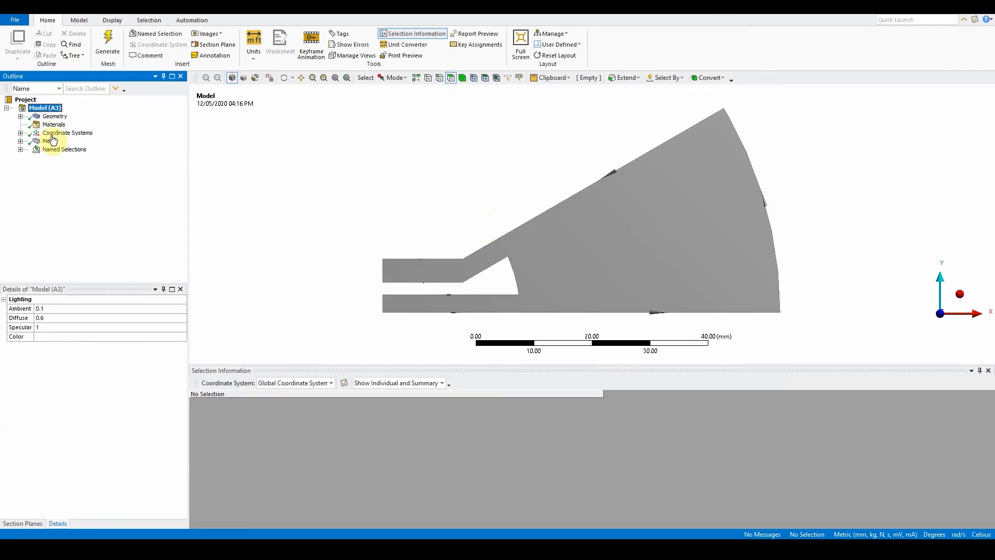
left_click(49, 141)
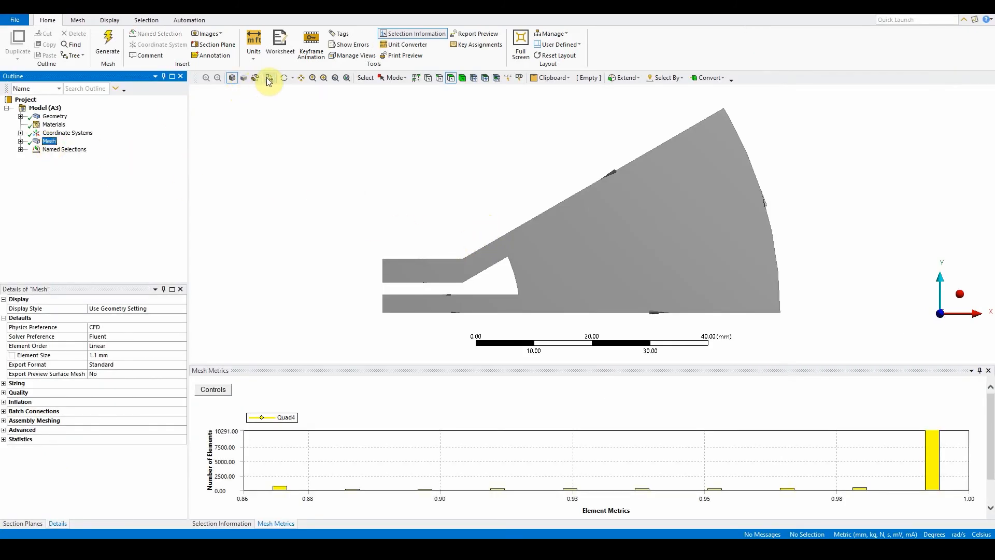
left_click(267, 78)
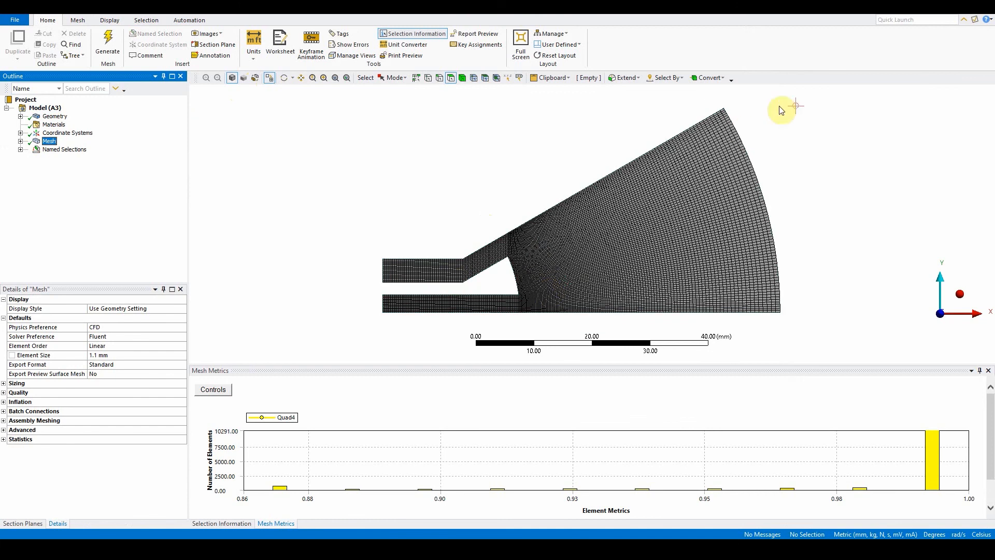
mouse_move(678, 156)
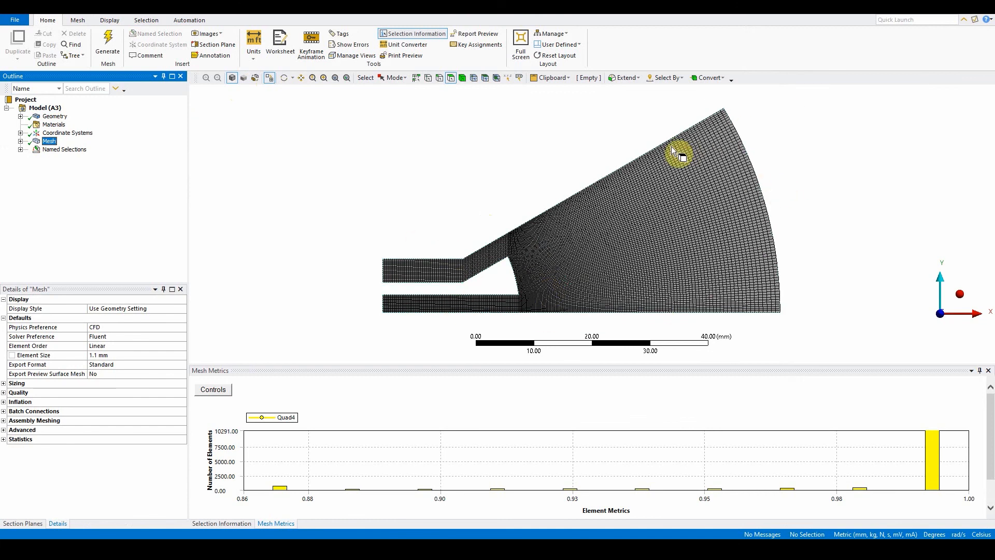
mouse_move(515, 221)
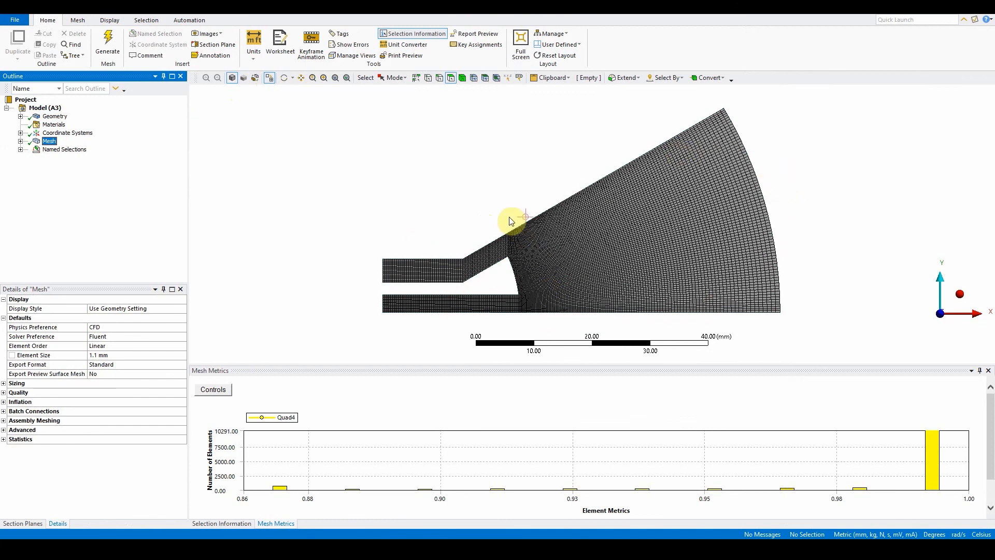
mouse_move(479, 174)
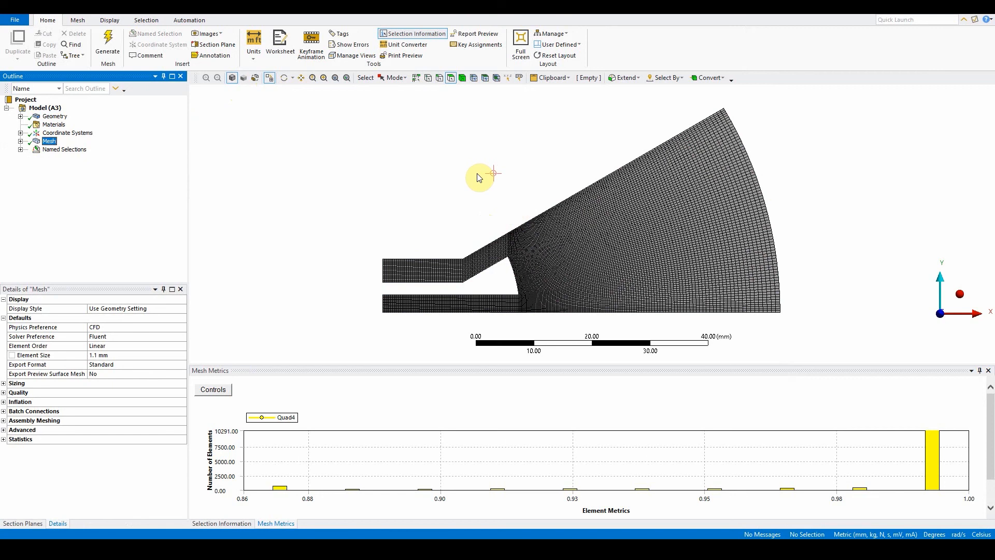